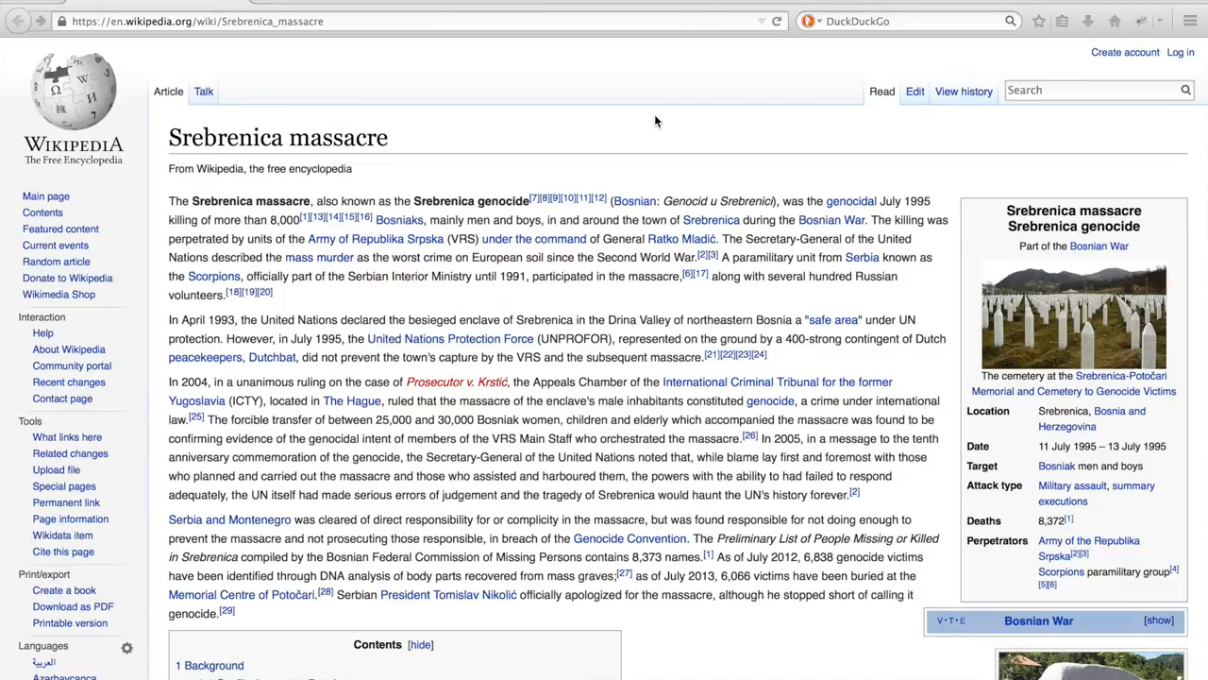
mouse_move(961, 92)
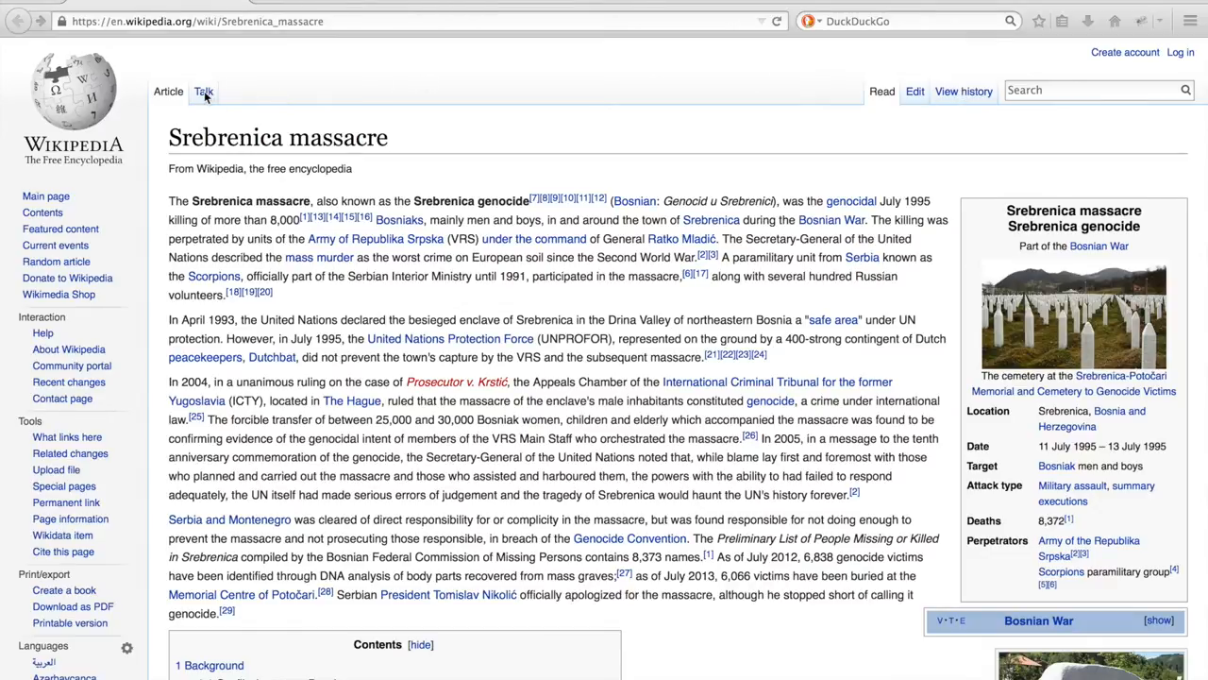
Open the Srebrenica massacre talk page and review its project rating banners.
click(203, 91)
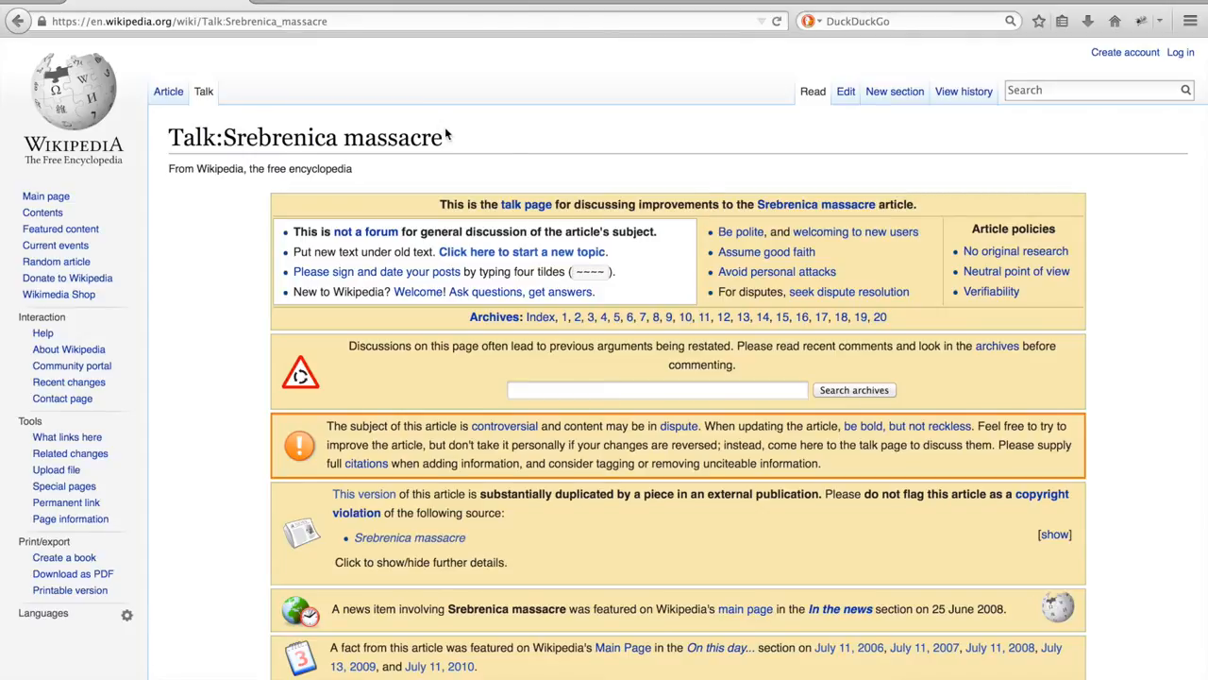
scroll(down, 3)
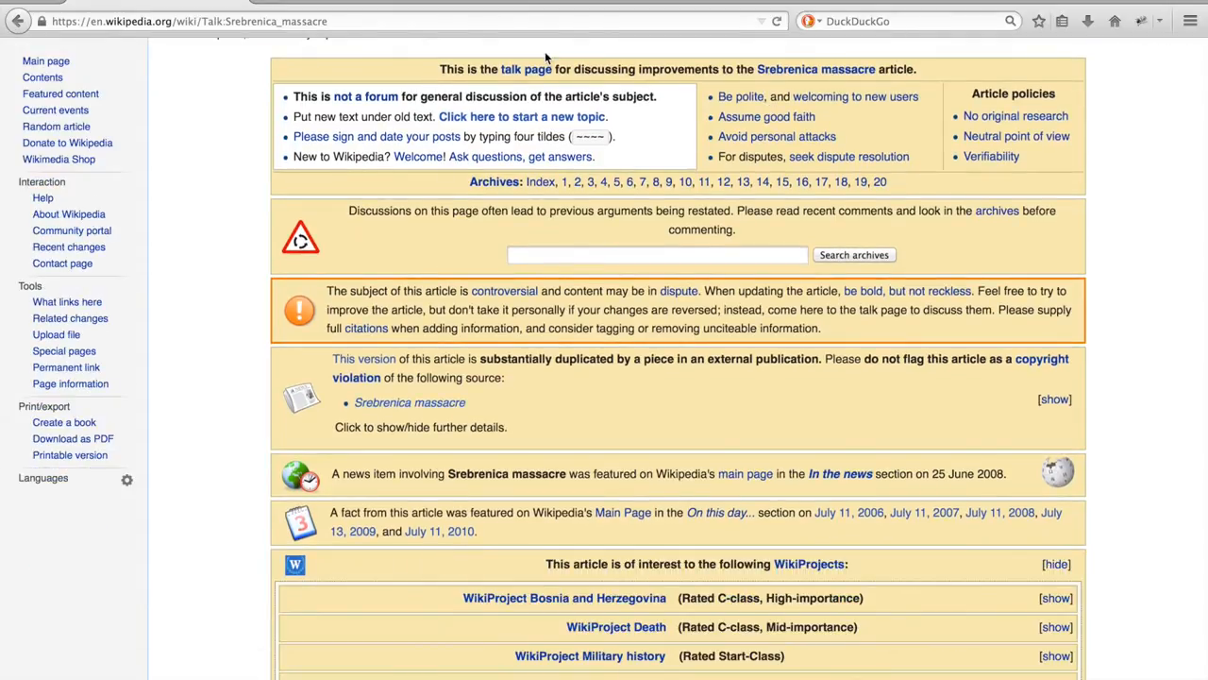
mouse_move(791, 145)
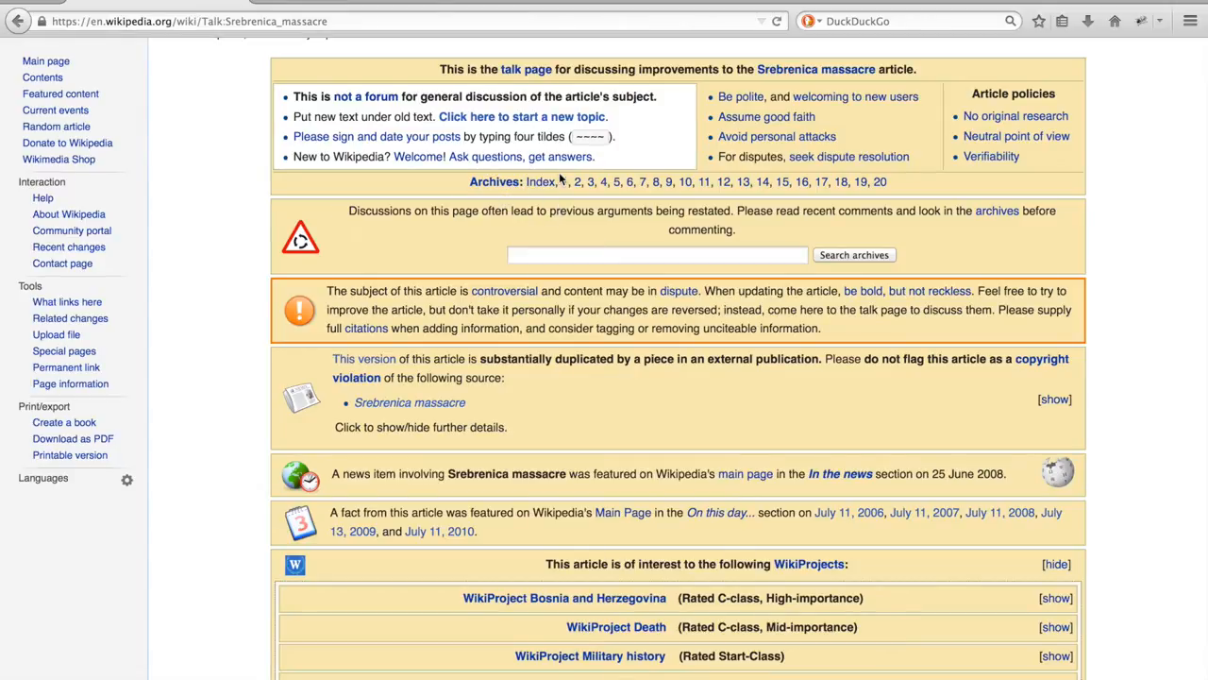
mouse_move(687, 175)
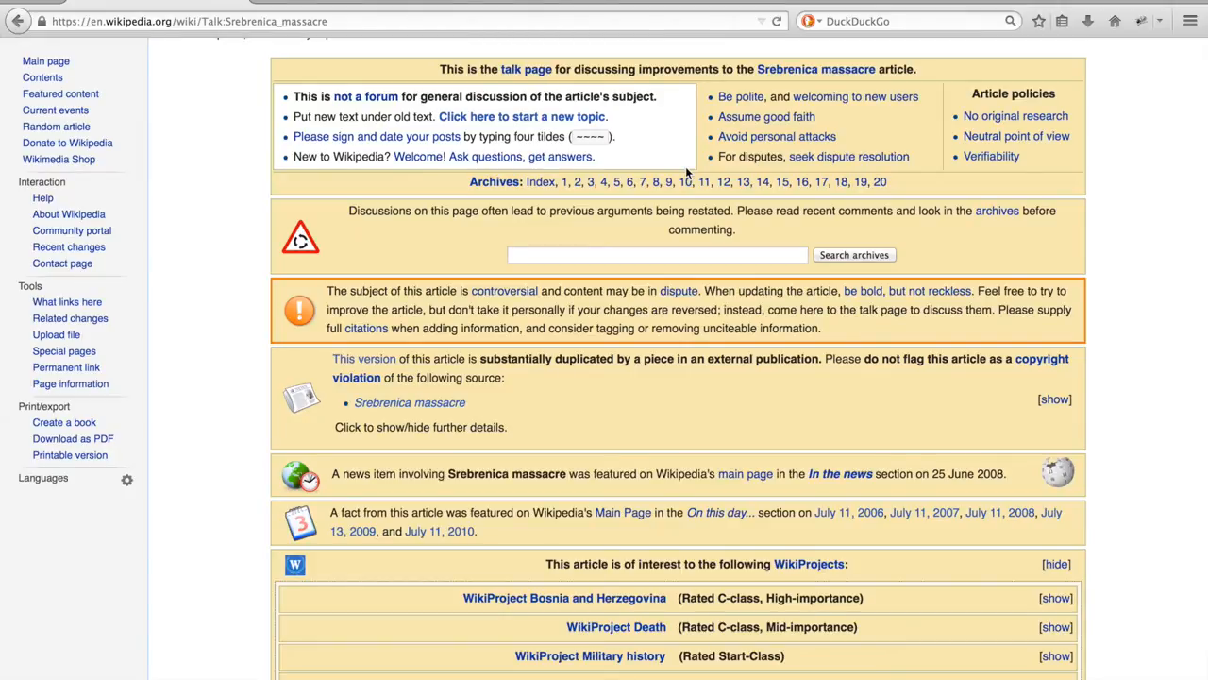
click(656, 254)
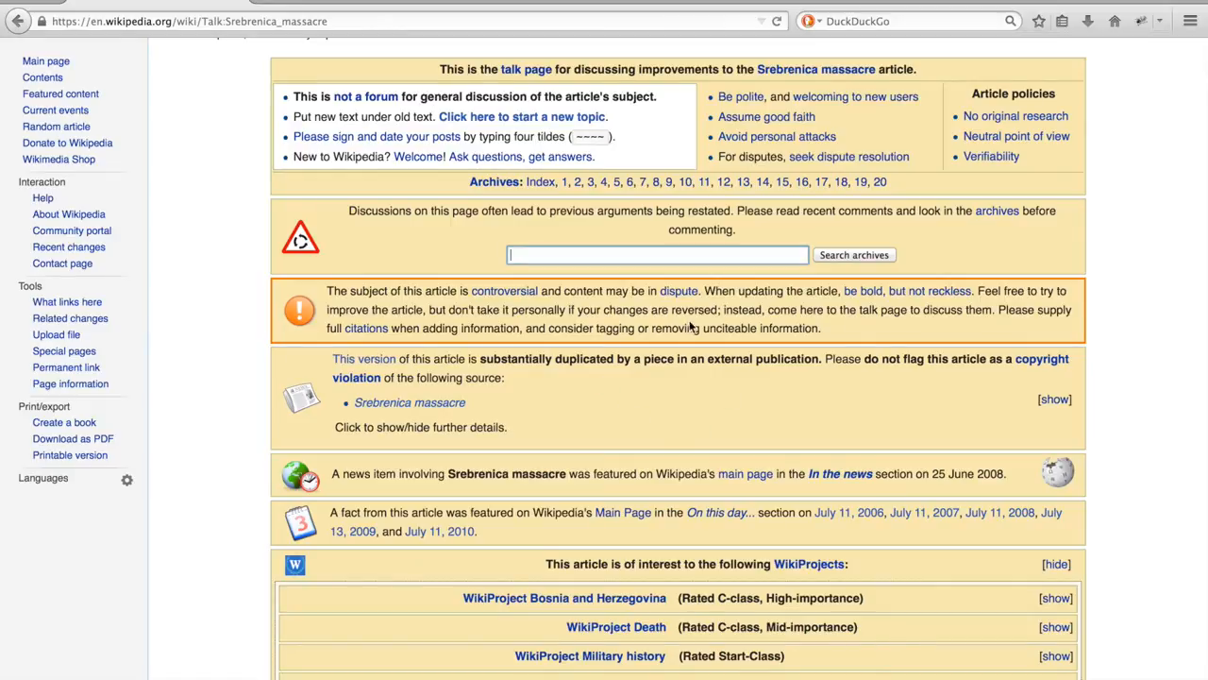
Read the talk page's contents list and first discussion thread.
scroll(down, 3)
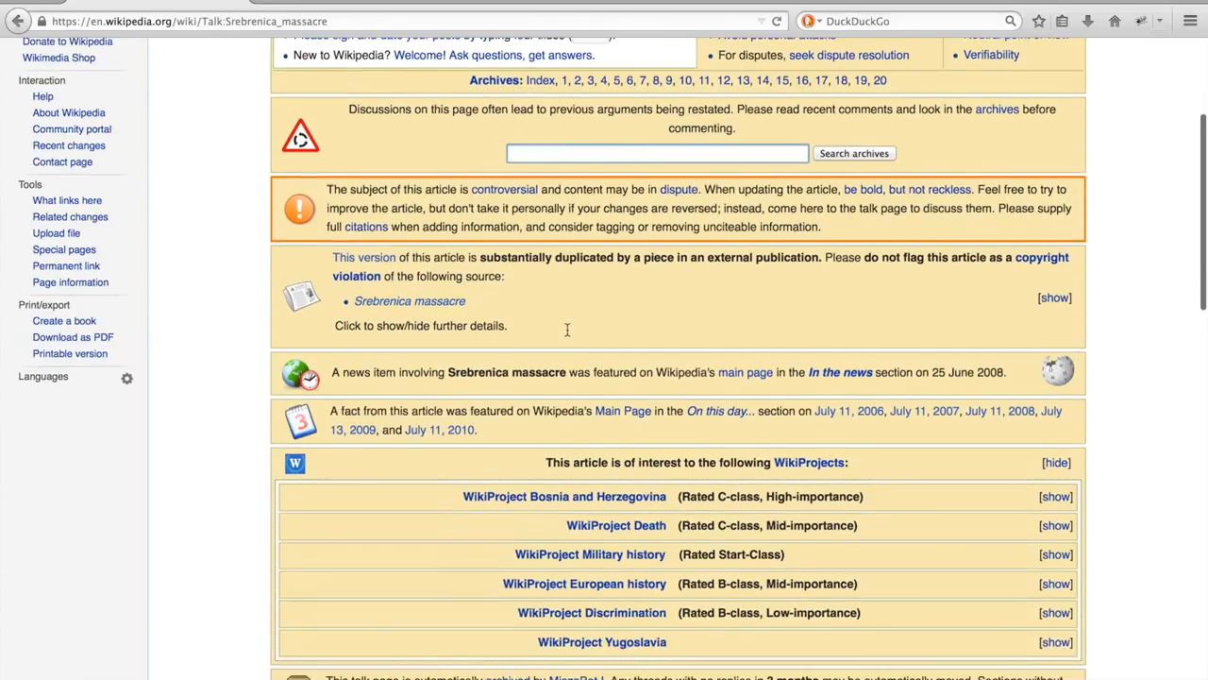
scroll(down, 3)
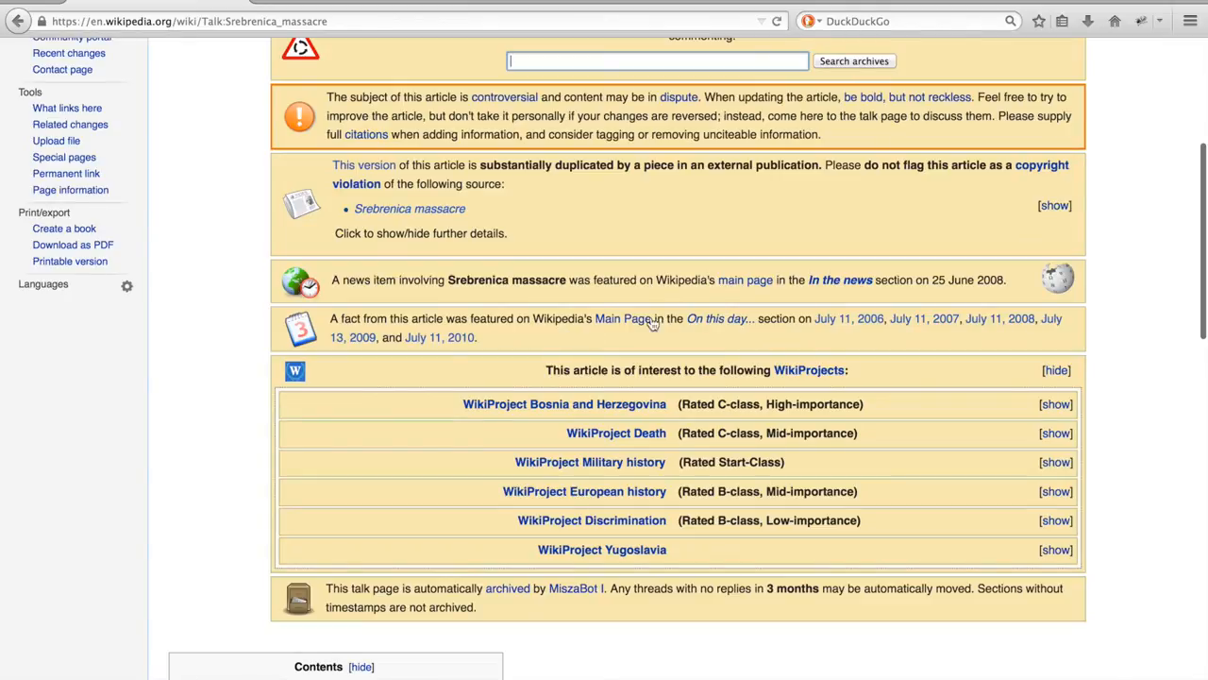
mouse_move(562, 164)
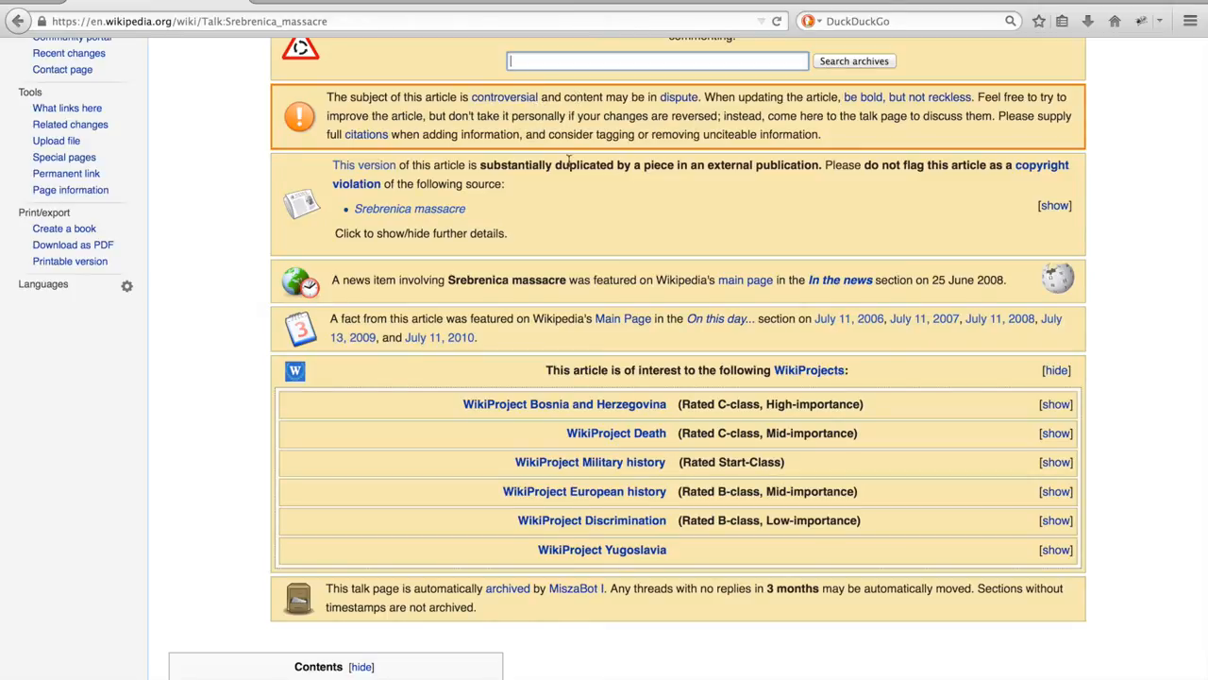
mouse_move(606, 276)
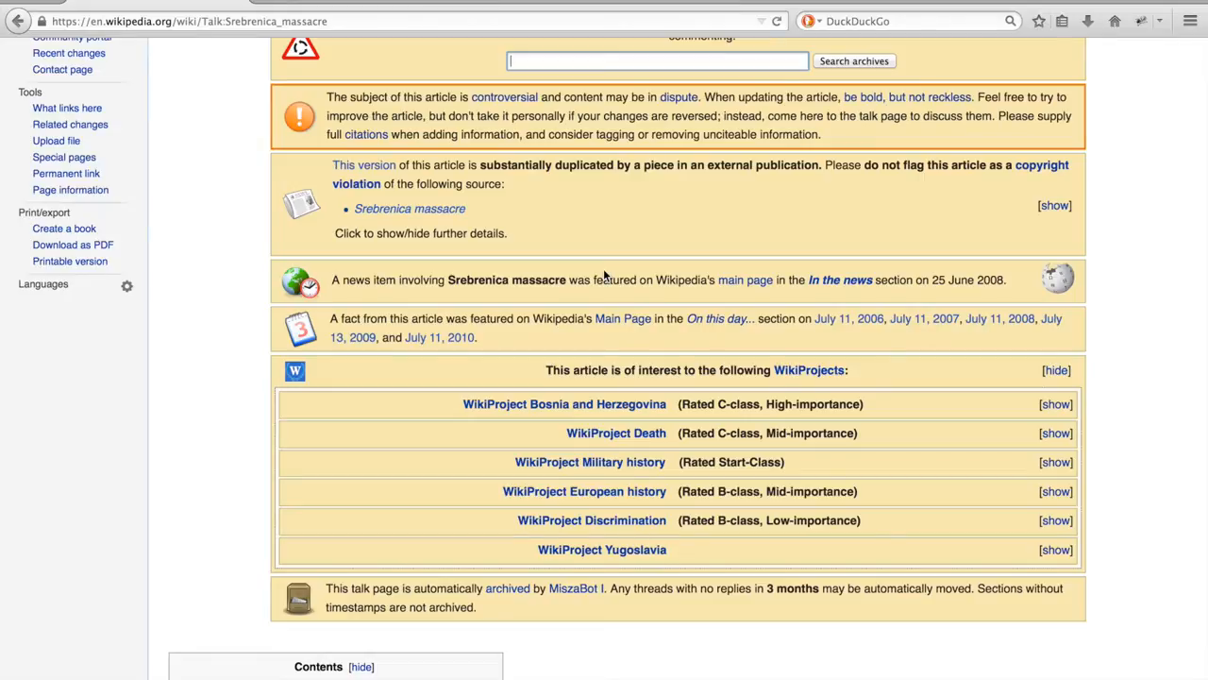
mouse_move(574, 413)
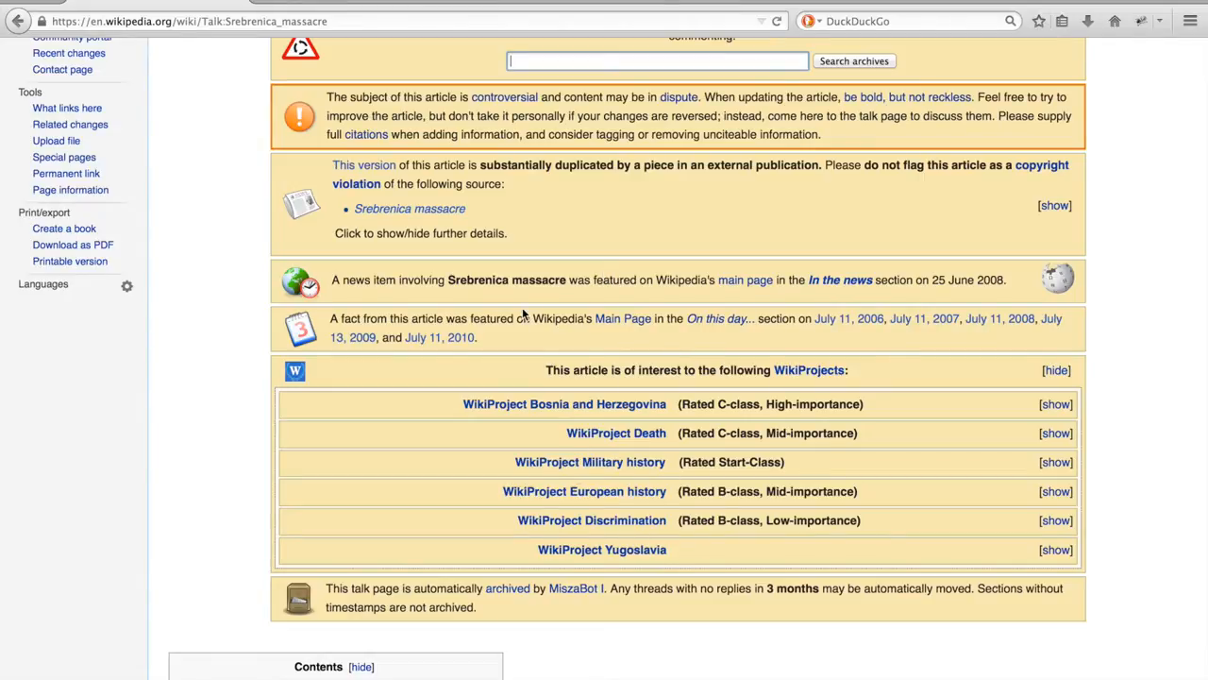
scroll(down, 3)
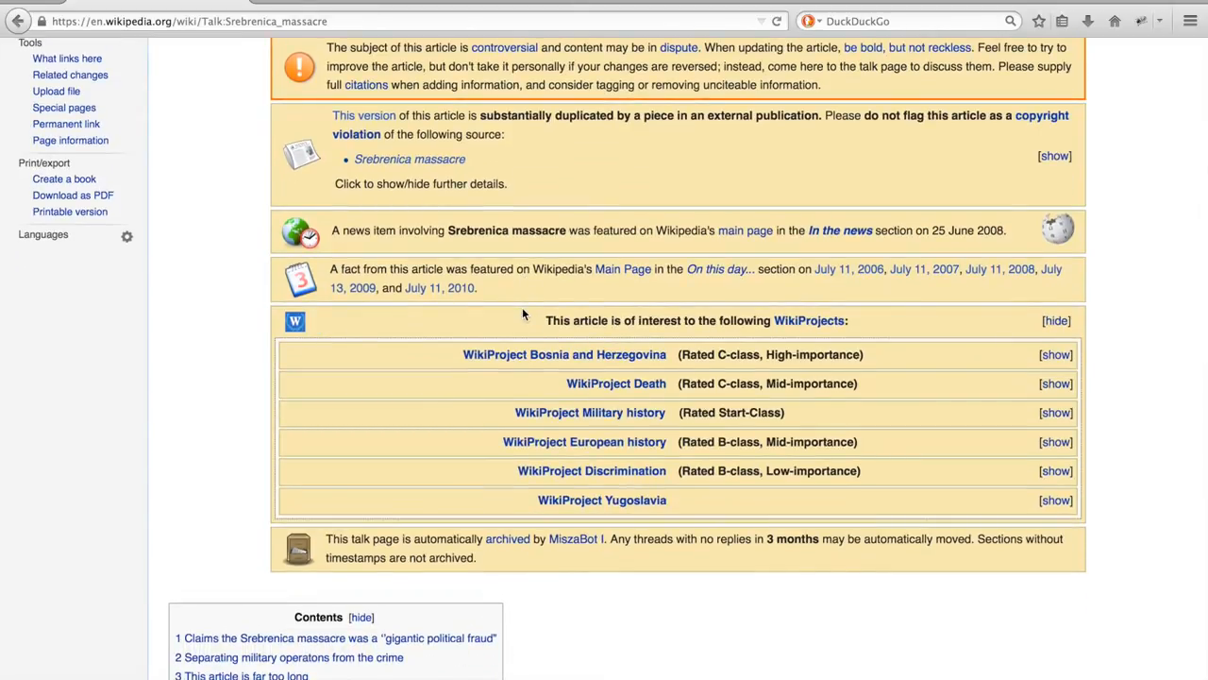
scroll(down, 3)
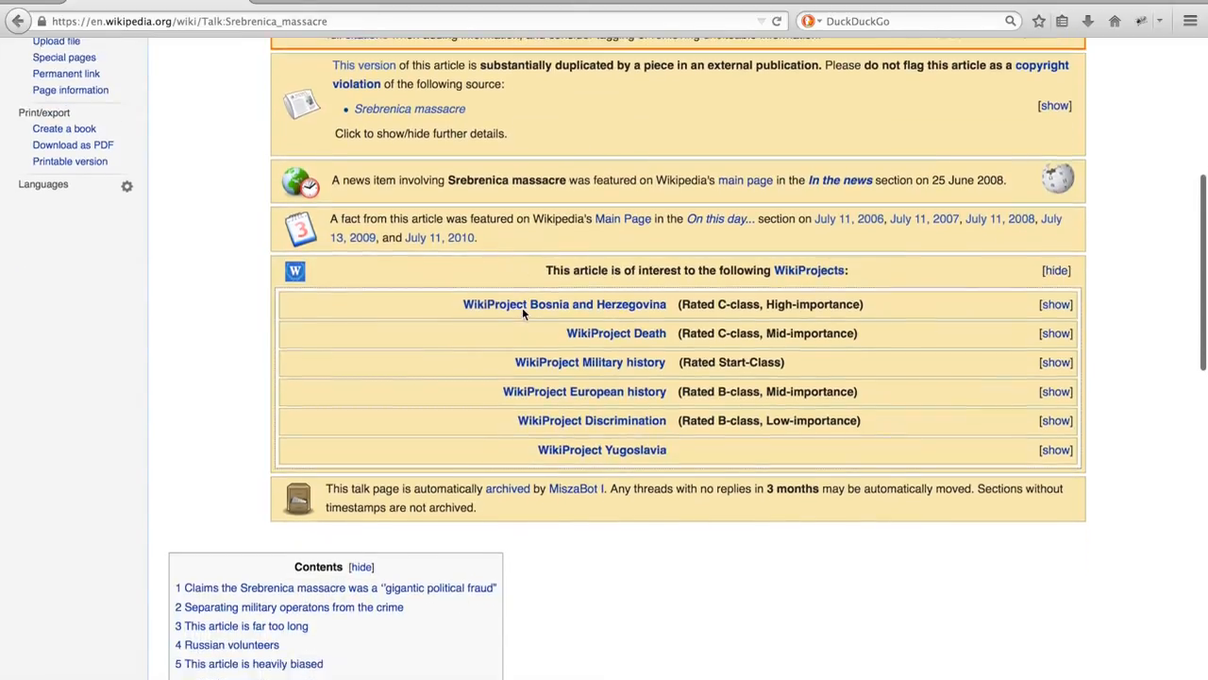
scroll(down, 3)
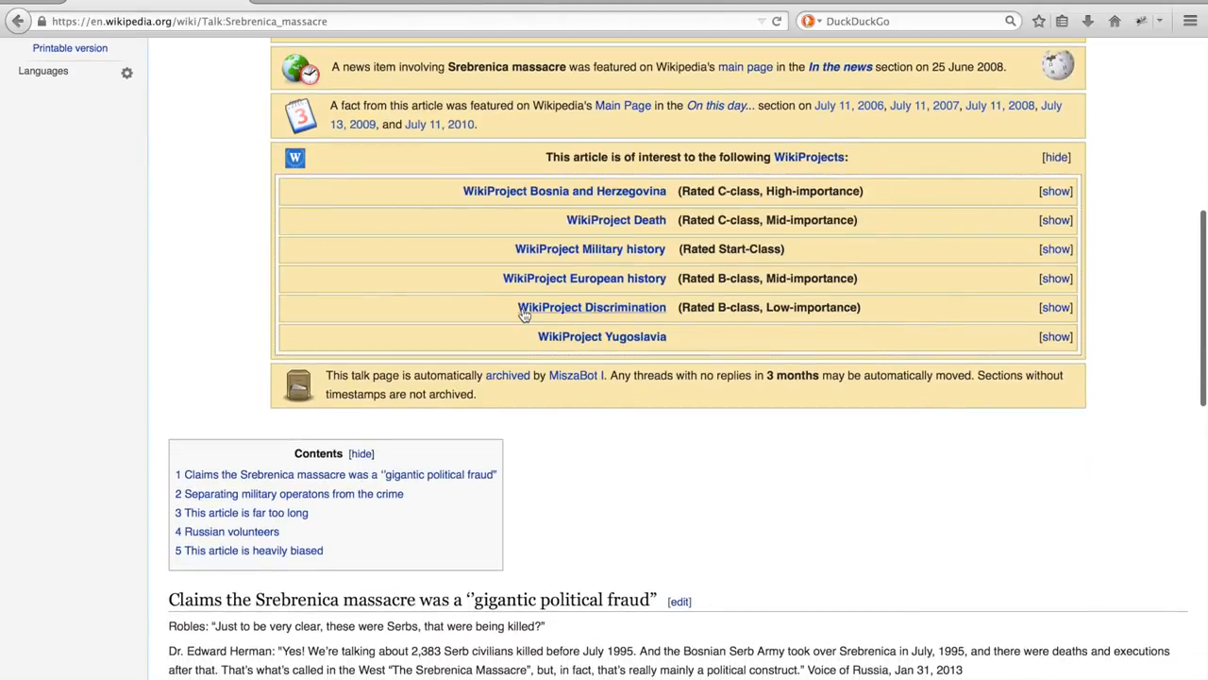
scroll(down, 3)
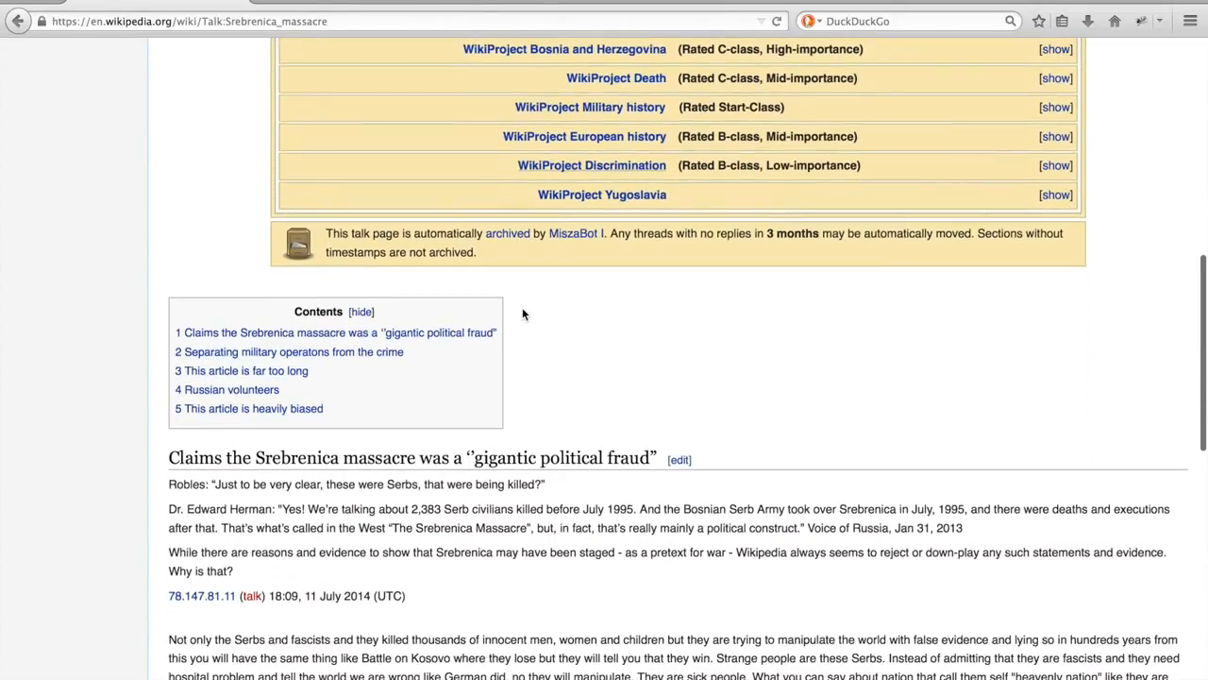
scroll(down, 3)
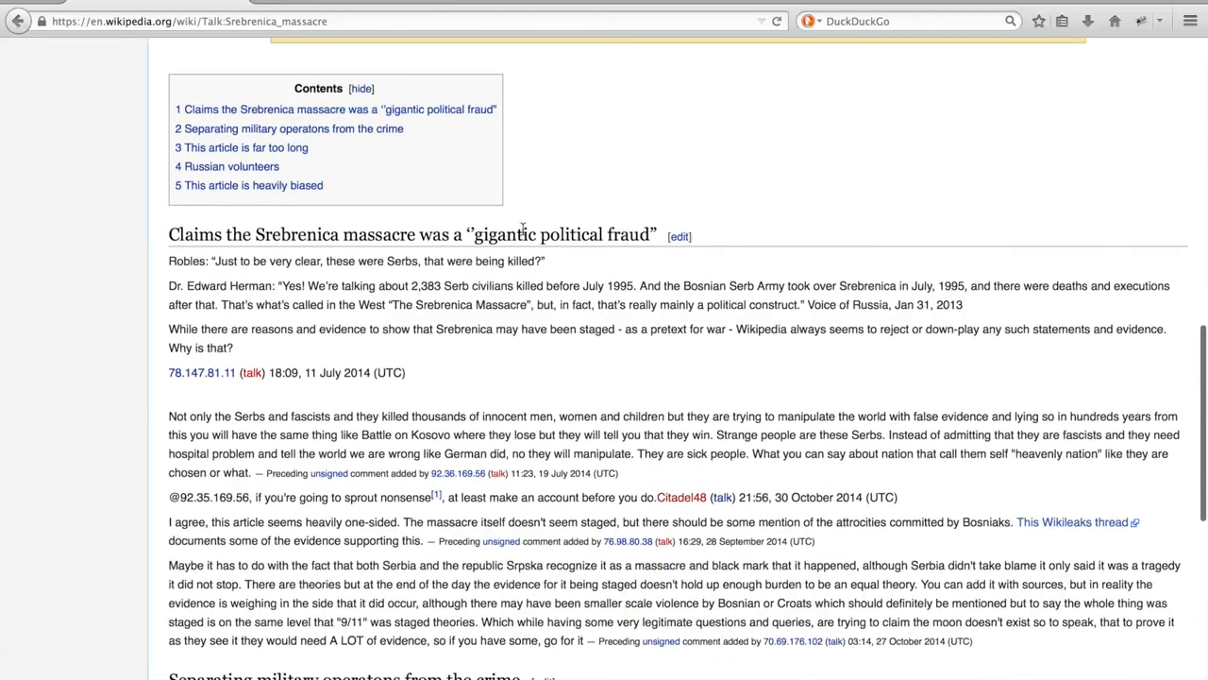
scroll(down, 3)
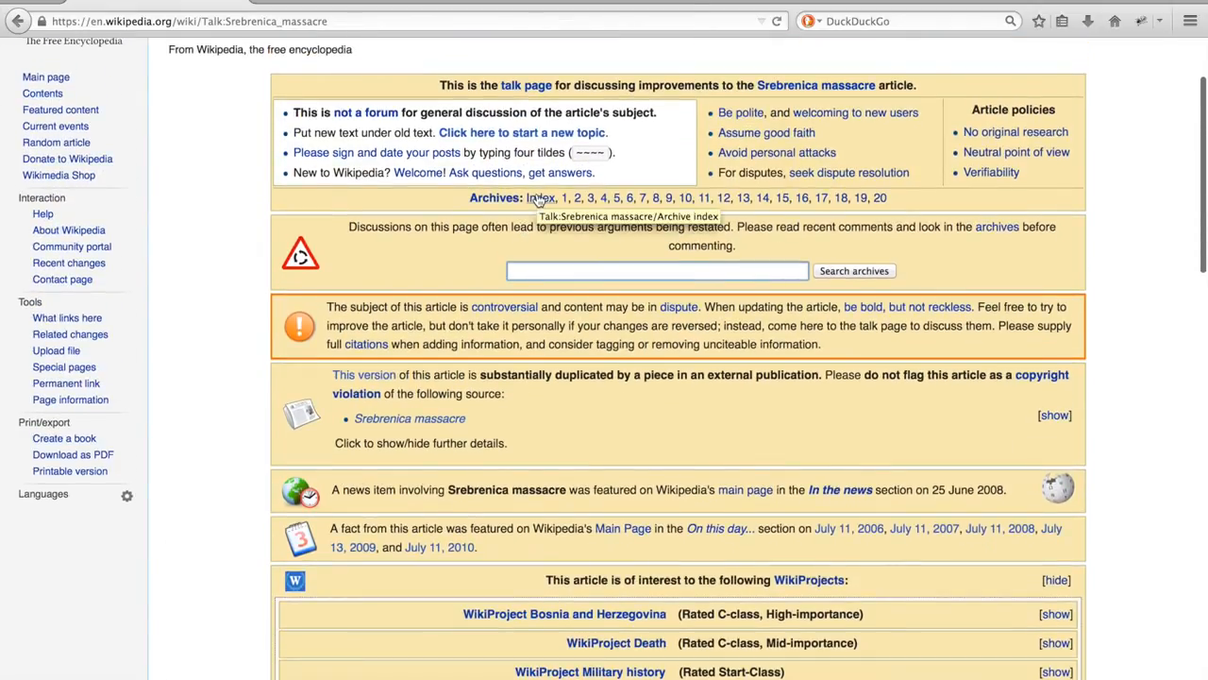
Open Archives: Index and sort topics by Replies (estimated), most replies first.
click(540, 197)
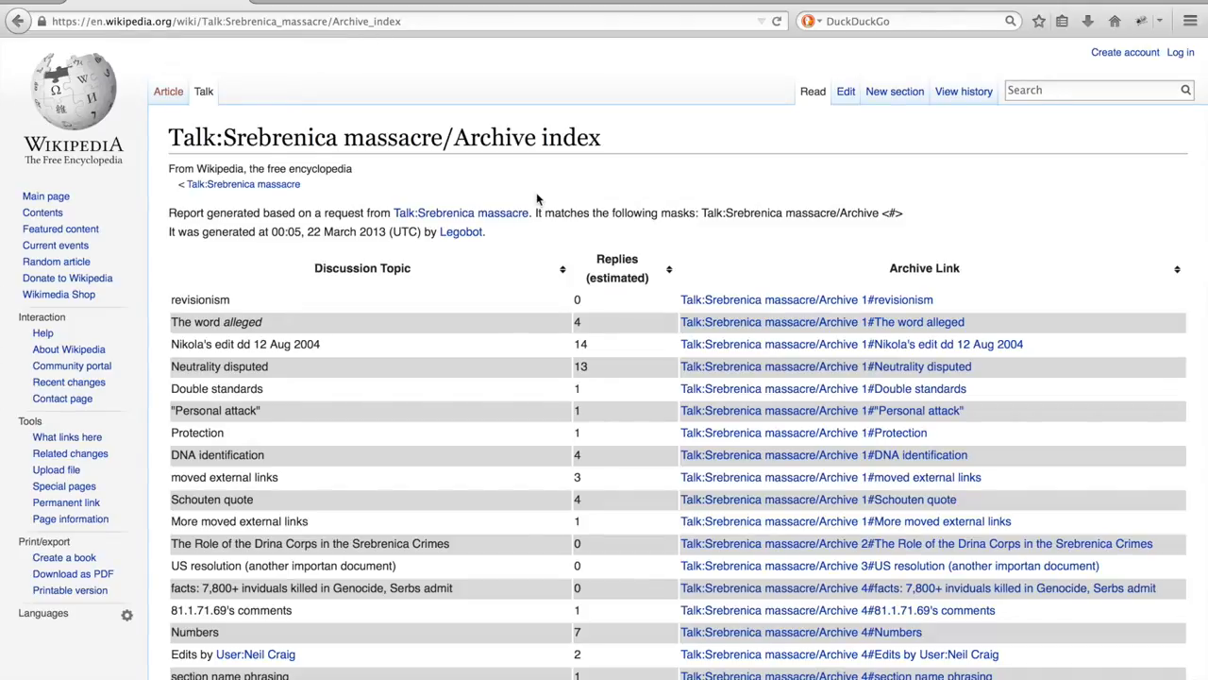
mouse_move(623, 319)
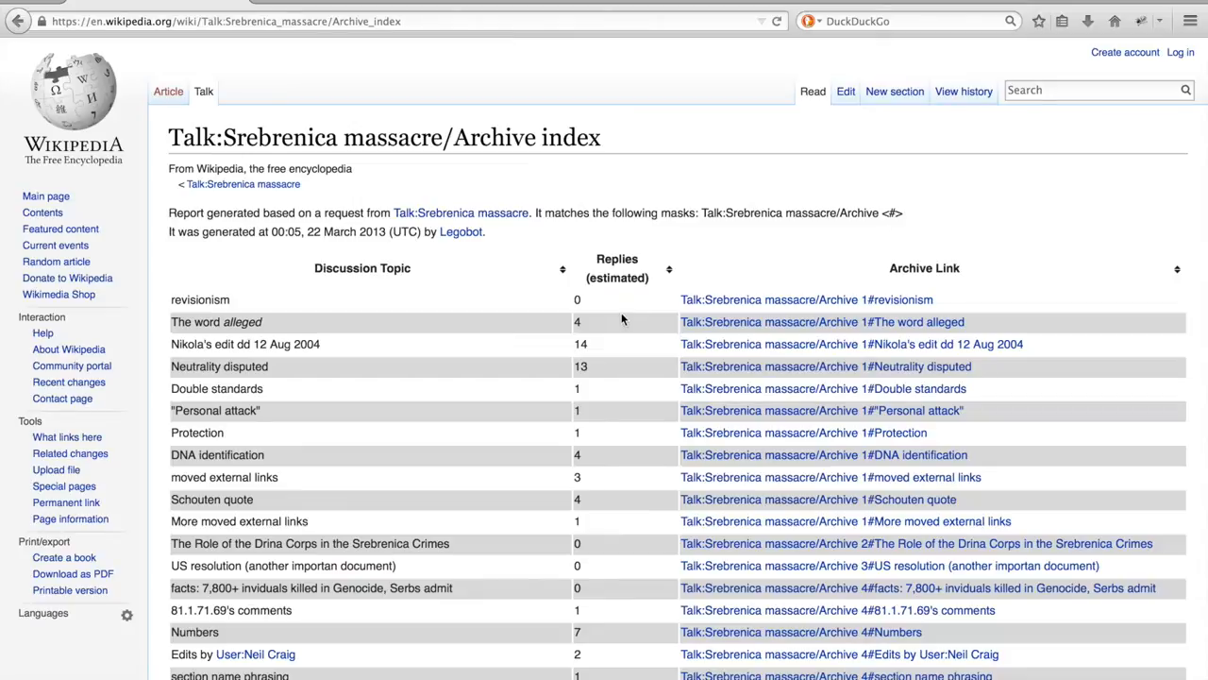
mouse_move(660, 313)
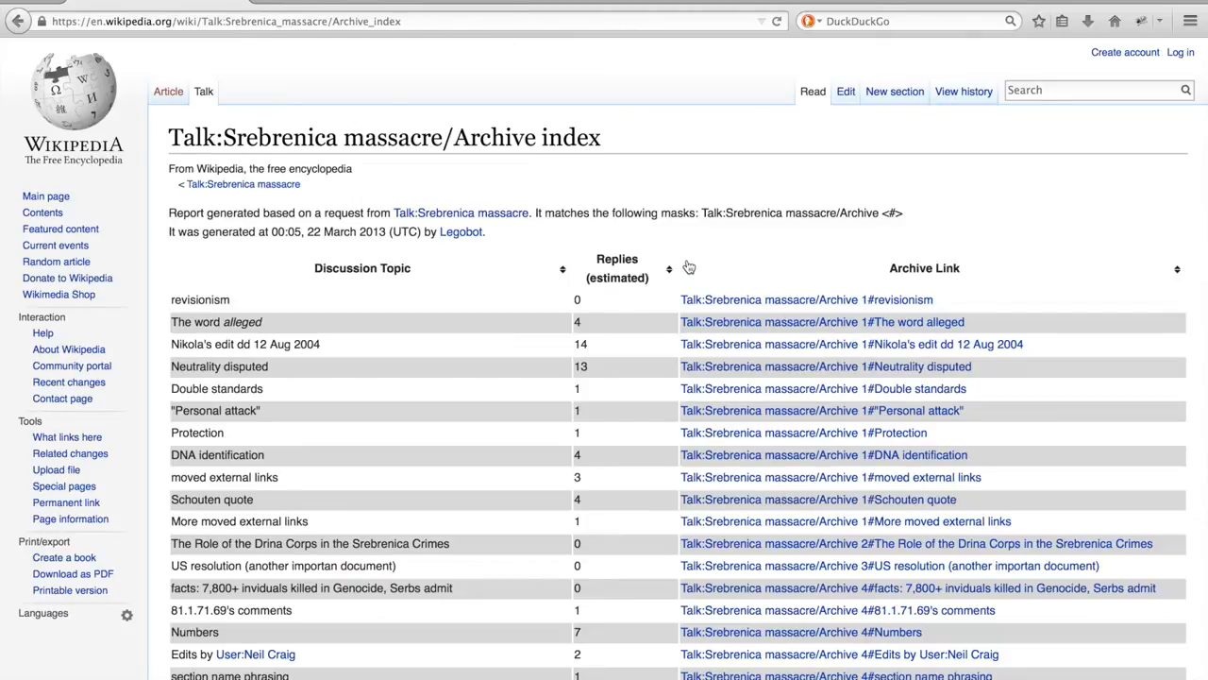
mouse_move(689, 267)
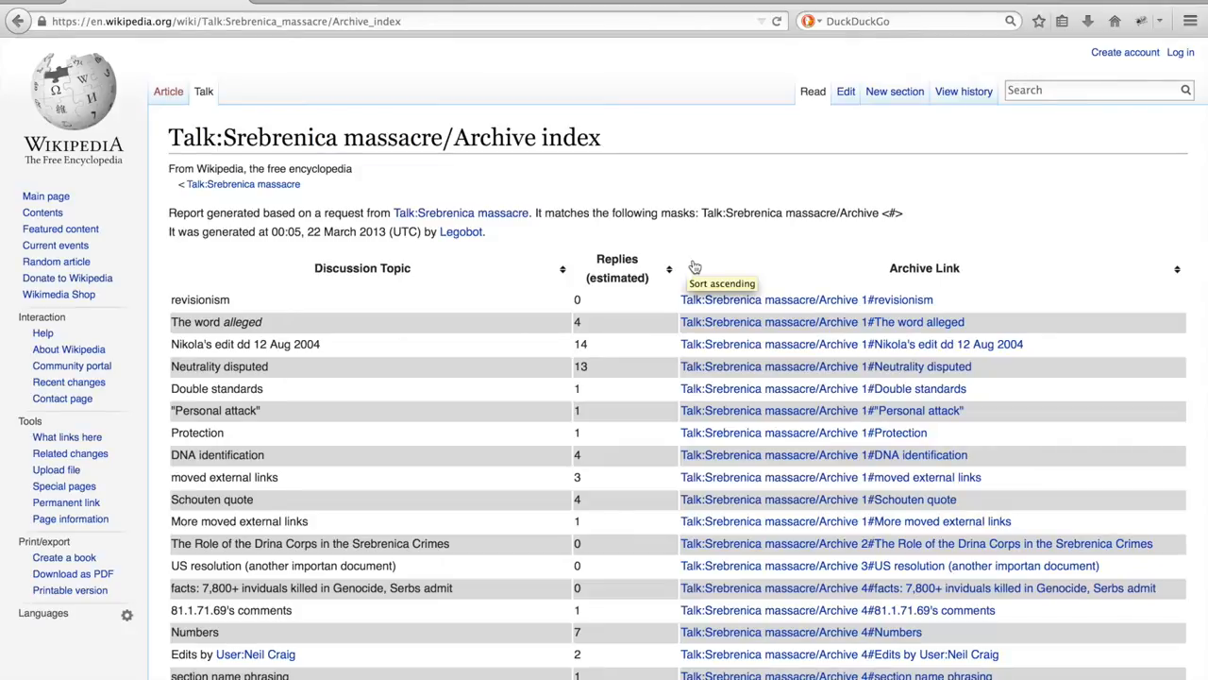
click(670, 268)
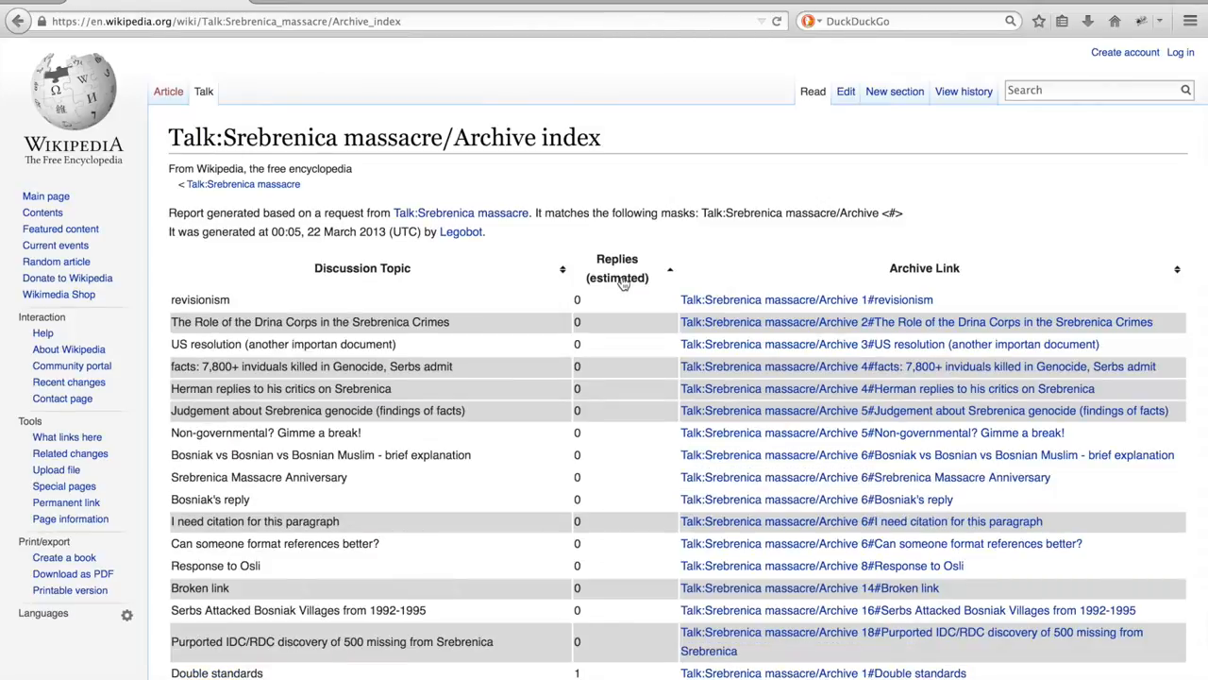
click(670, 268)
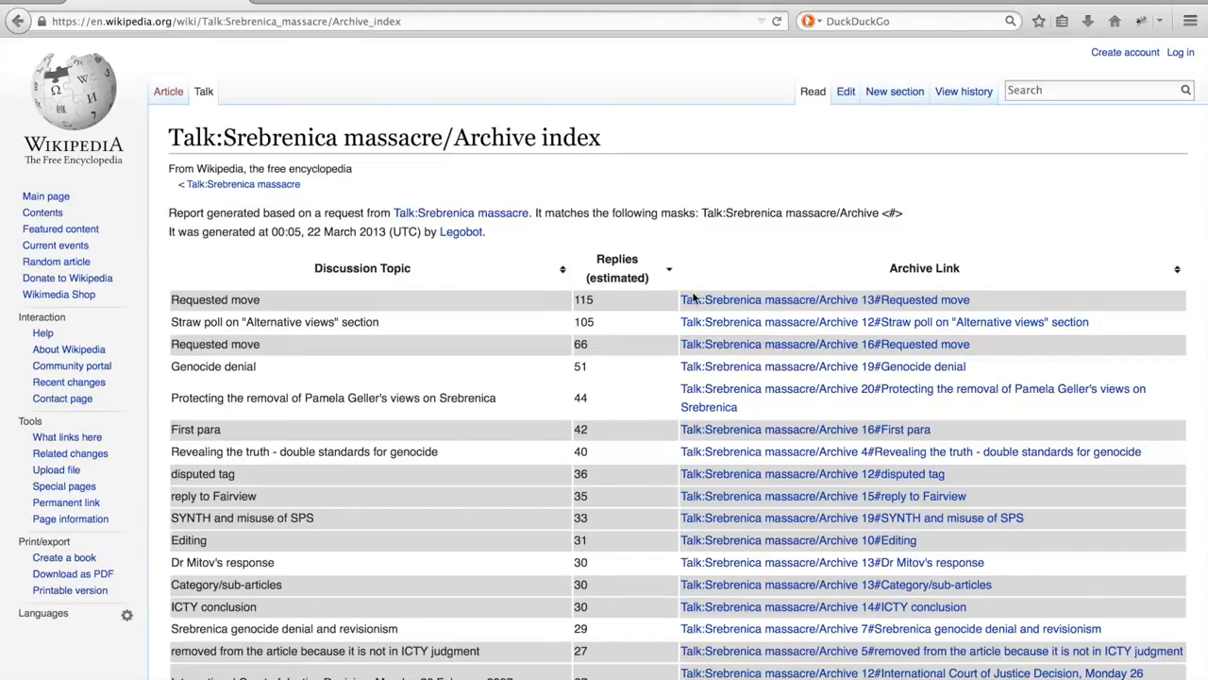
click(824, 299)
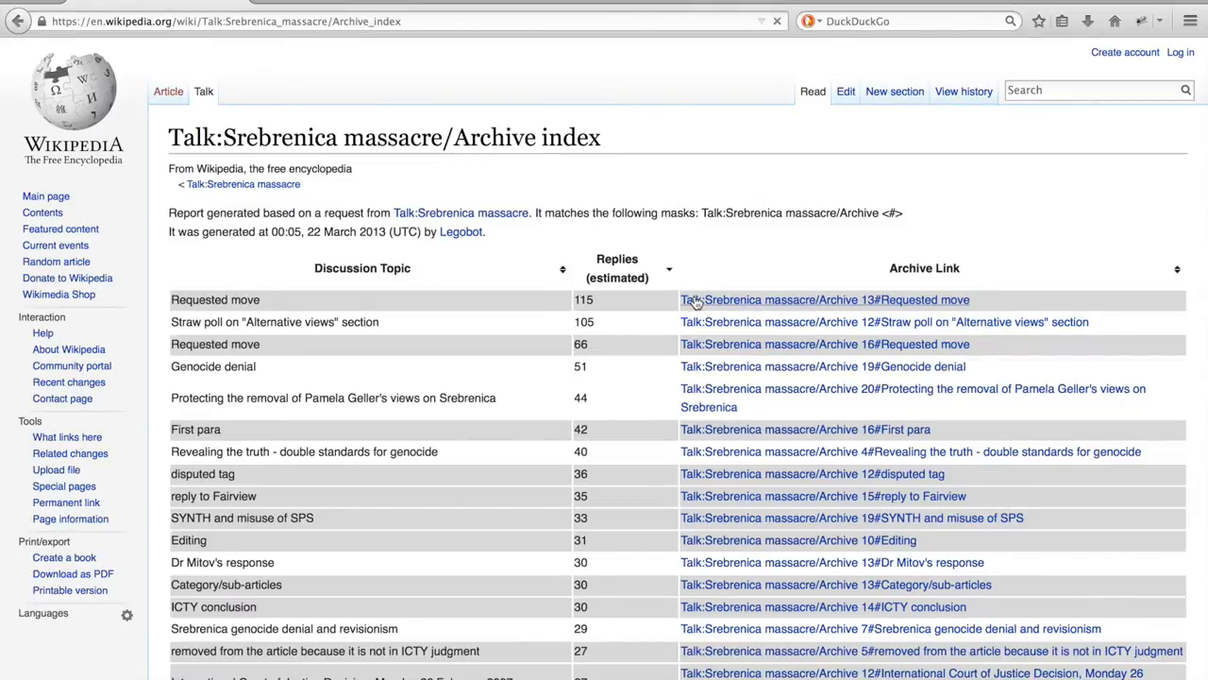
Read the Archive 13 'Requested move' survey, then go back to the talk page.
click(824, 300)
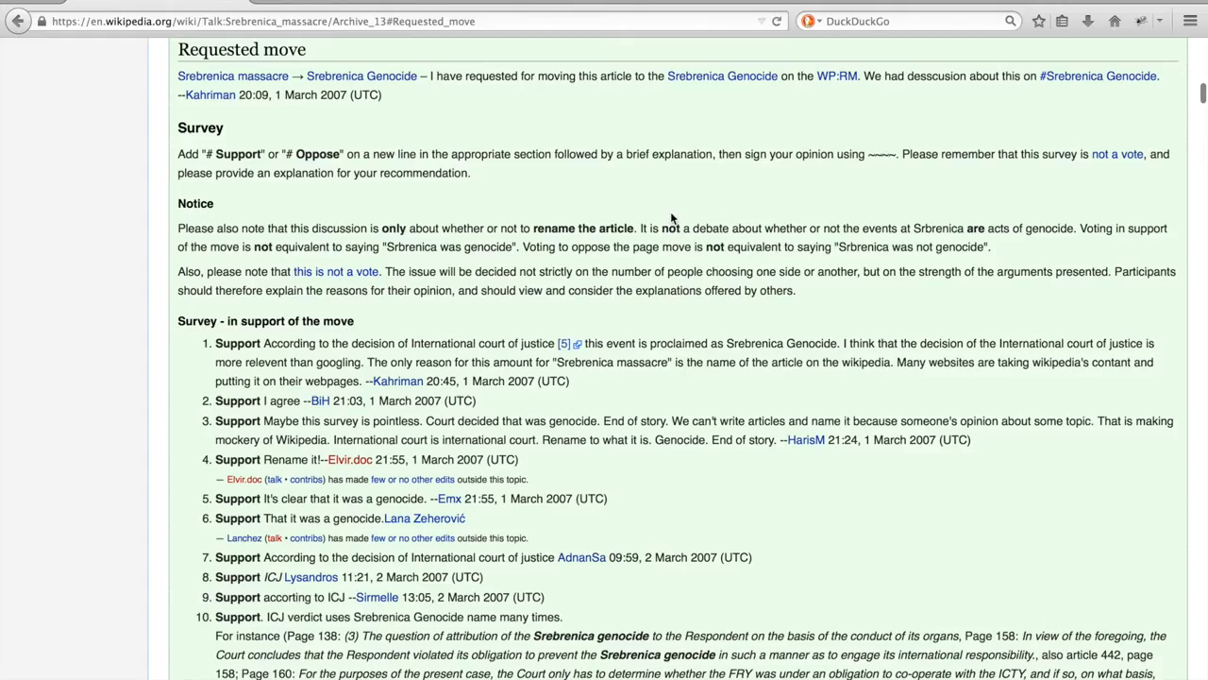
scroll(down, 3)
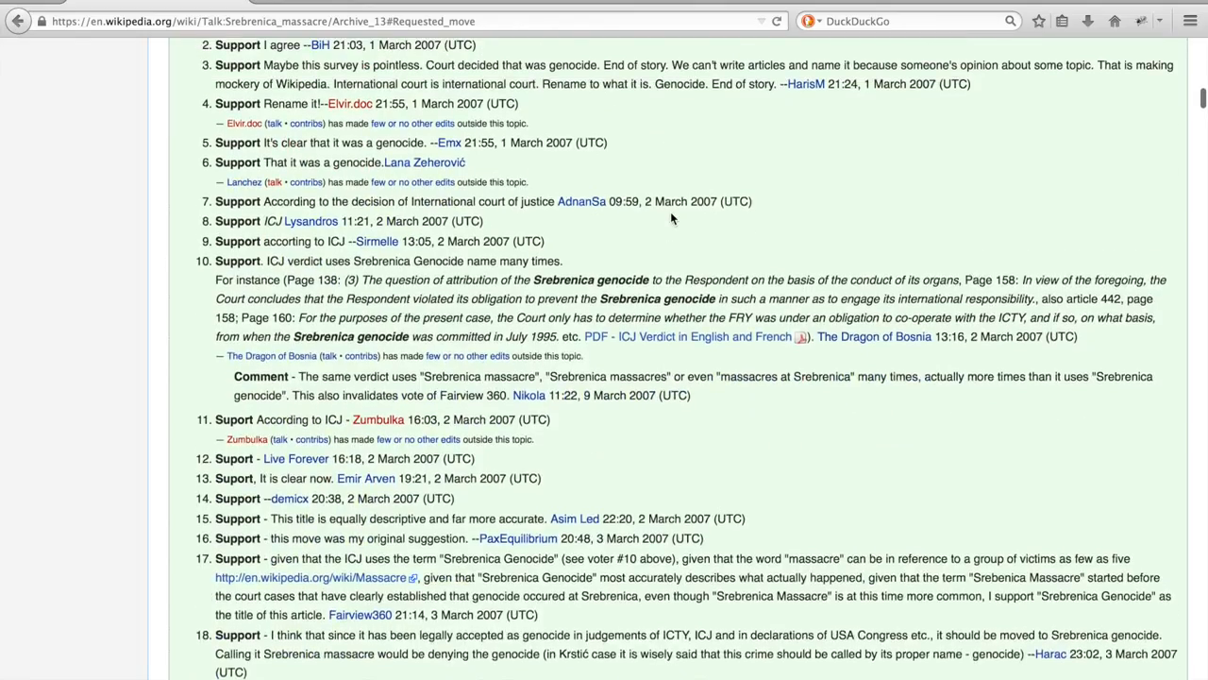
scroll(up, 3)
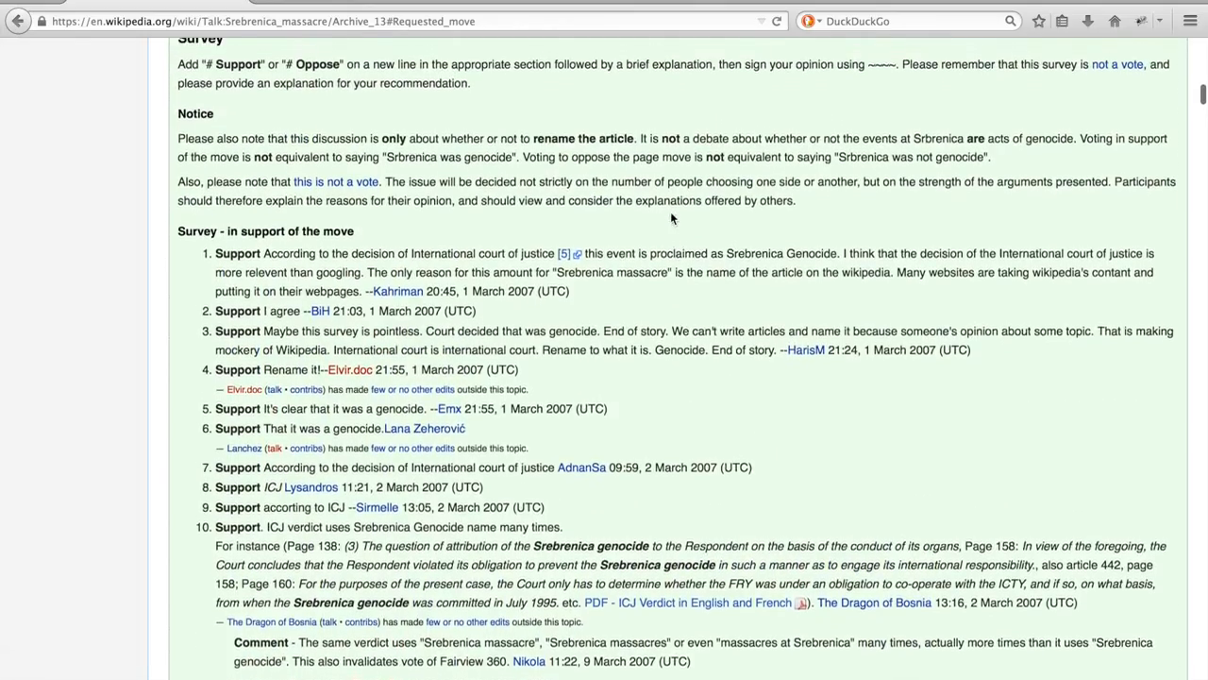
scroll(up, 3)
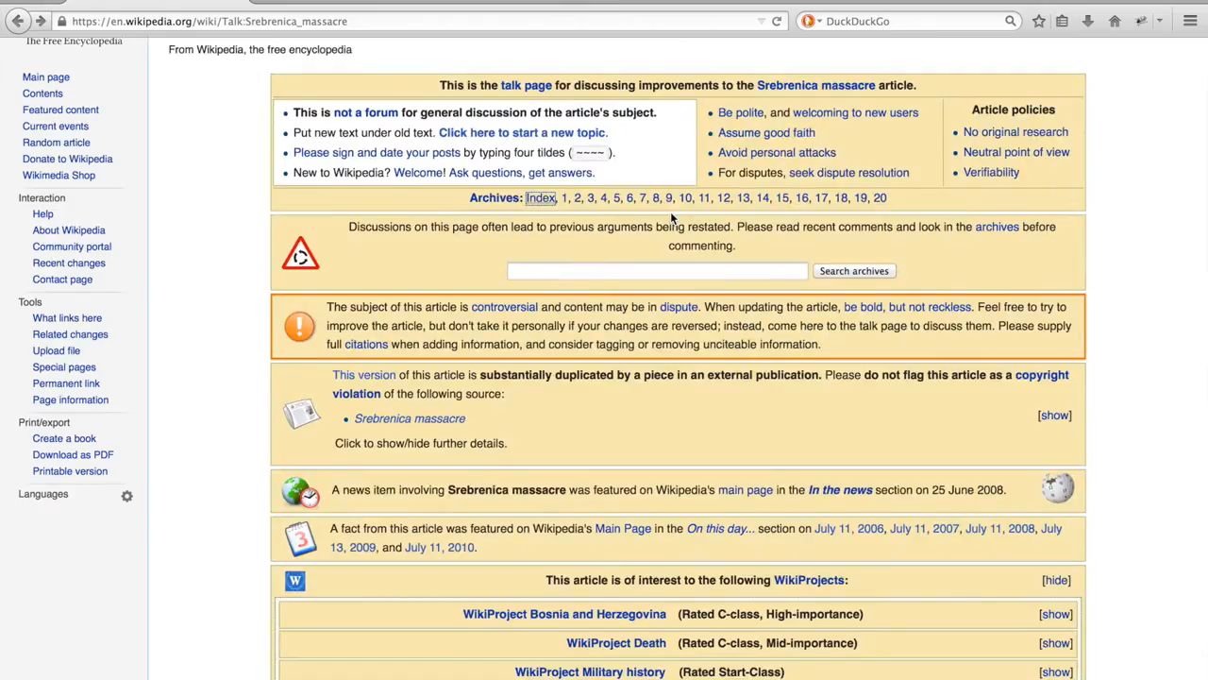
Return to the Srebrenica massacre article and open its View history tab.
click(168, 90)
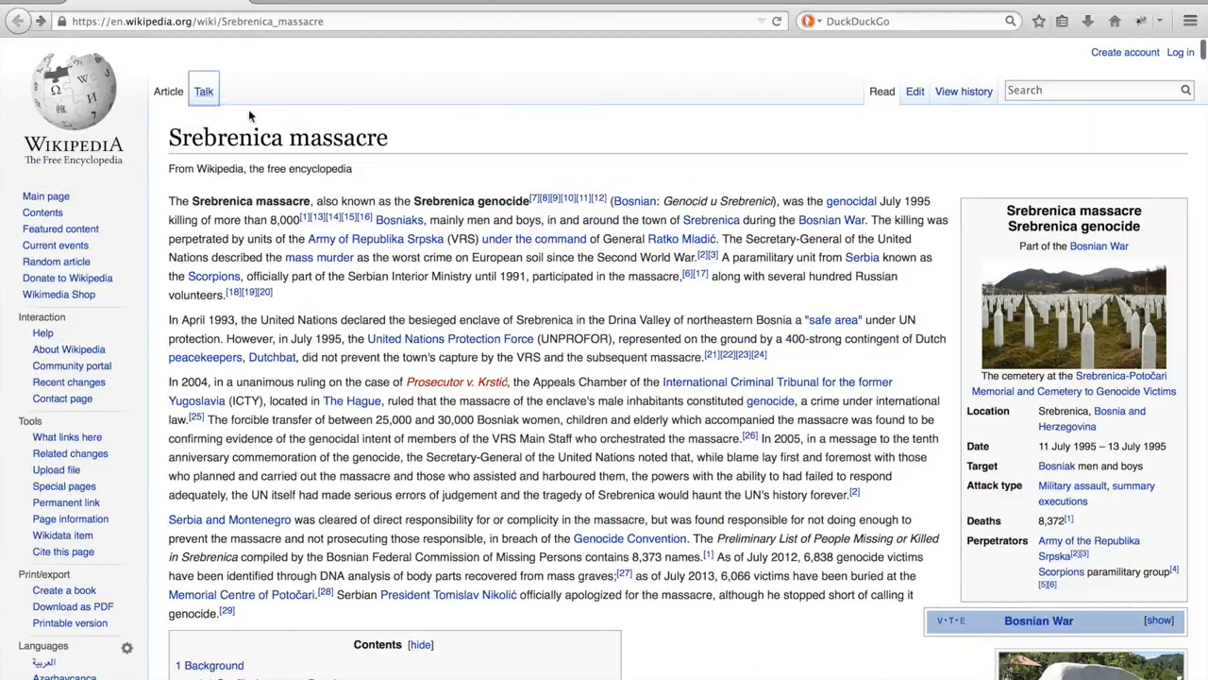
mouse_move(606, 106)
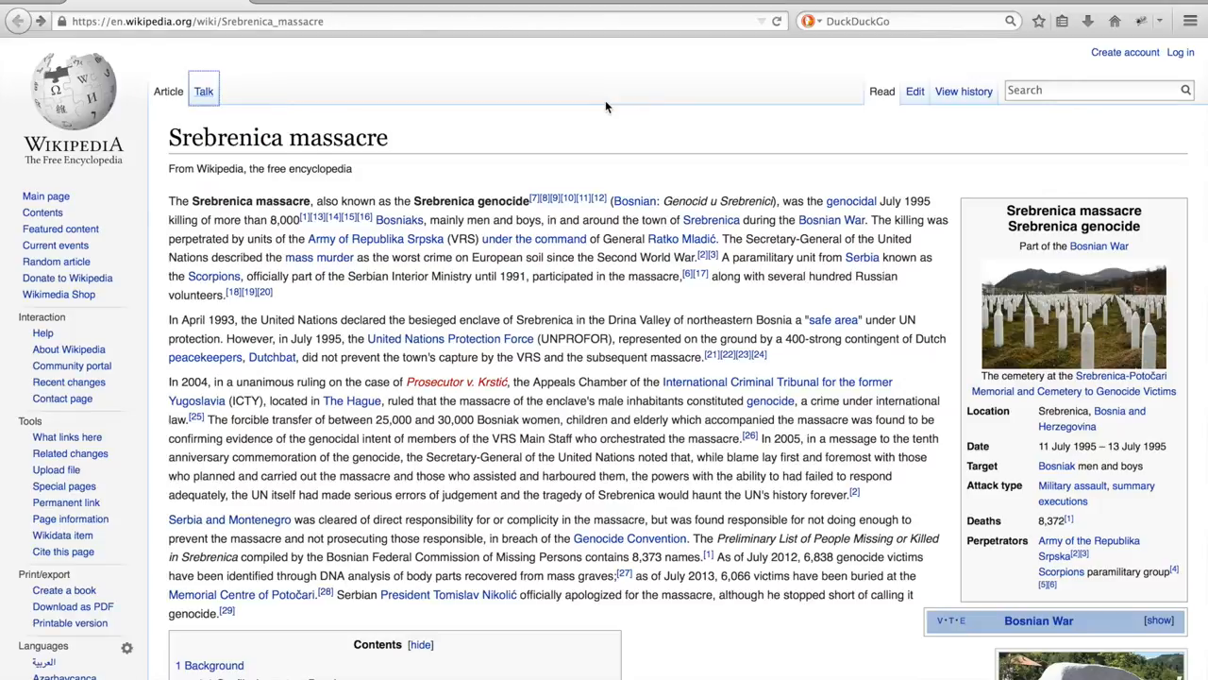
mouse_move(913, 138)
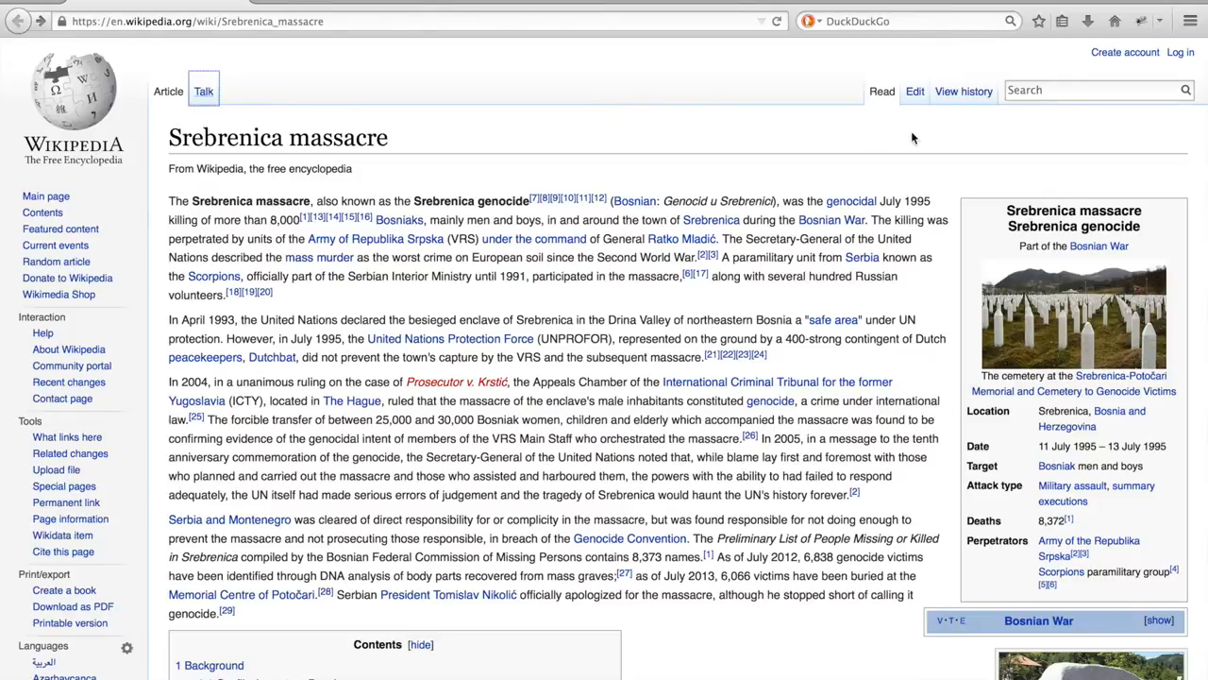
mouse_move(940, 161)
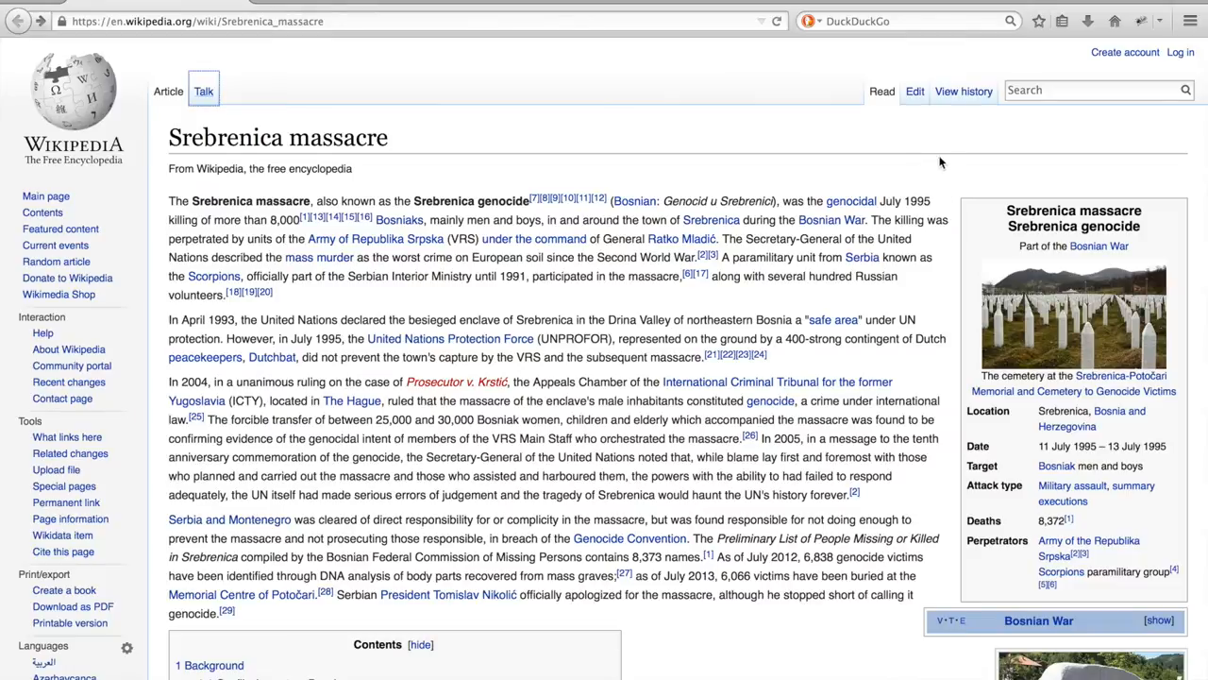
mouse_move(922, 131)
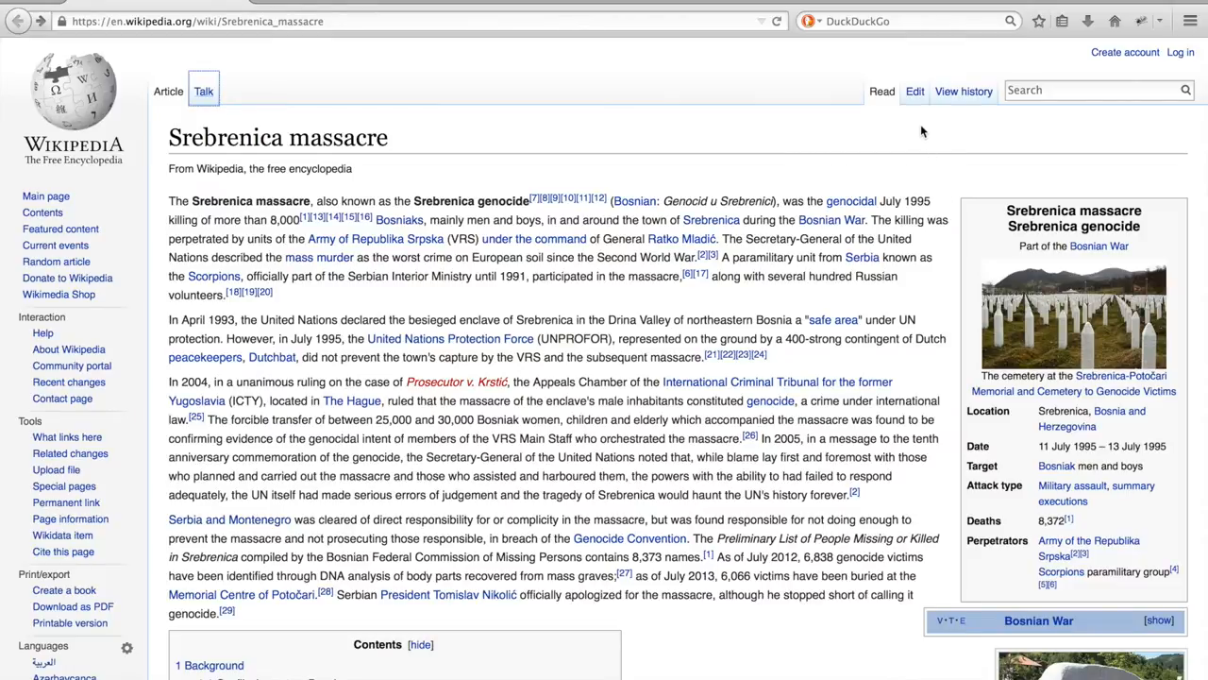
click(962, 91)
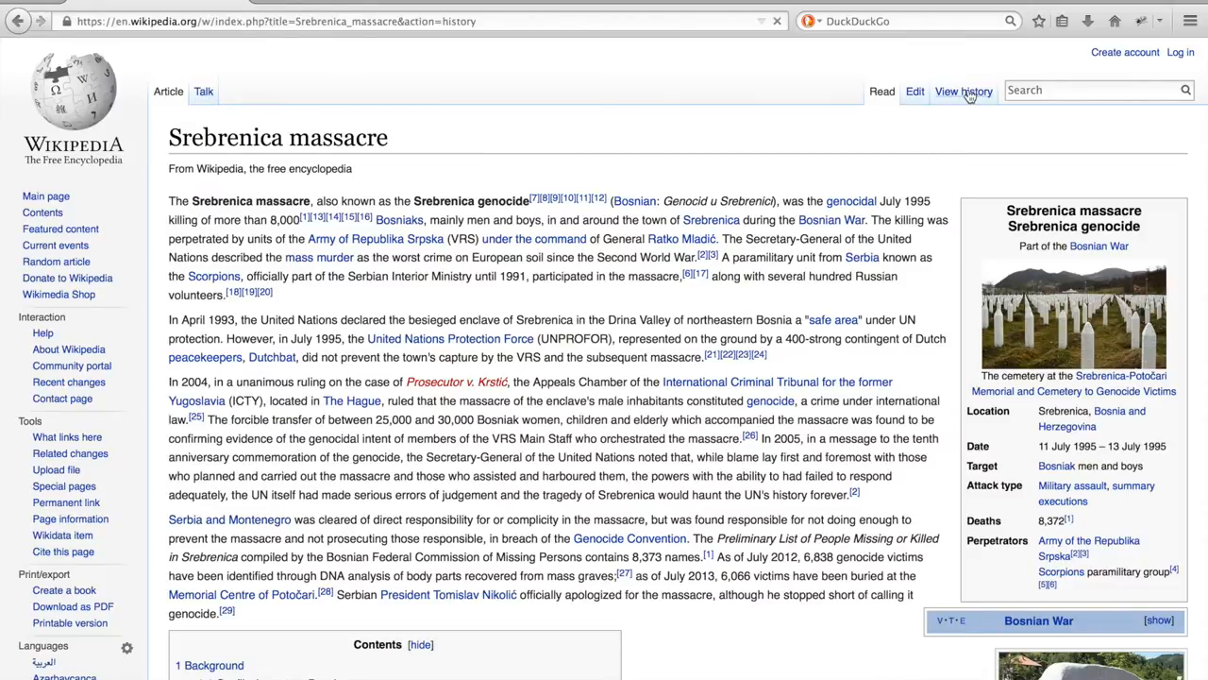
click(963, 90)
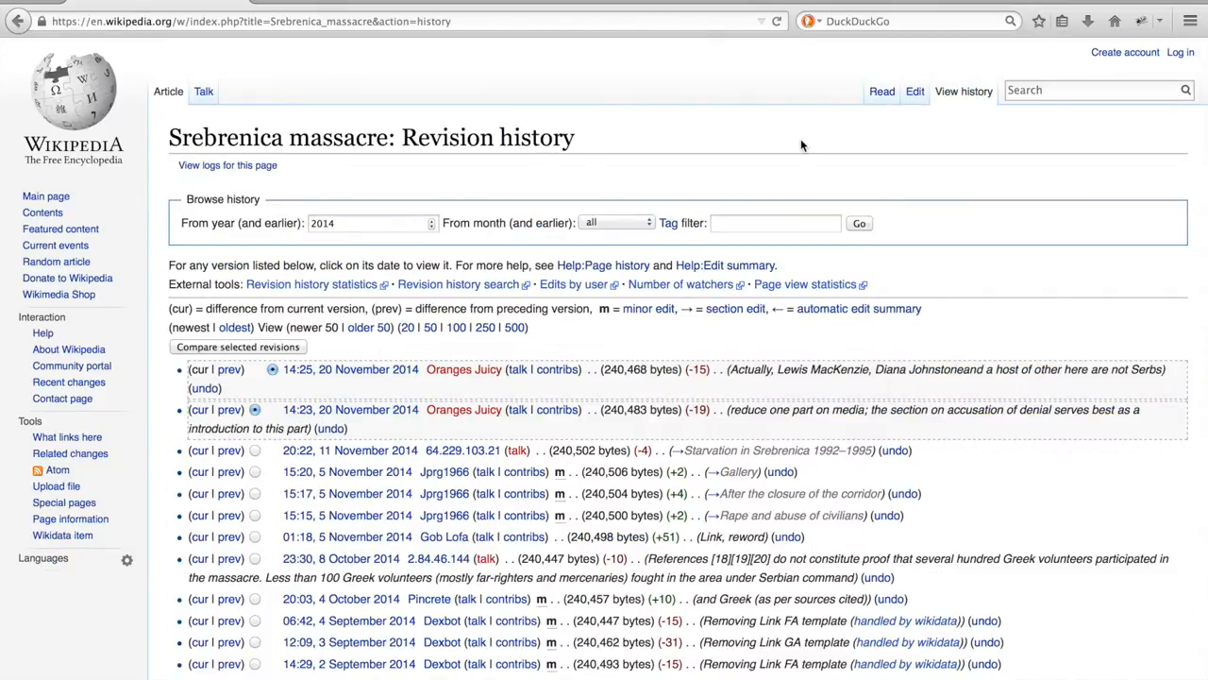
scroll(down, 3)
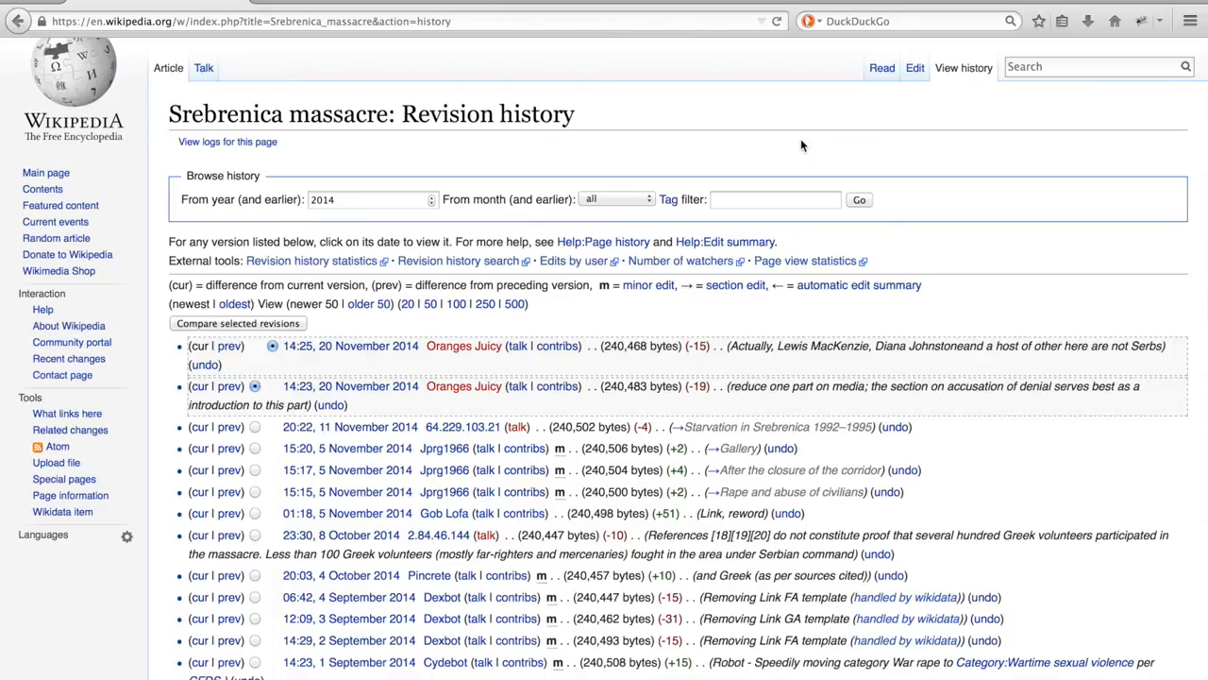
mouse_move(290, 245)
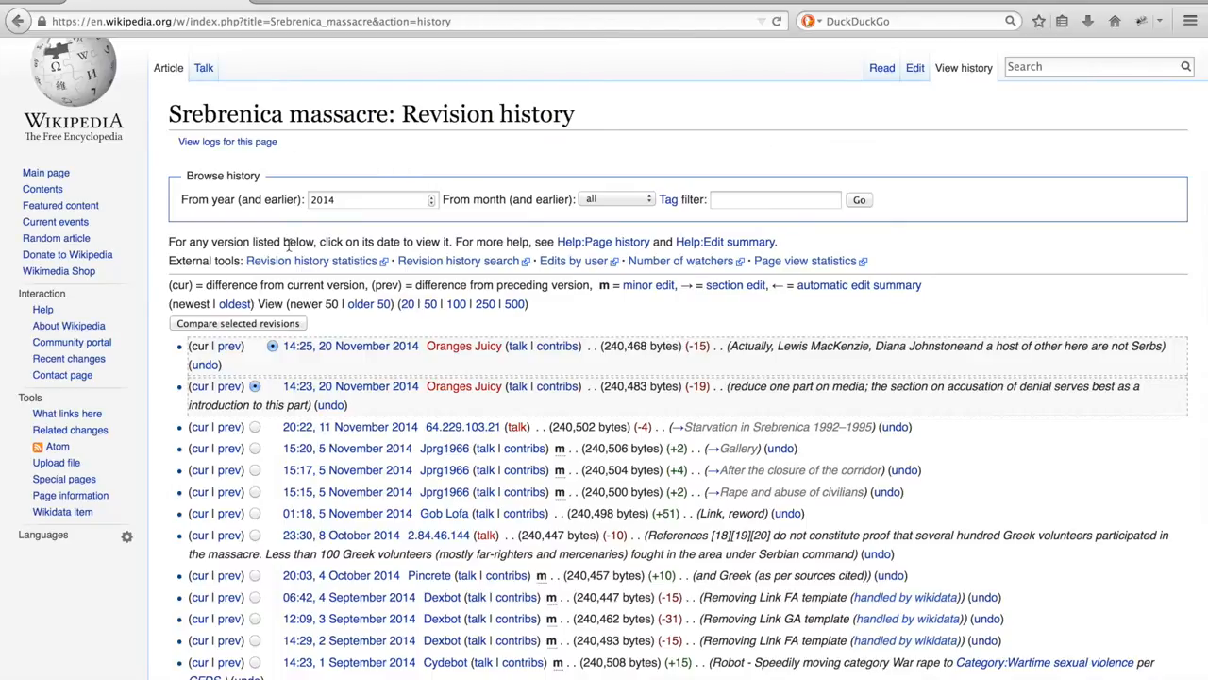
scroll(down, 3)
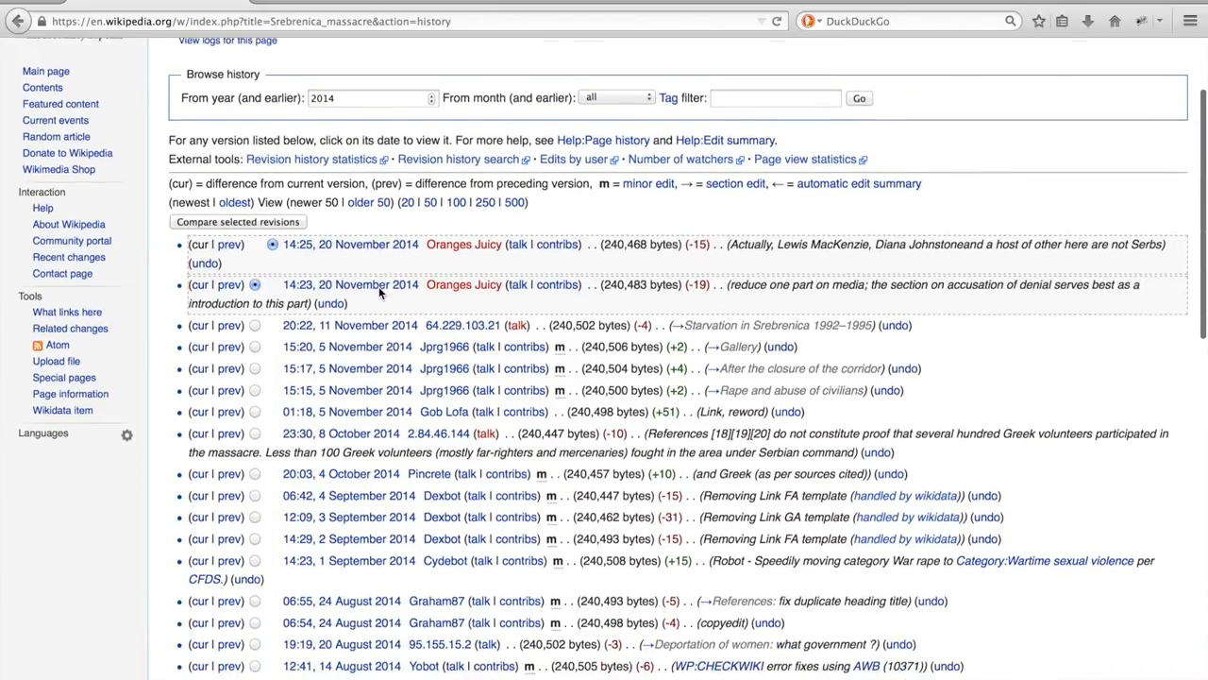
scroll(down, 3)
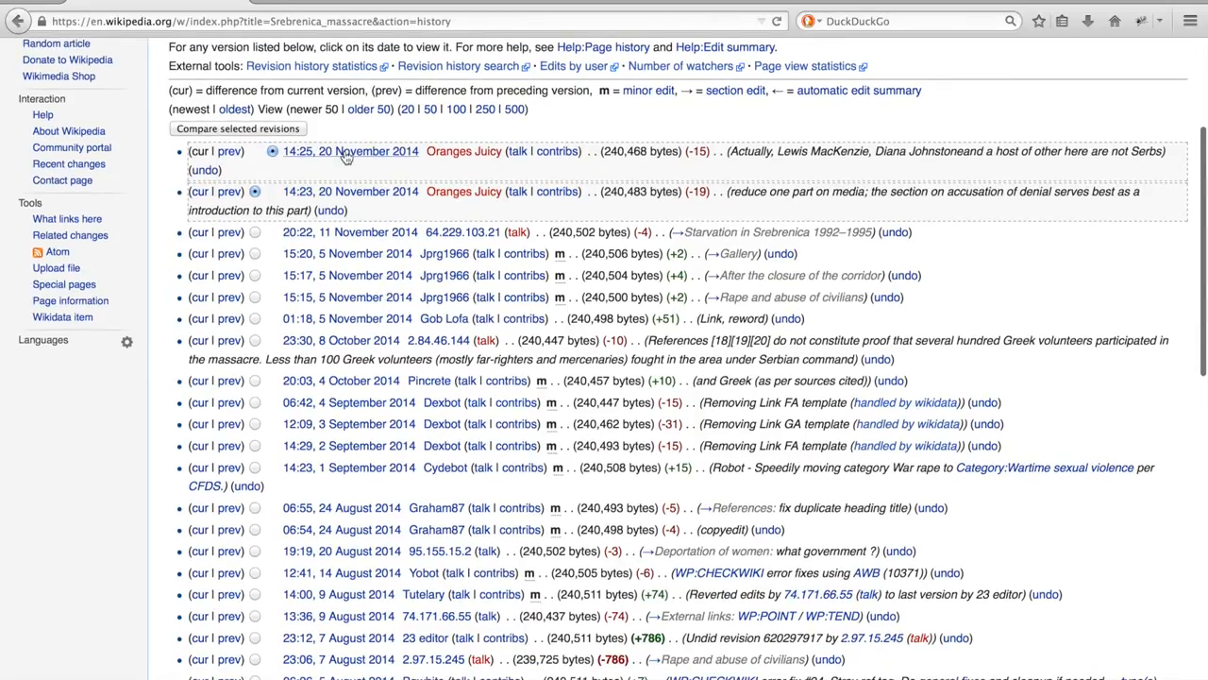
mouse_move(350, 151)
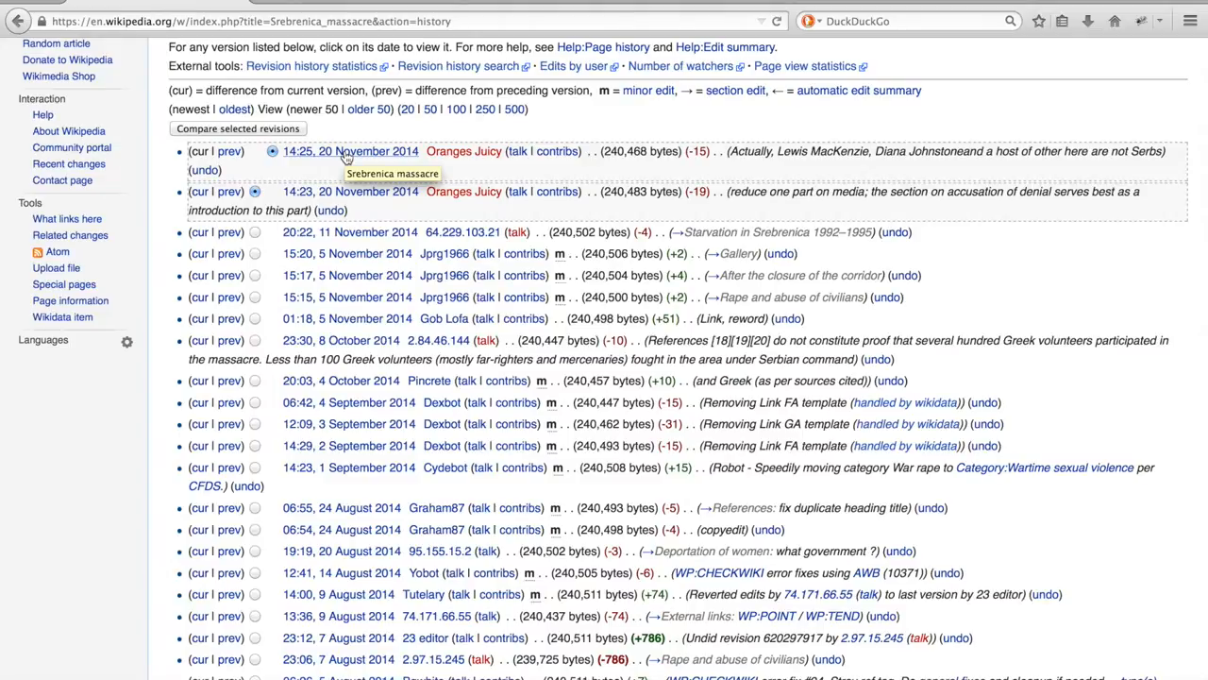
mouse_move(463, 151)
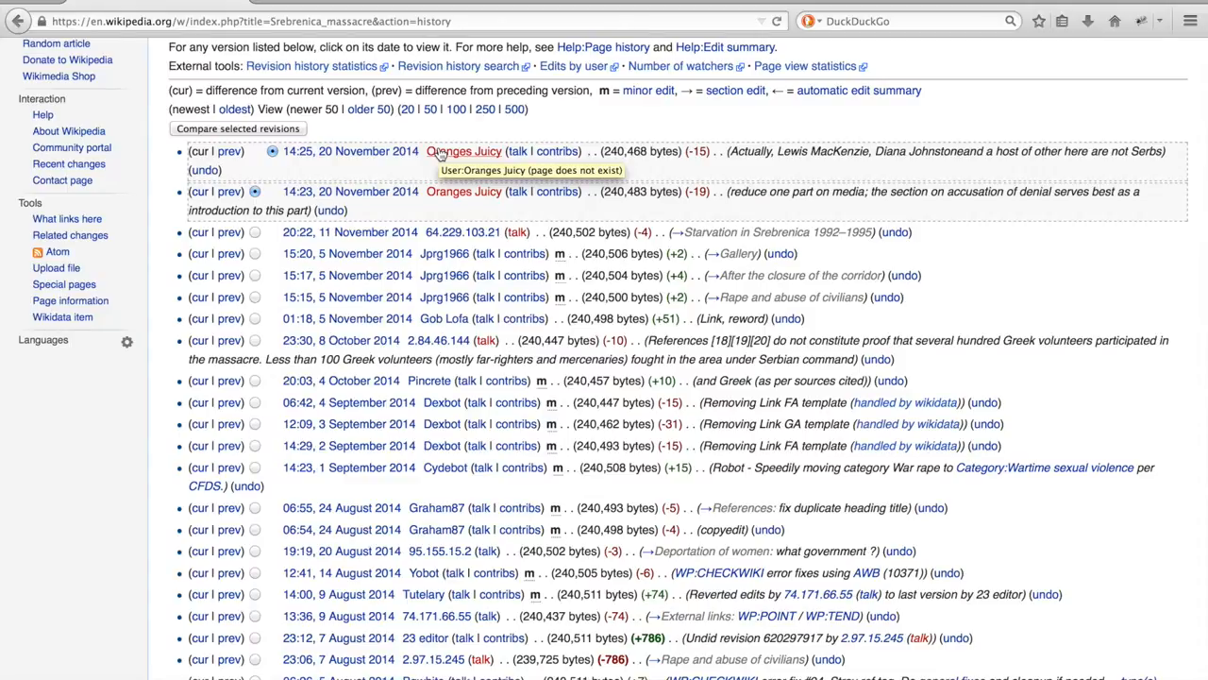
mouse_move(508, 156)
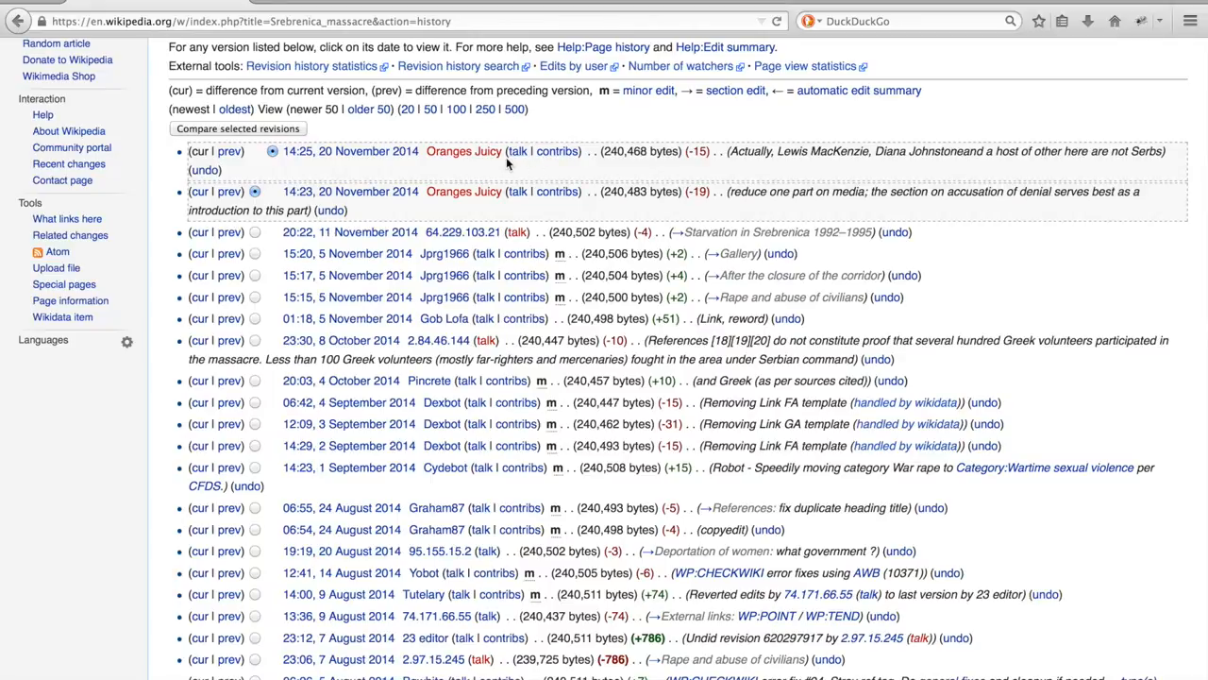
mouse_move(506, 167)
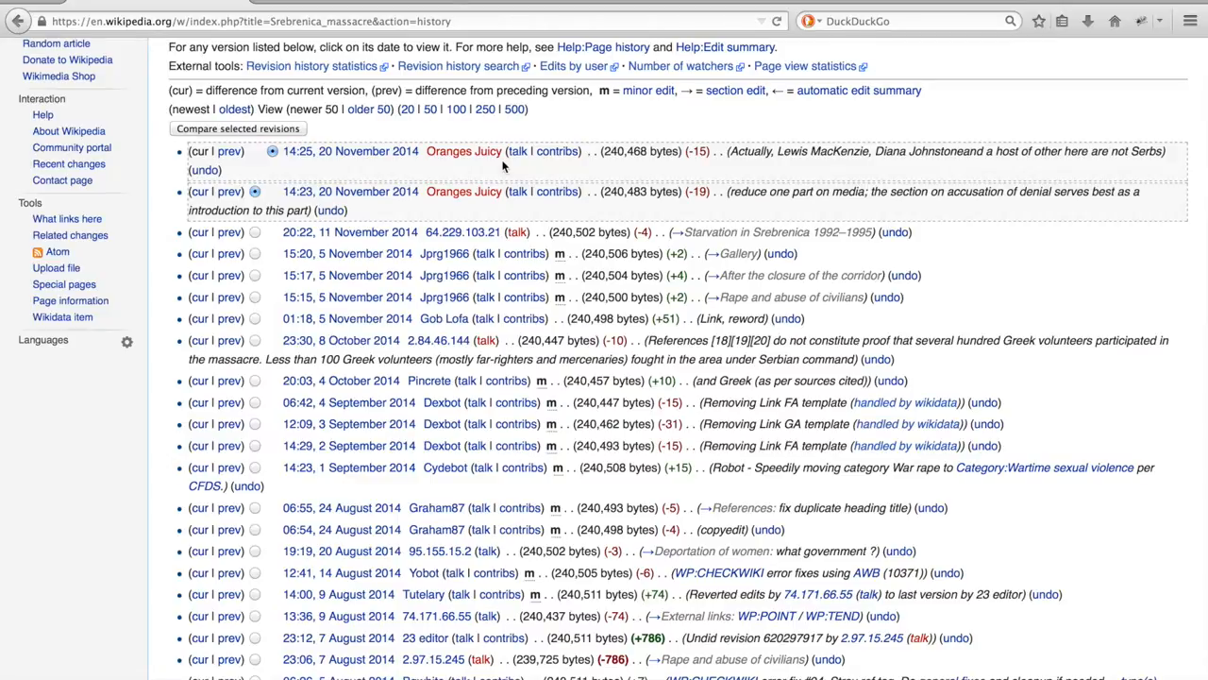
mouse_move(557, 151)
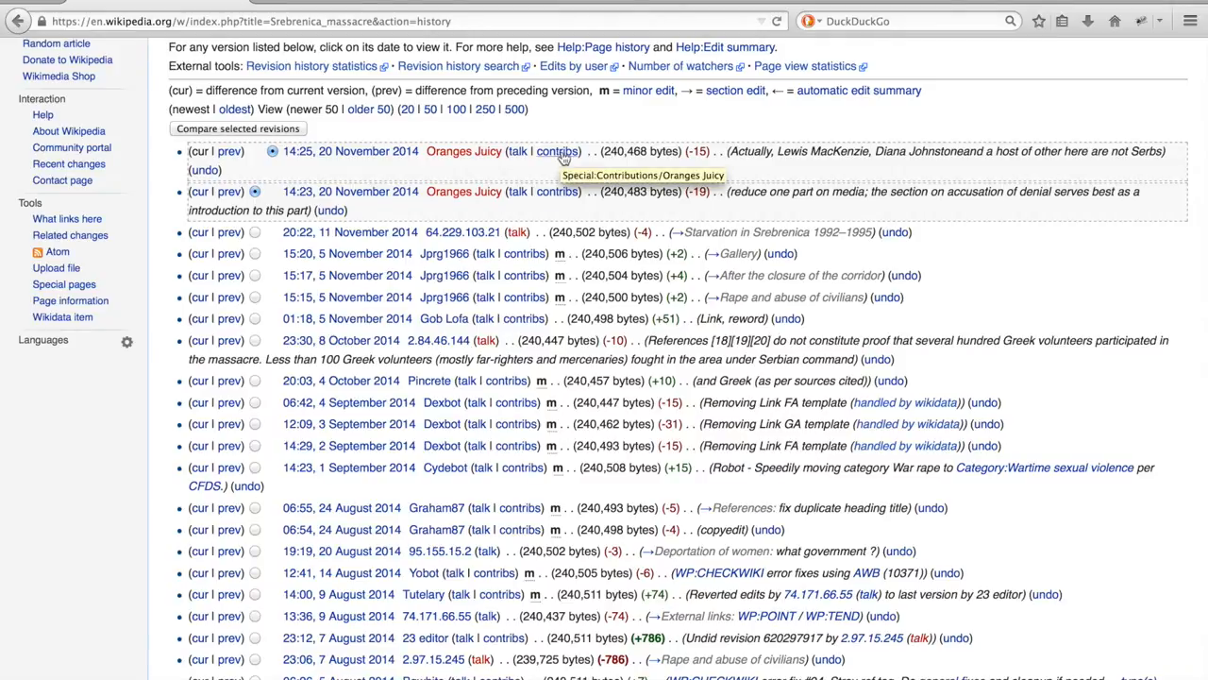
mouse_move(632, 152)
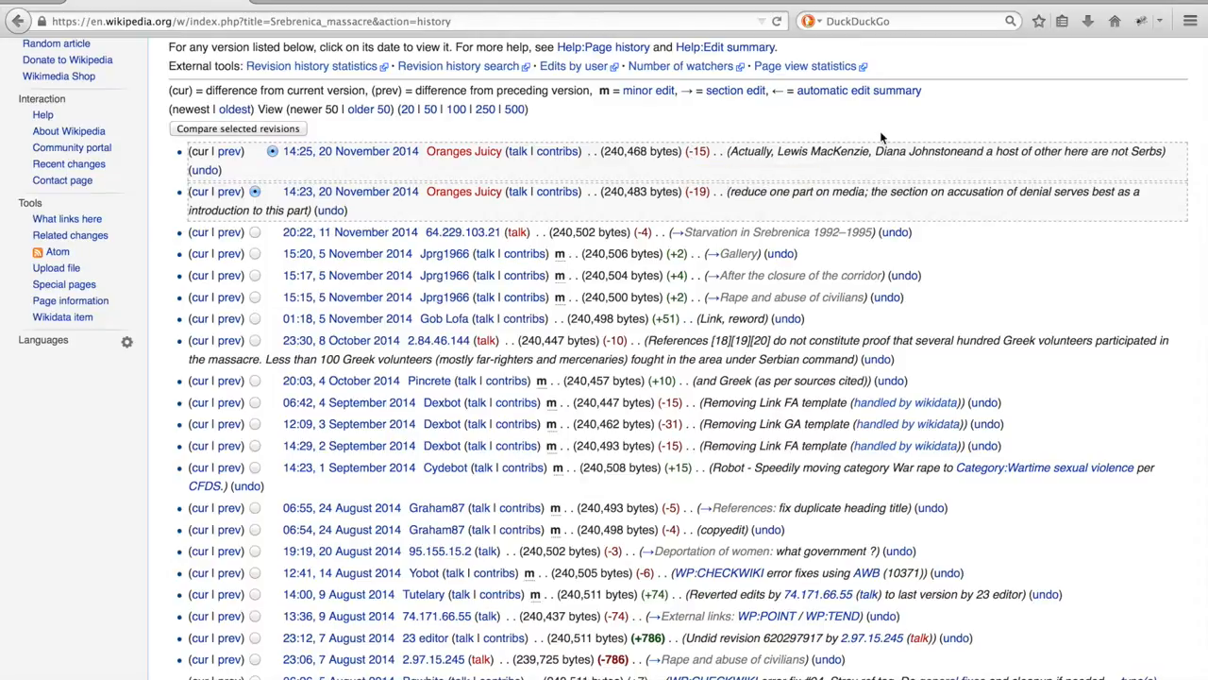
mouse_move(1012, 149)
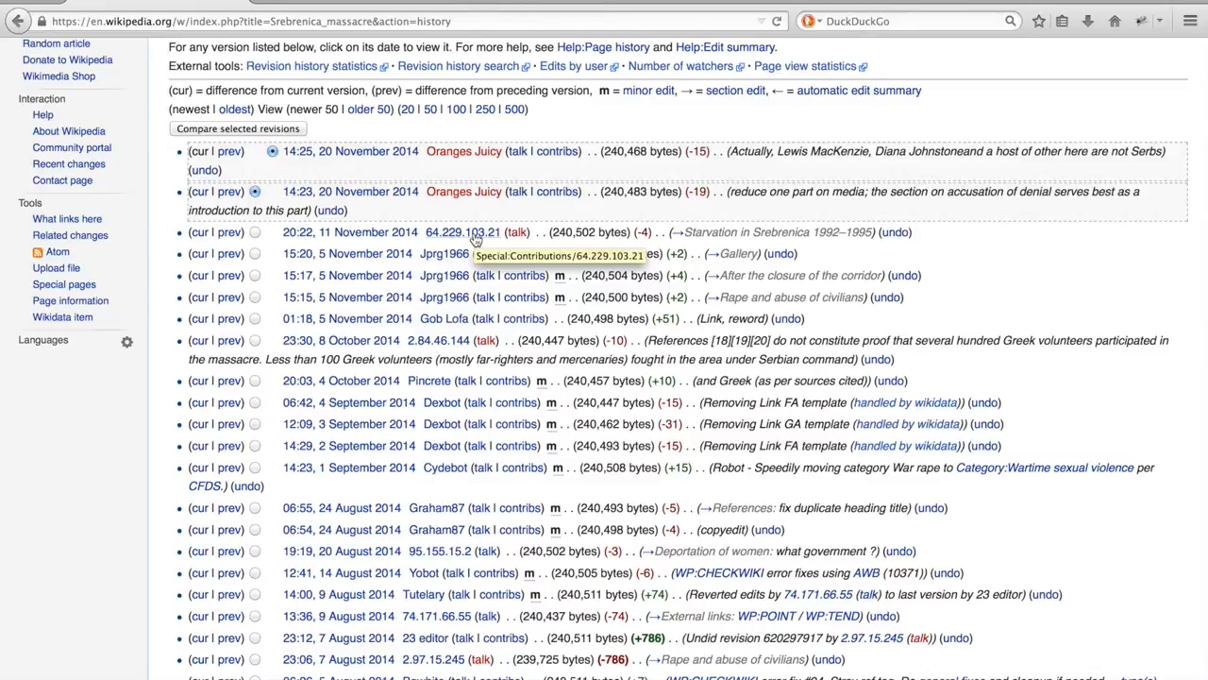
mouse_move(394, 384)
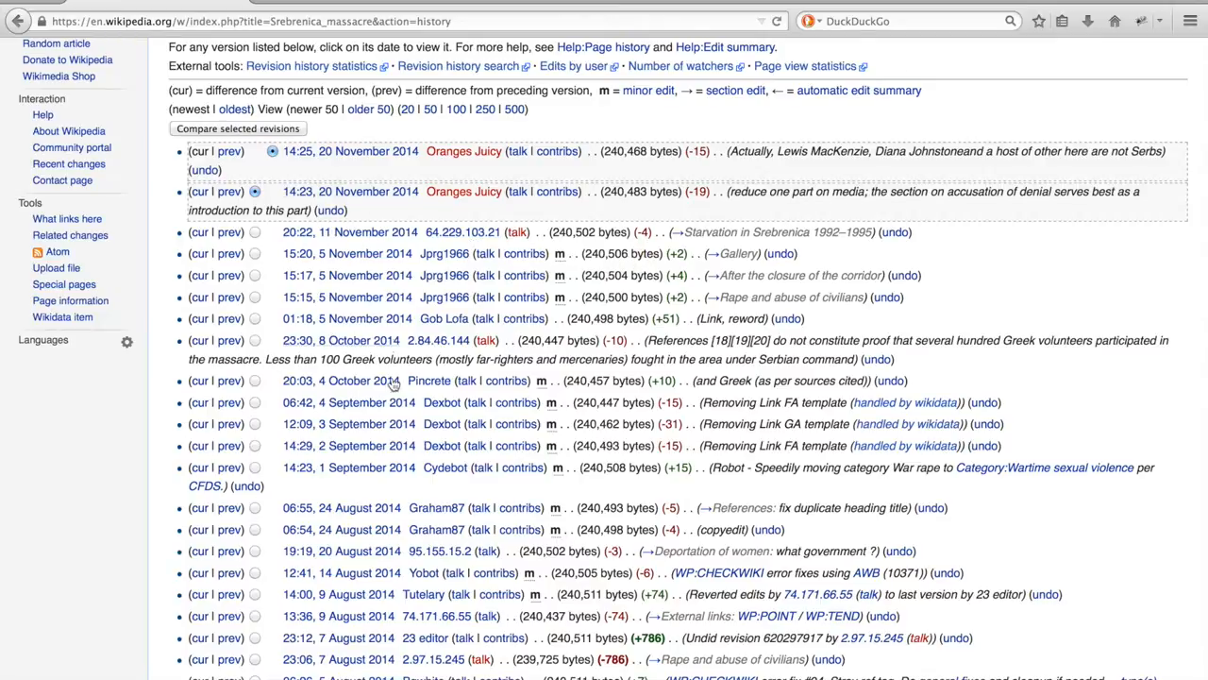
mouse_move(384, 190)
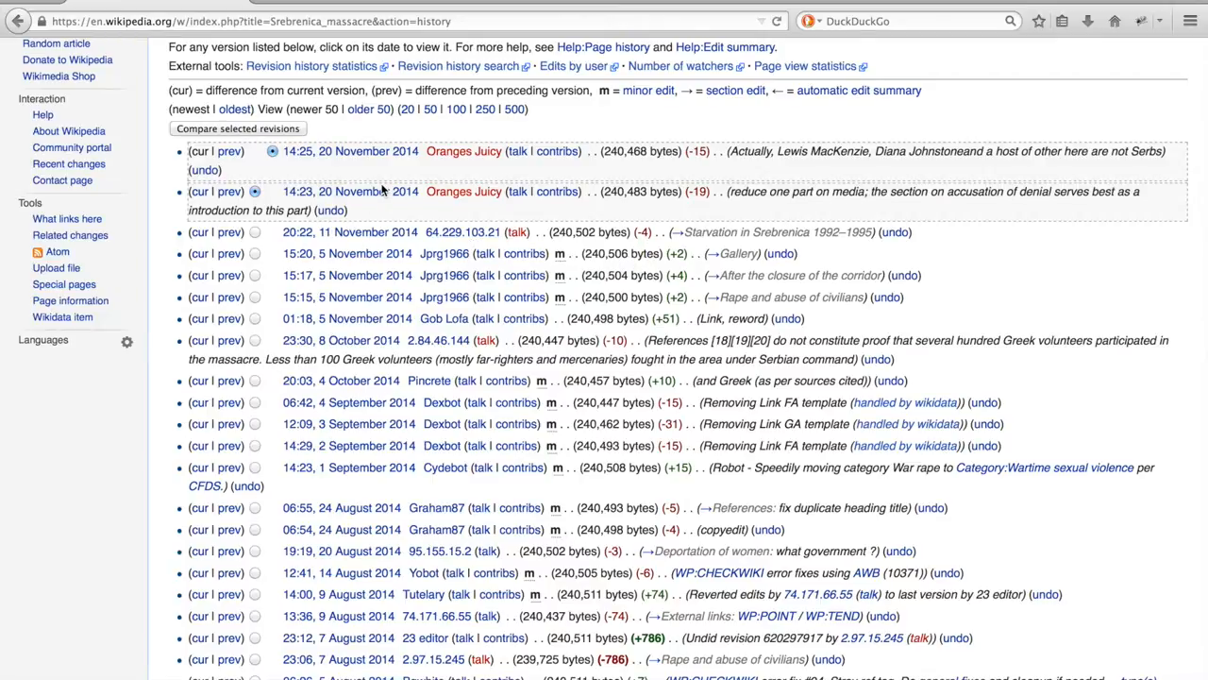
mouse_move(253, 233)
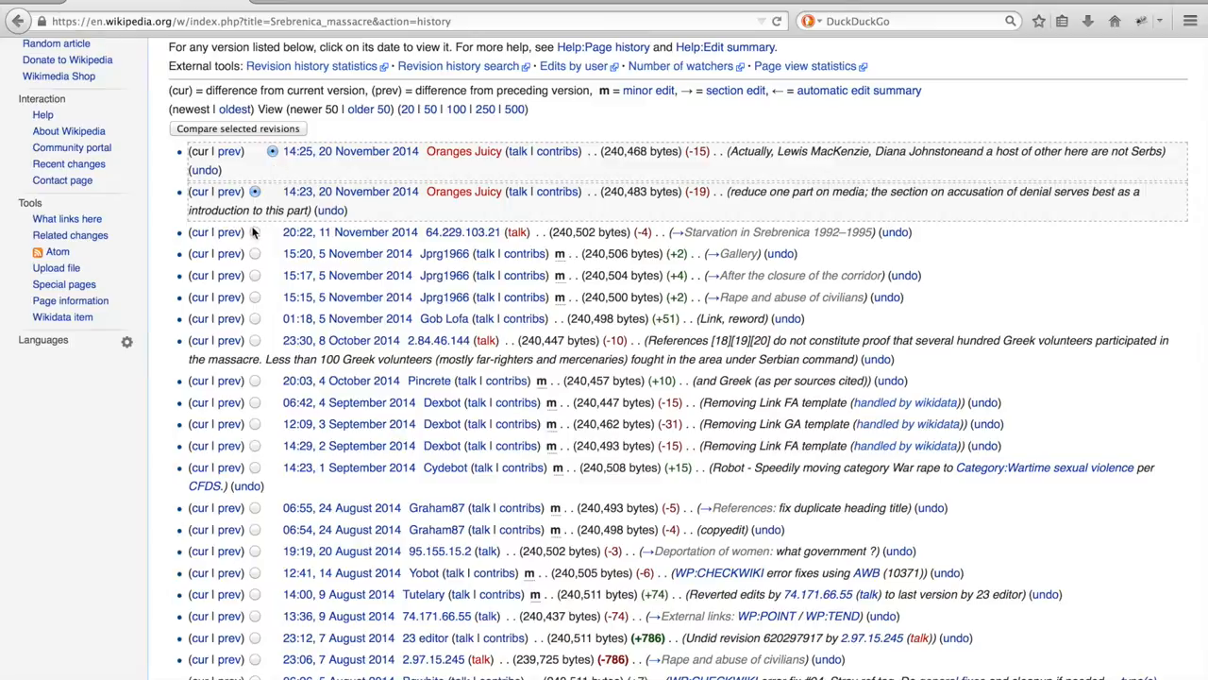
Compare the 20:22, 11 November 2014 revision with 20 November and review the diff.
click(254, 231)
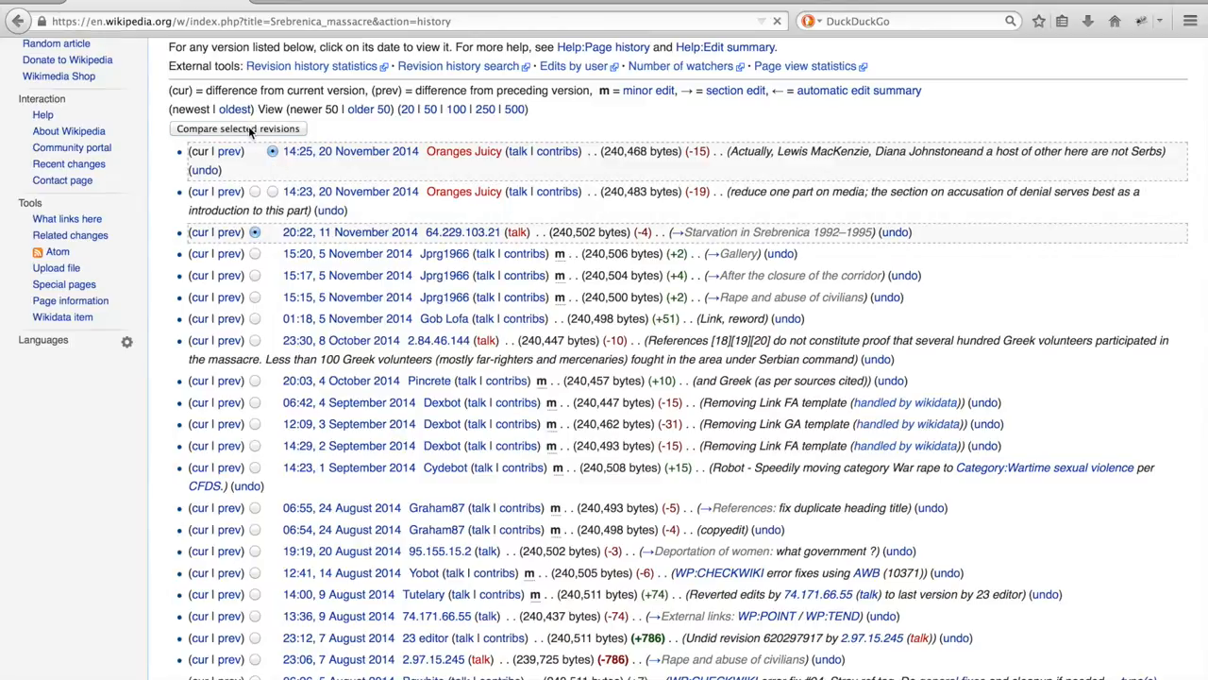
click(238, 128)
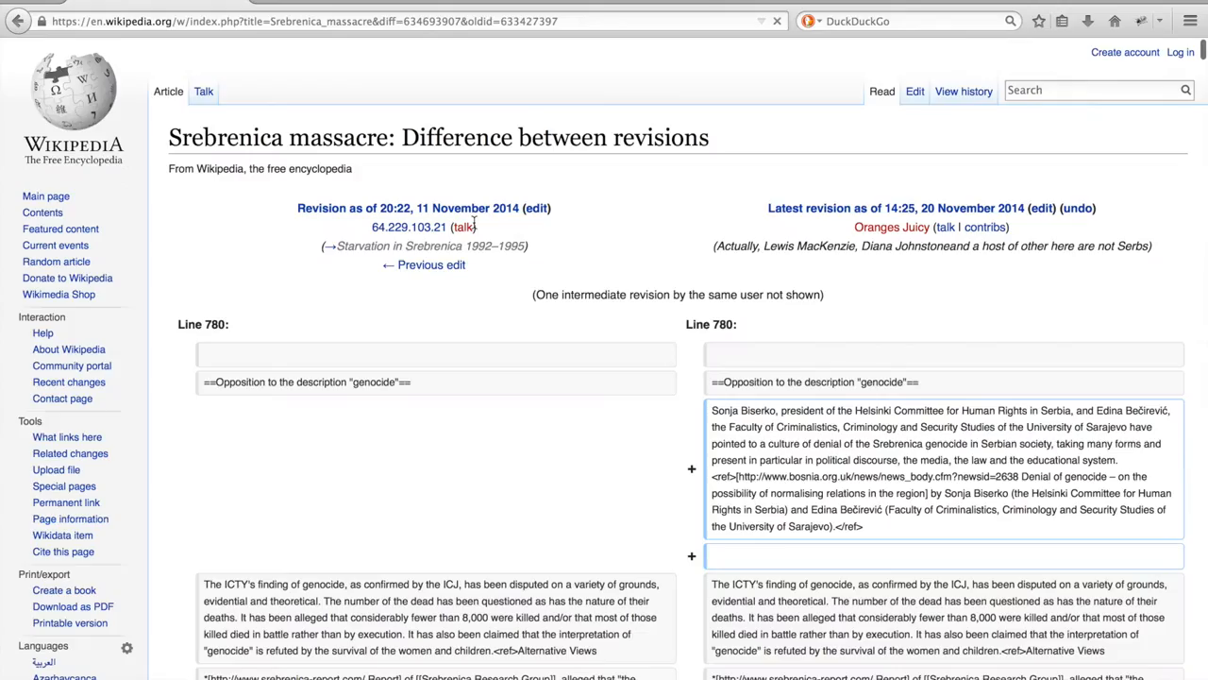
scroll(down, 3)
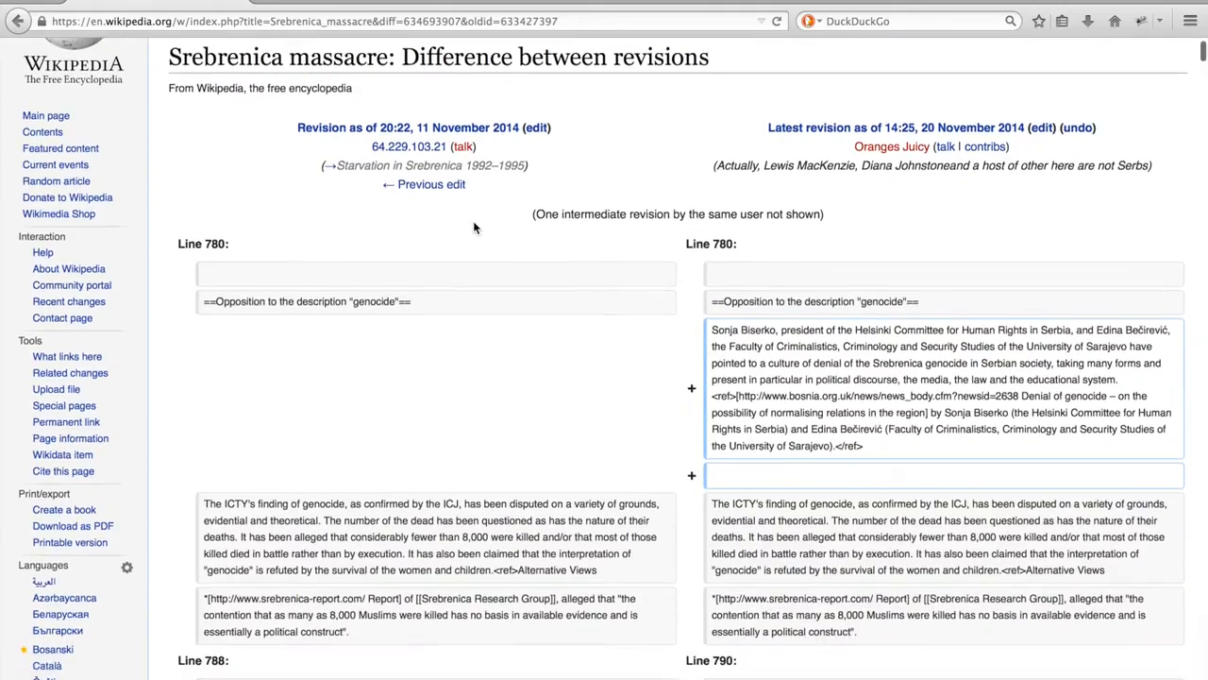
scroll(down, 3)
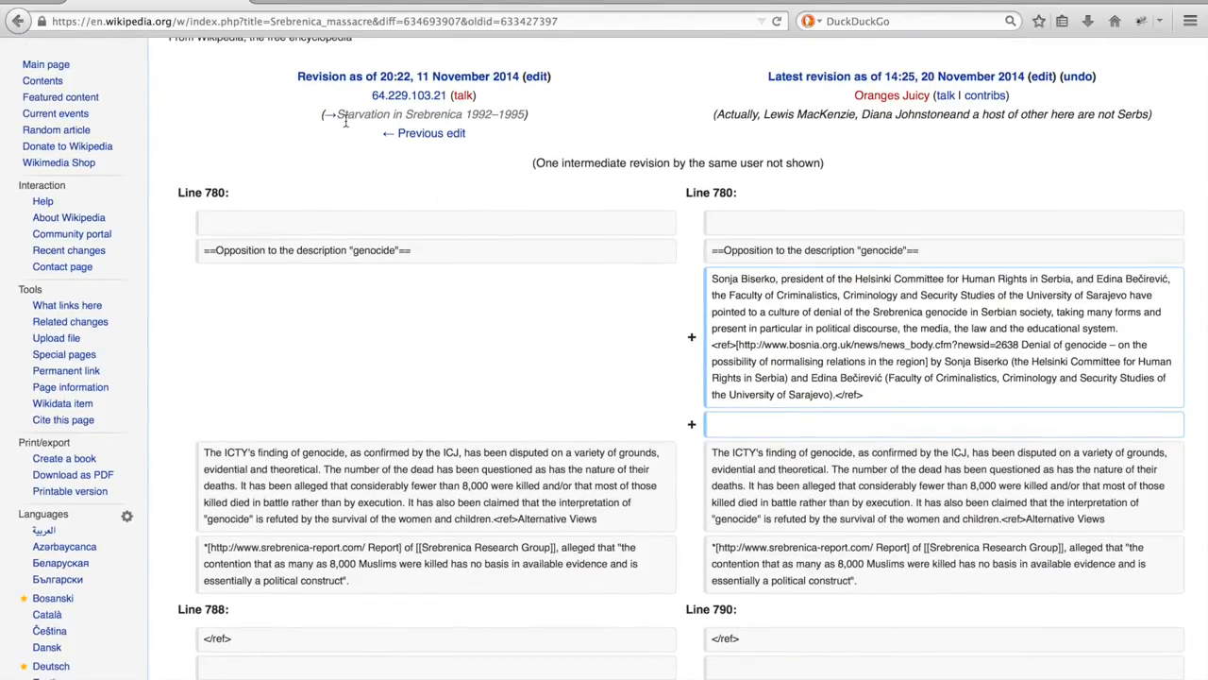
mouse_move(956, 178)
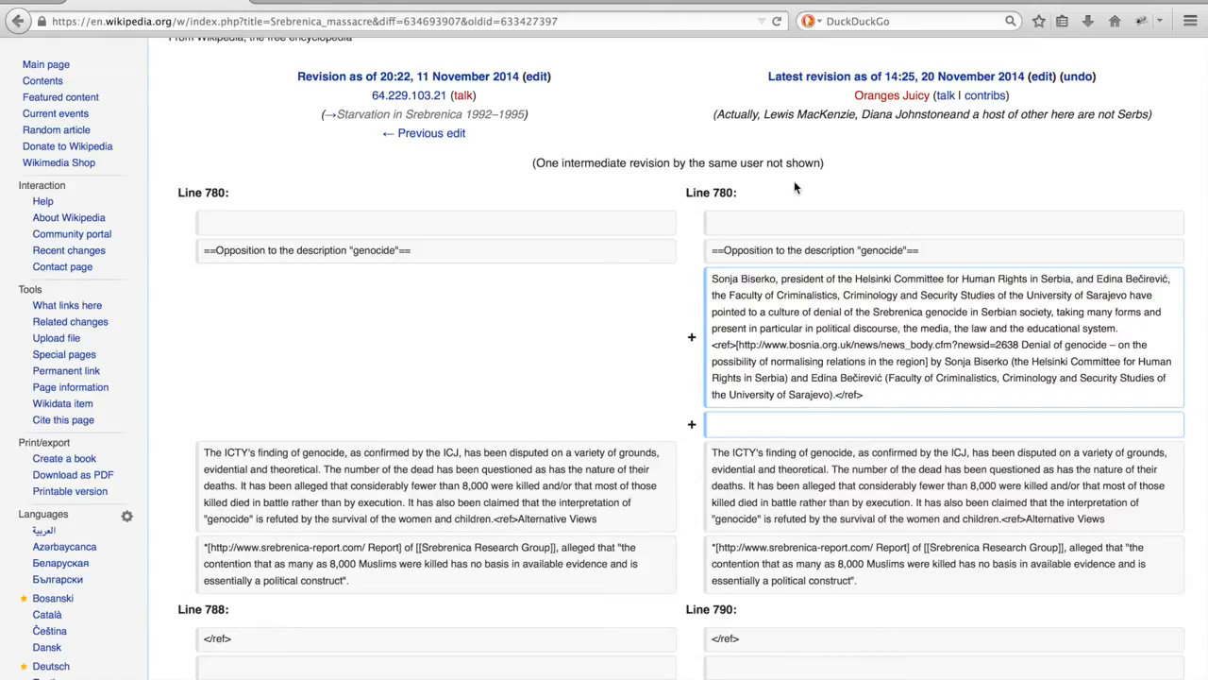
scroll(down, 3)
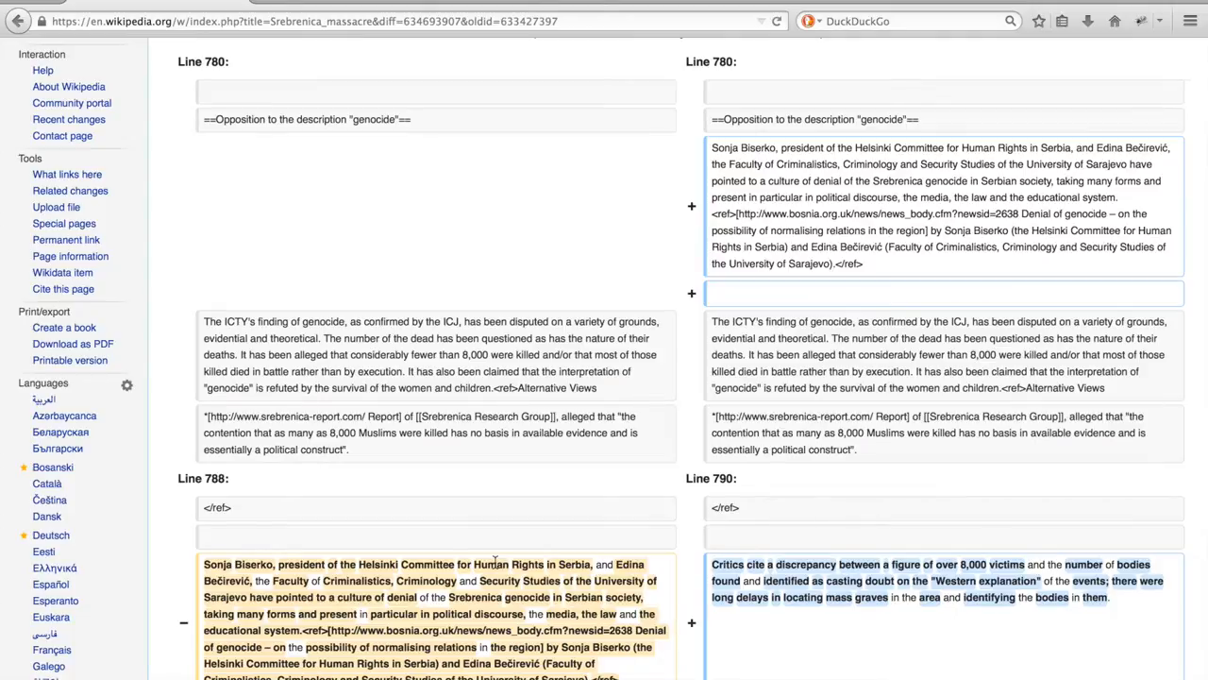
mouse_move(504, 500)
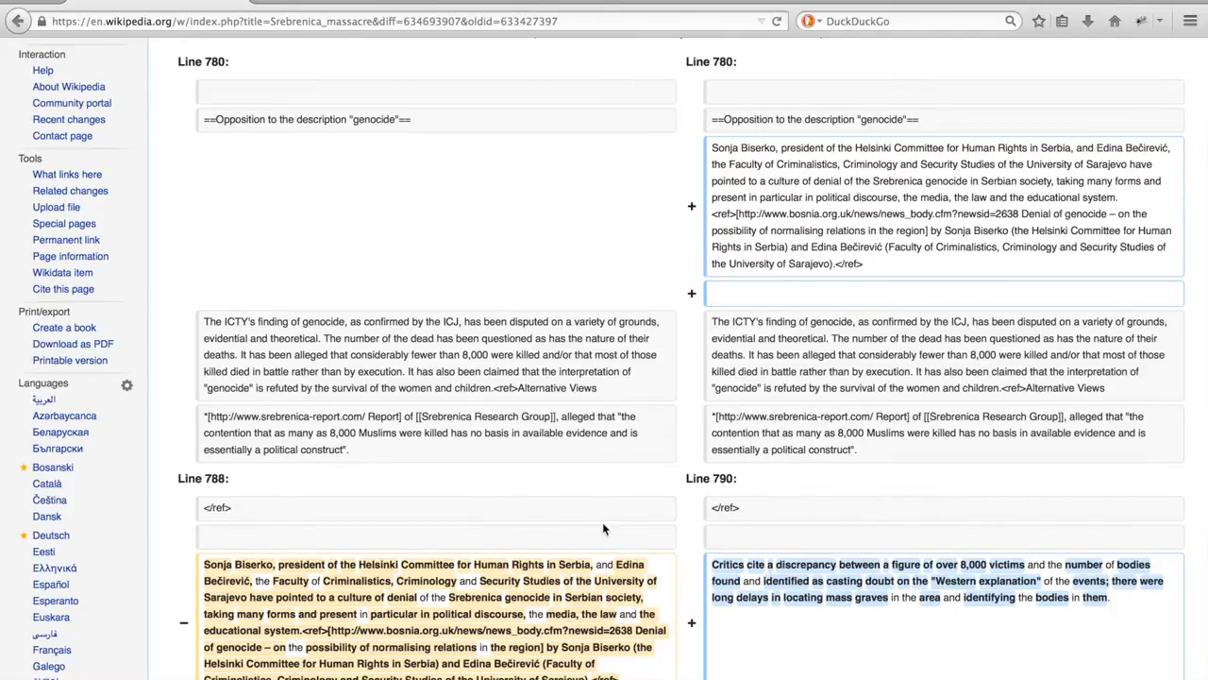
mouse_move(692, 272)
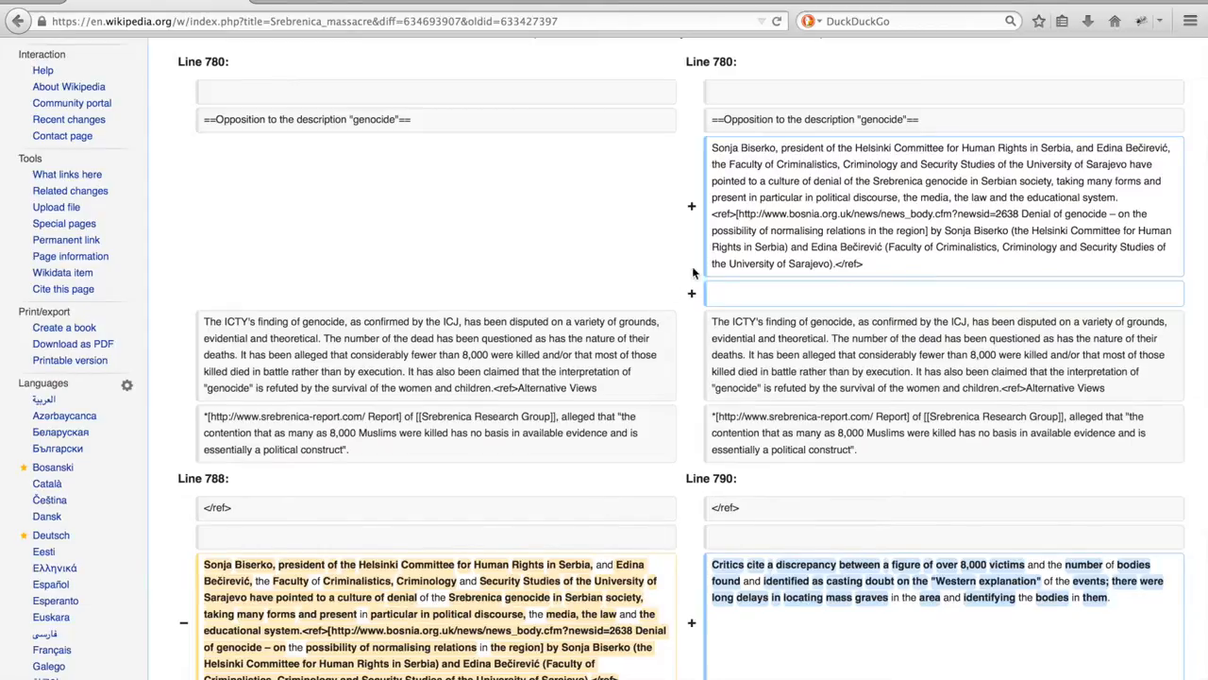
mouse_move(826, 160)
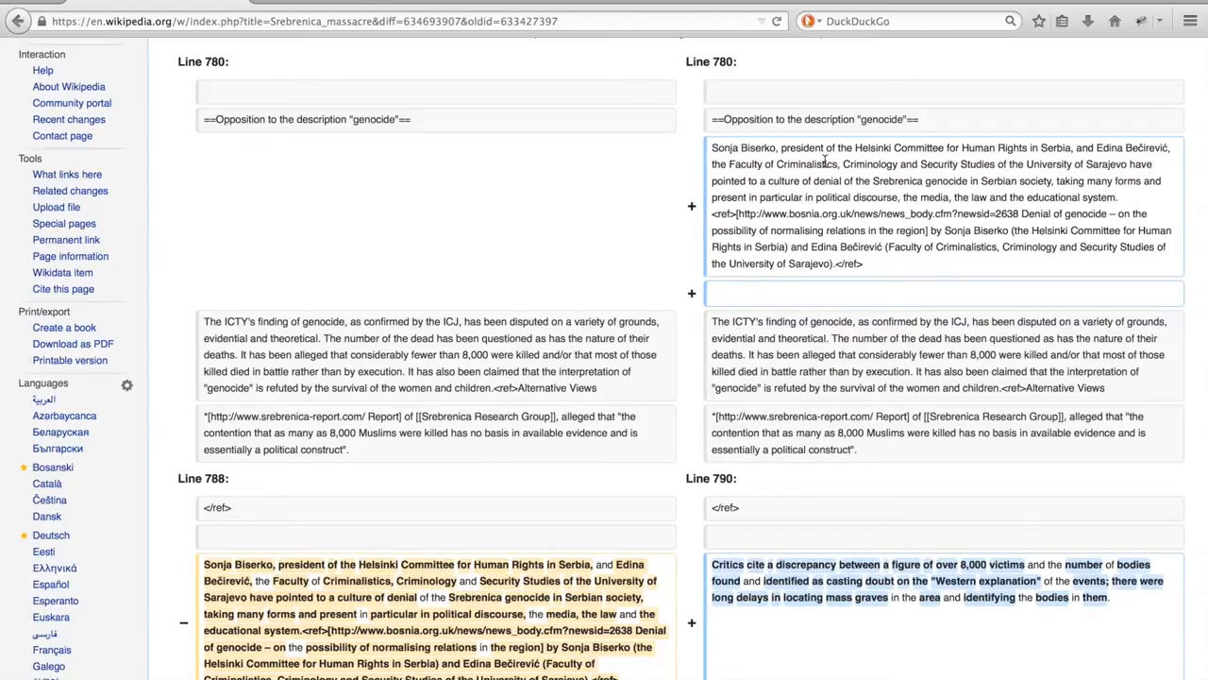
scroll(down, 3)
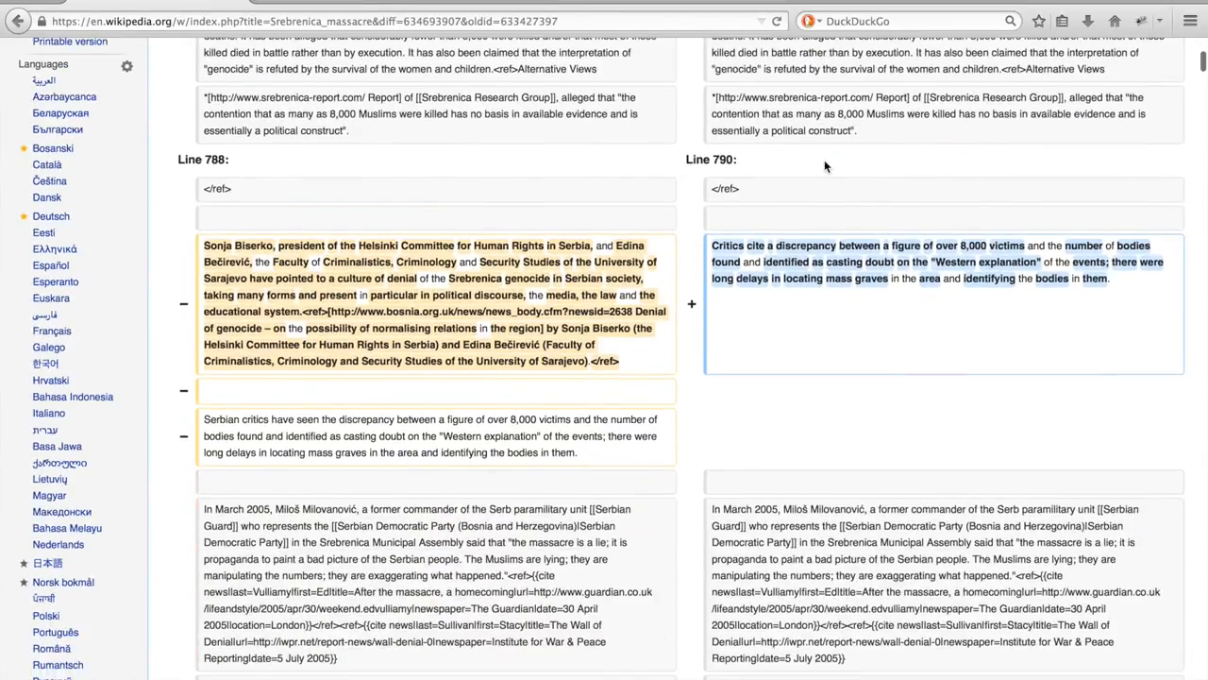
scroll(down, 3)
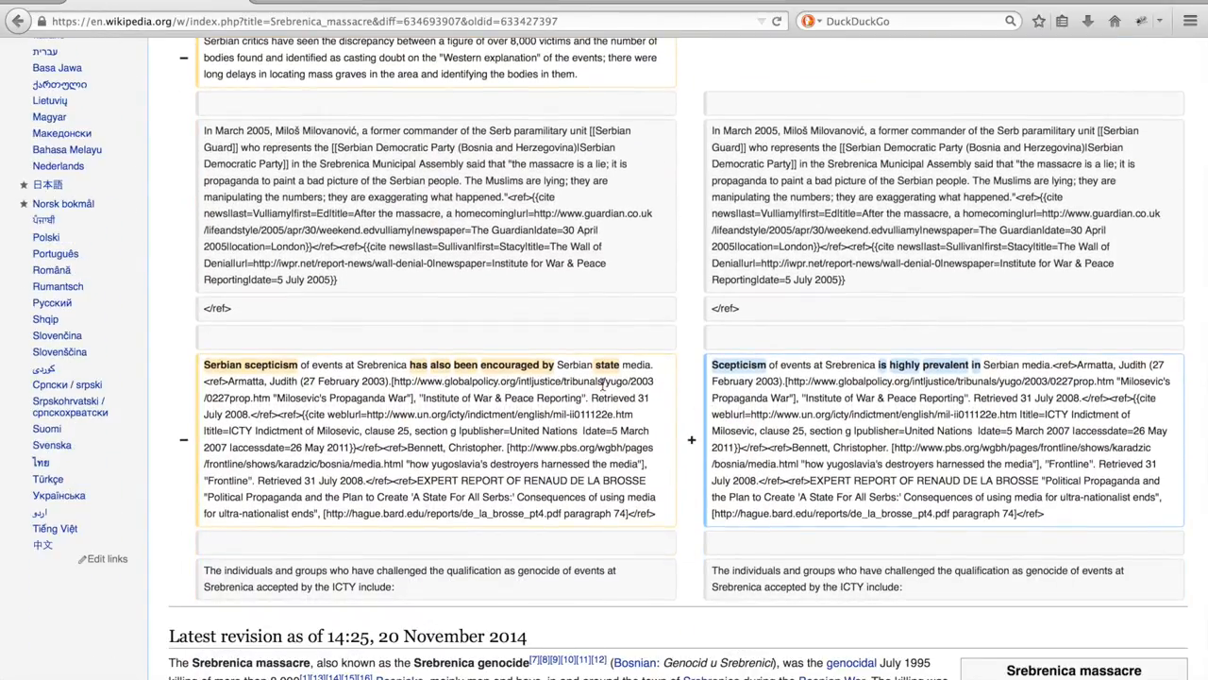
scroll(down, 3)
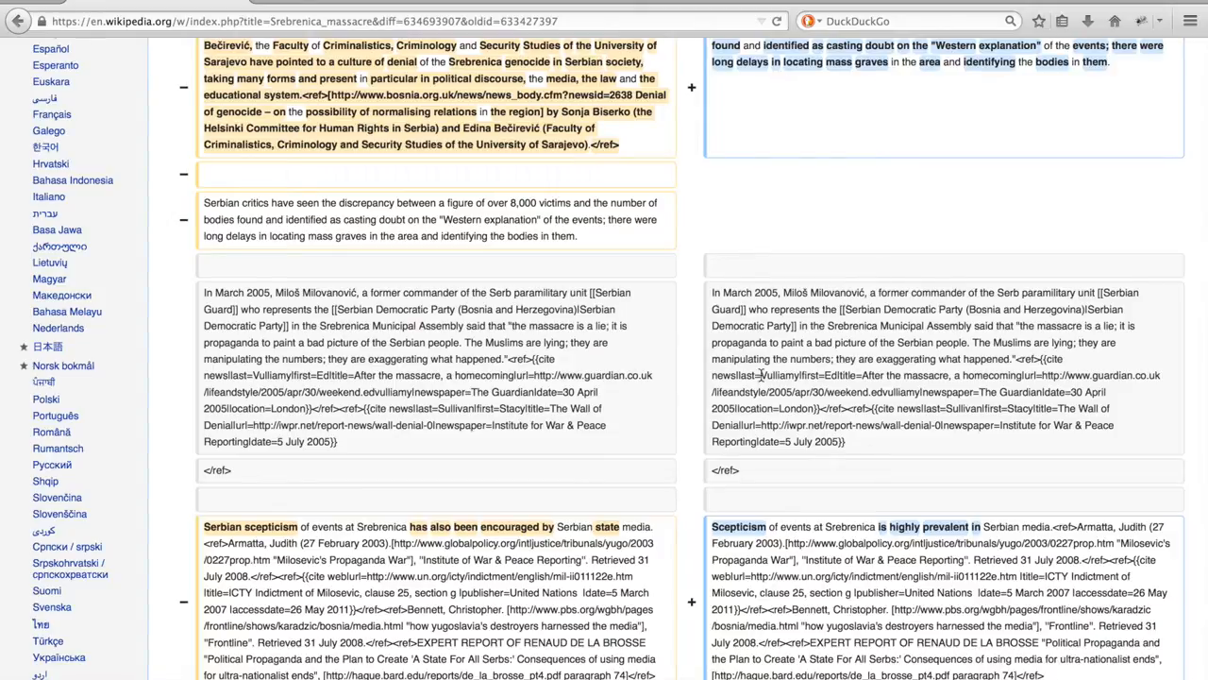
scroll(down, 3)
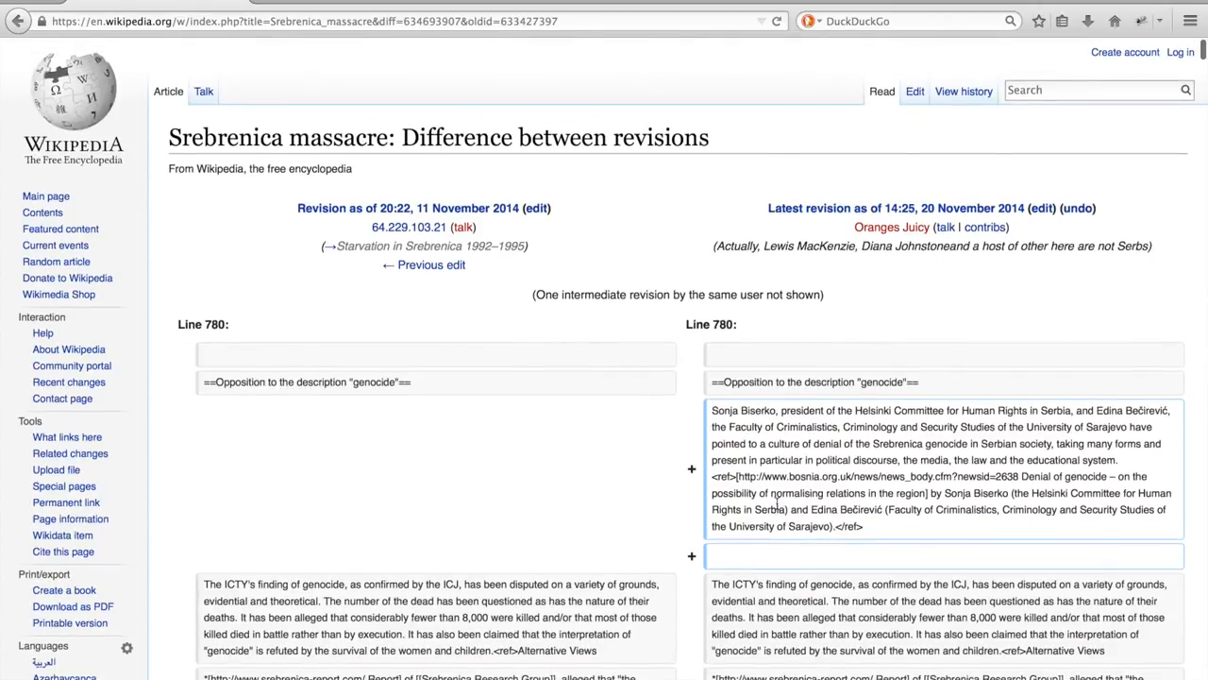
Reopen the Srebrenica massacre View history list.
click(963, 91)
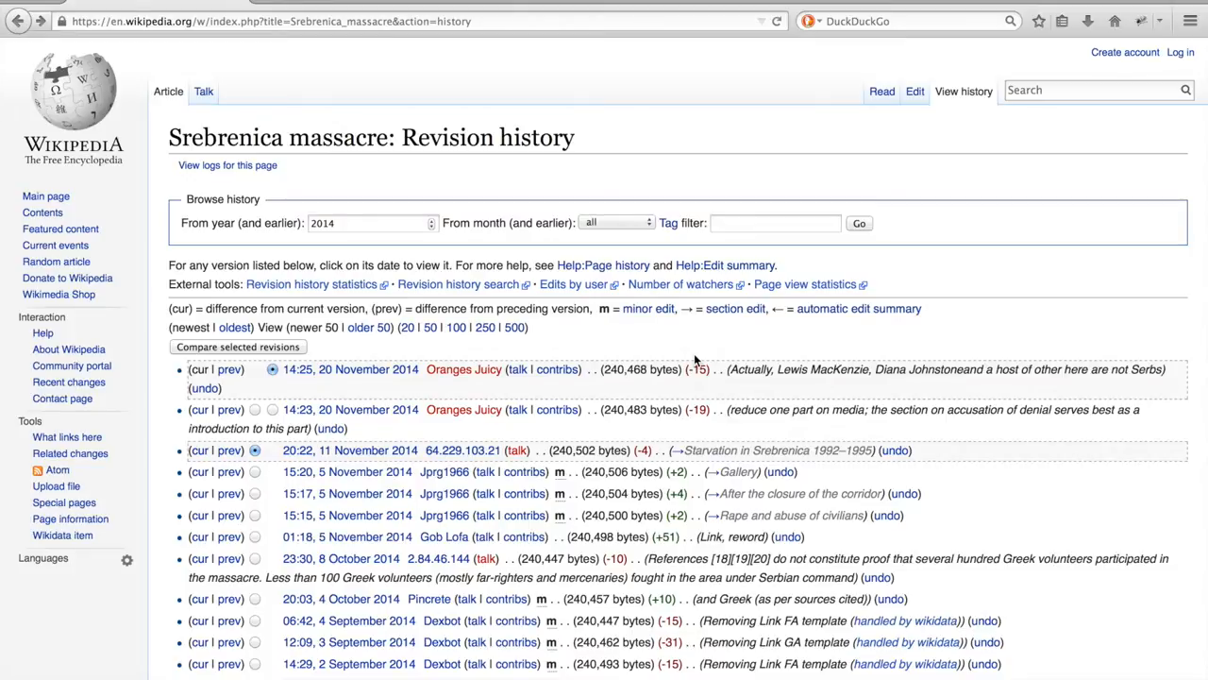
mouse_move(257, 123)
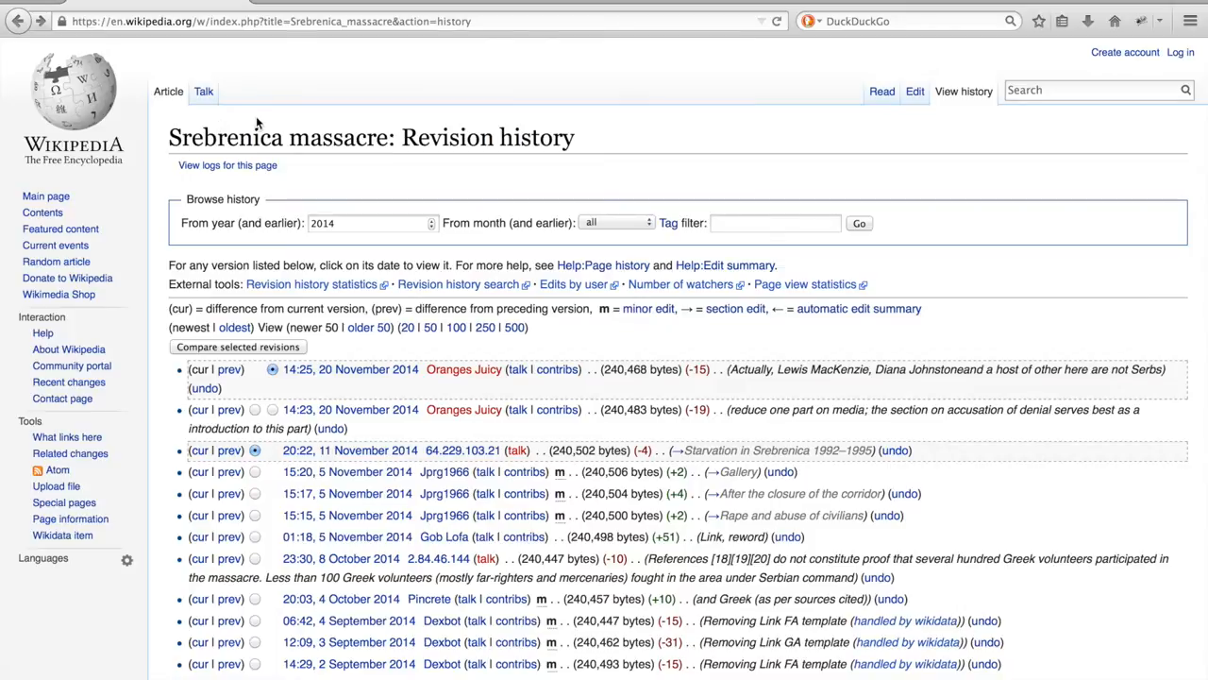
click(228, 164)
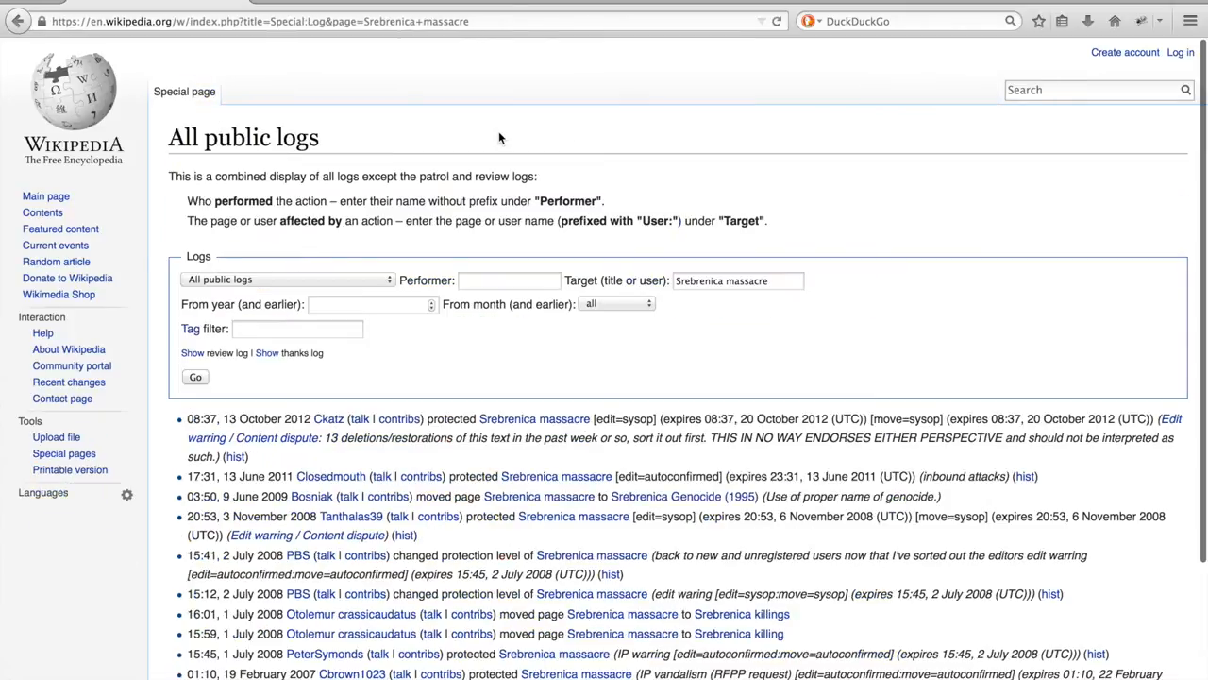
scroll(down, 3)
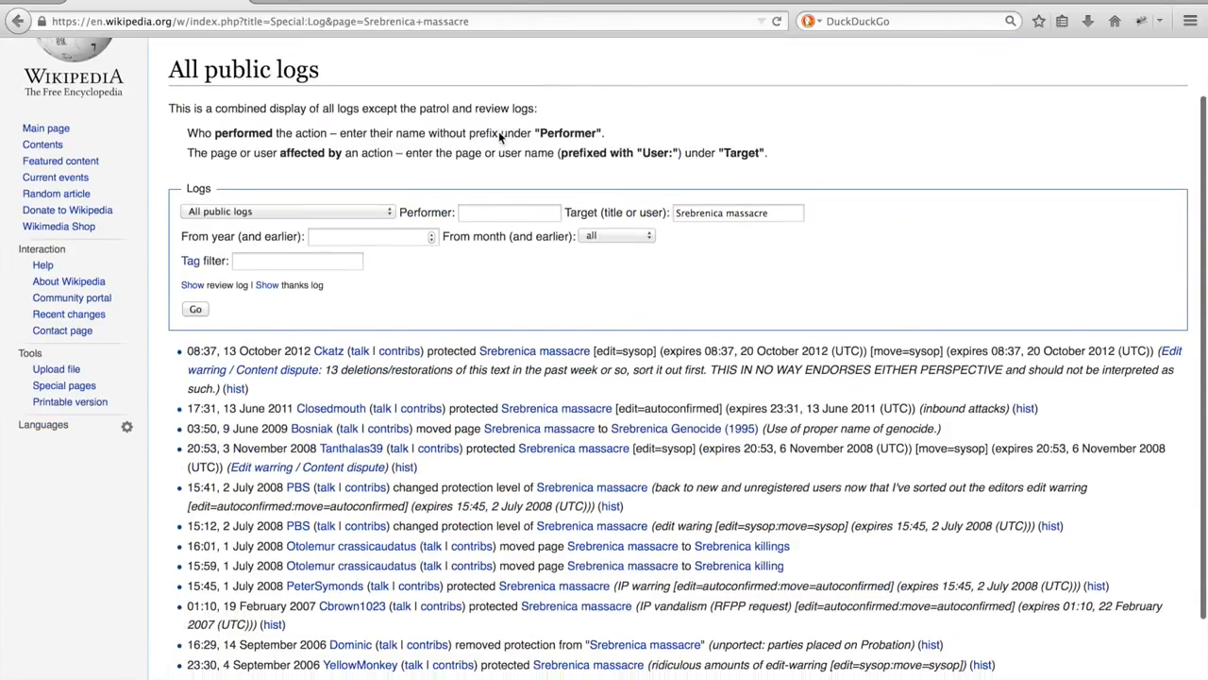
scroll(down, 3)
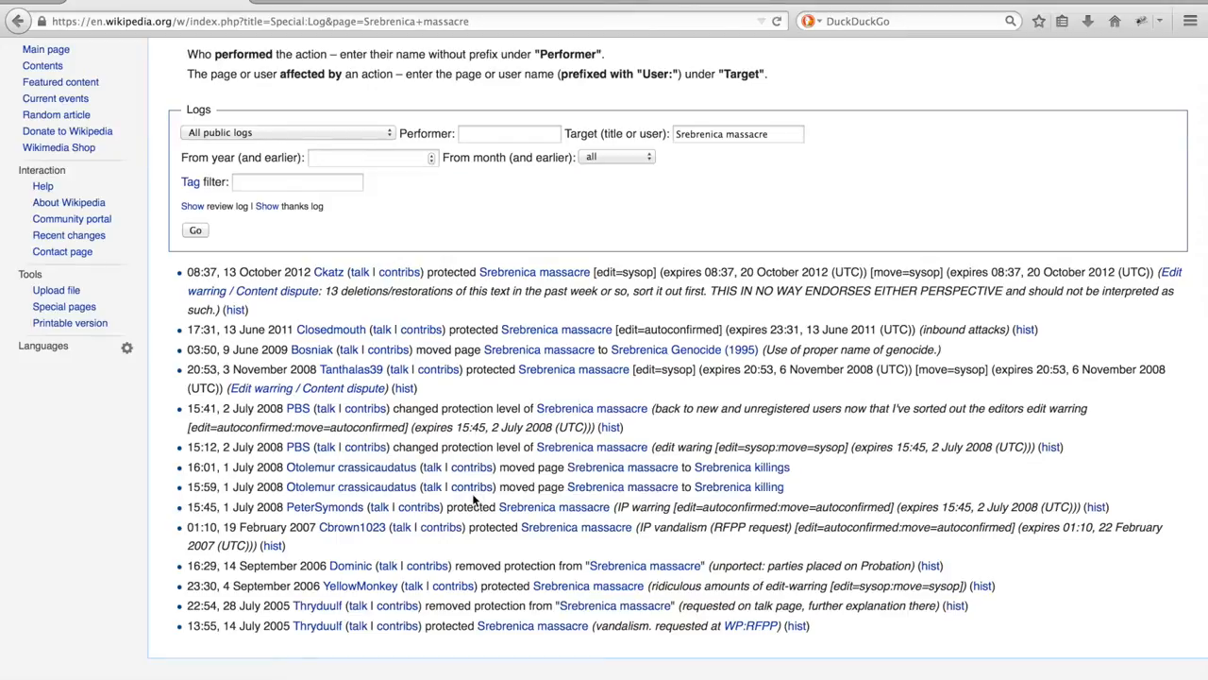
scroll(up, 3)
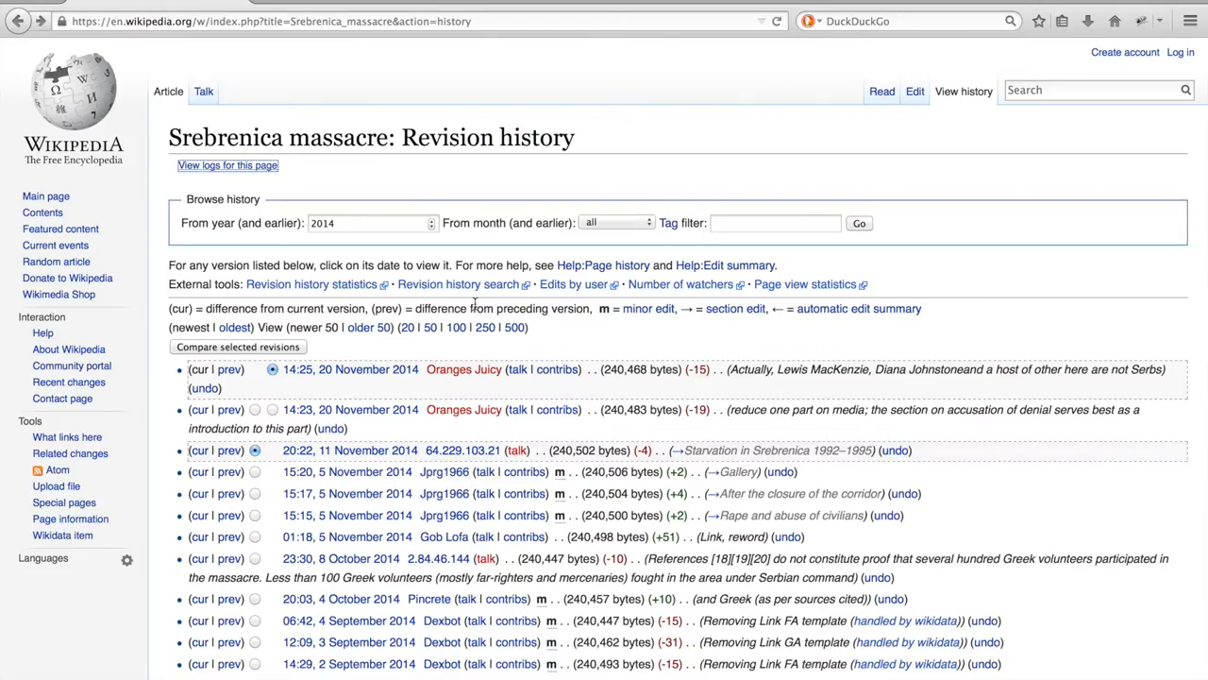
Review the XTools report's top editors and bot edits for Srebrenica massacre.
scroll(down, 3)
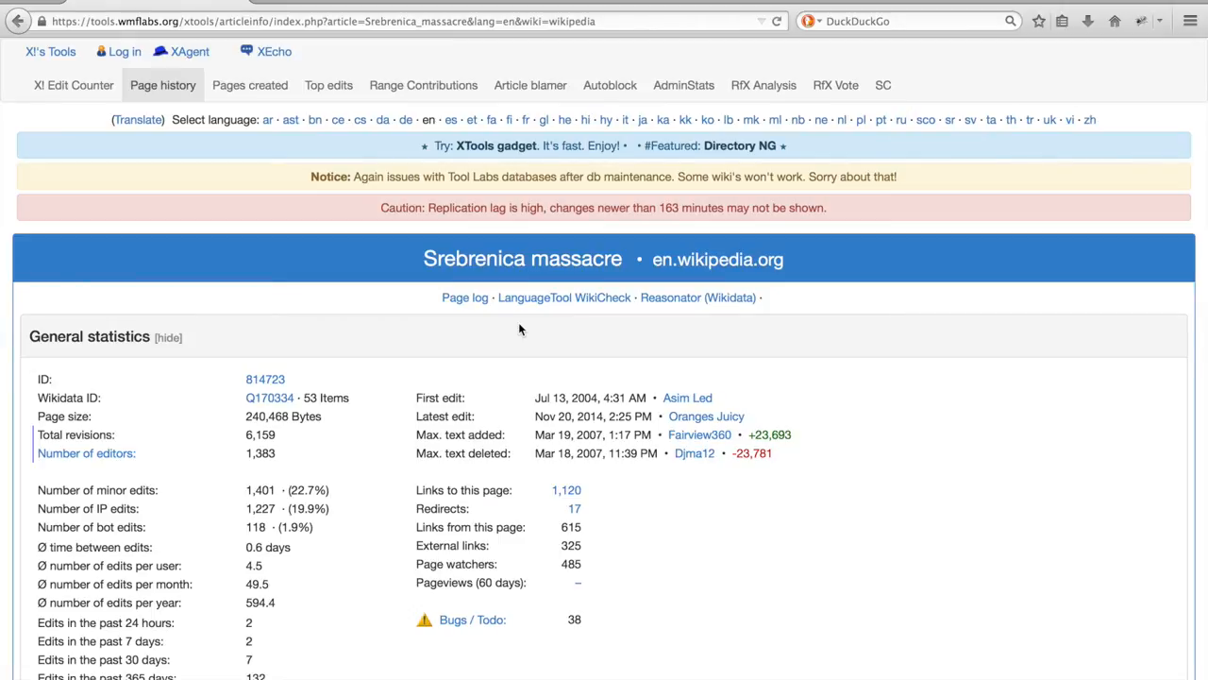
mouse_move(549, 391)
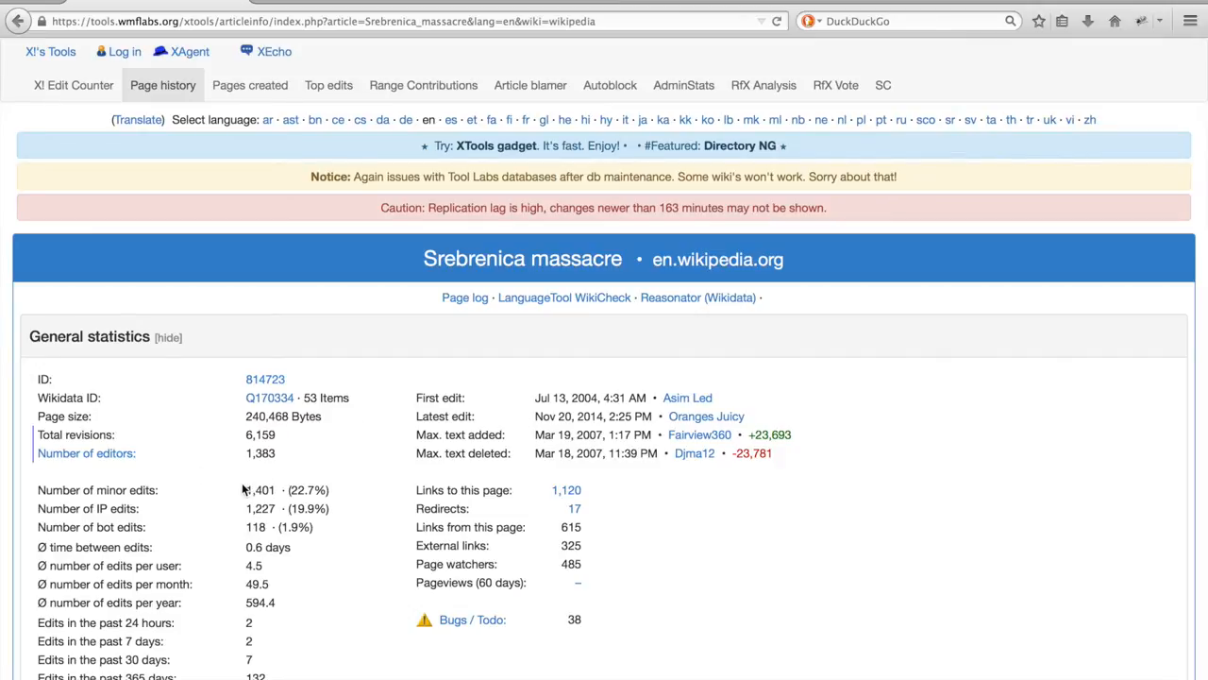
mouse_move(258, 500)
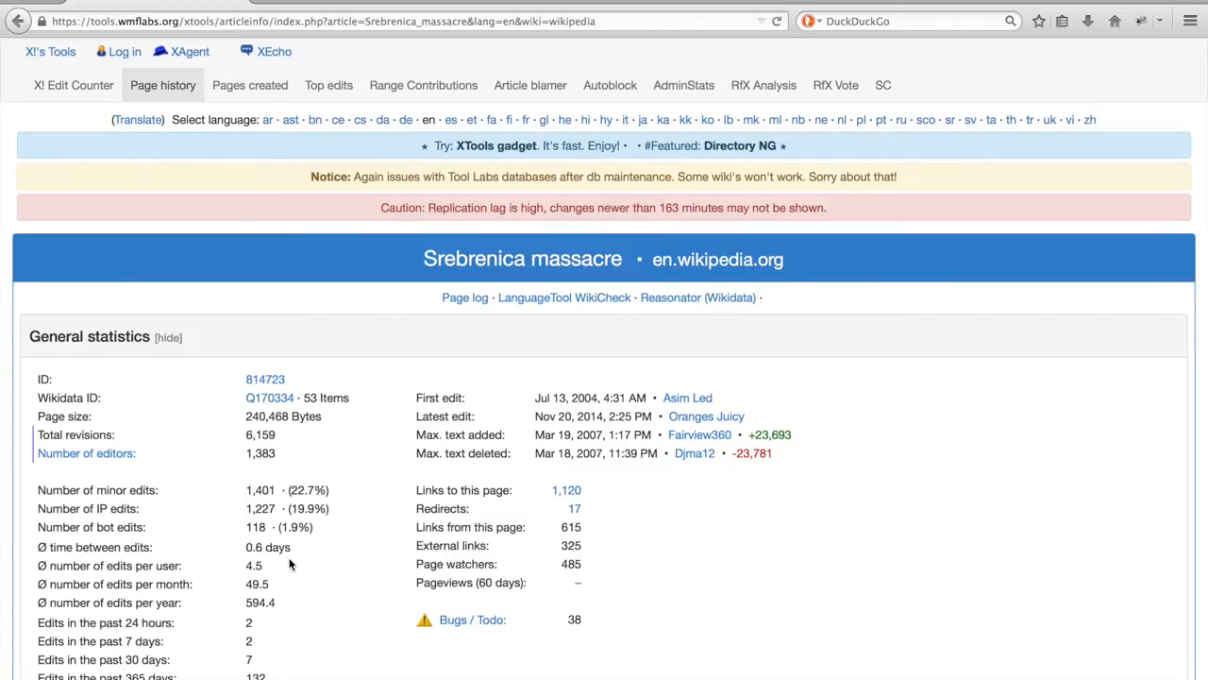
scroll(down, 3)
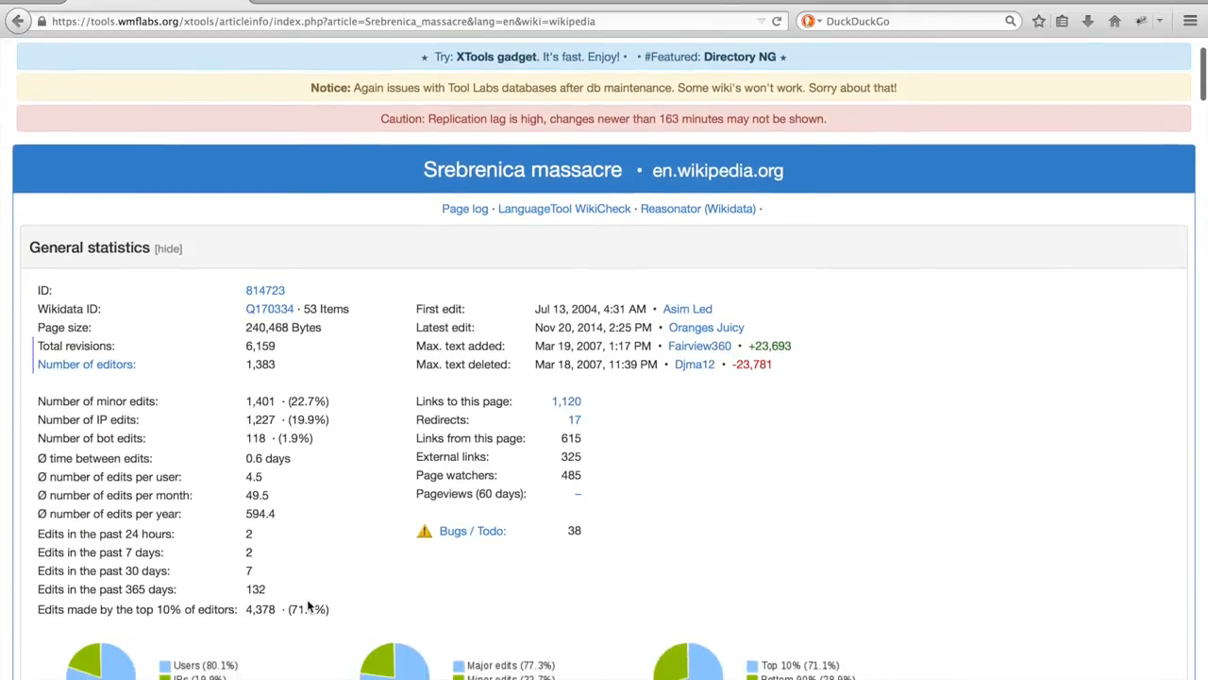
mouse_move(288, 604)
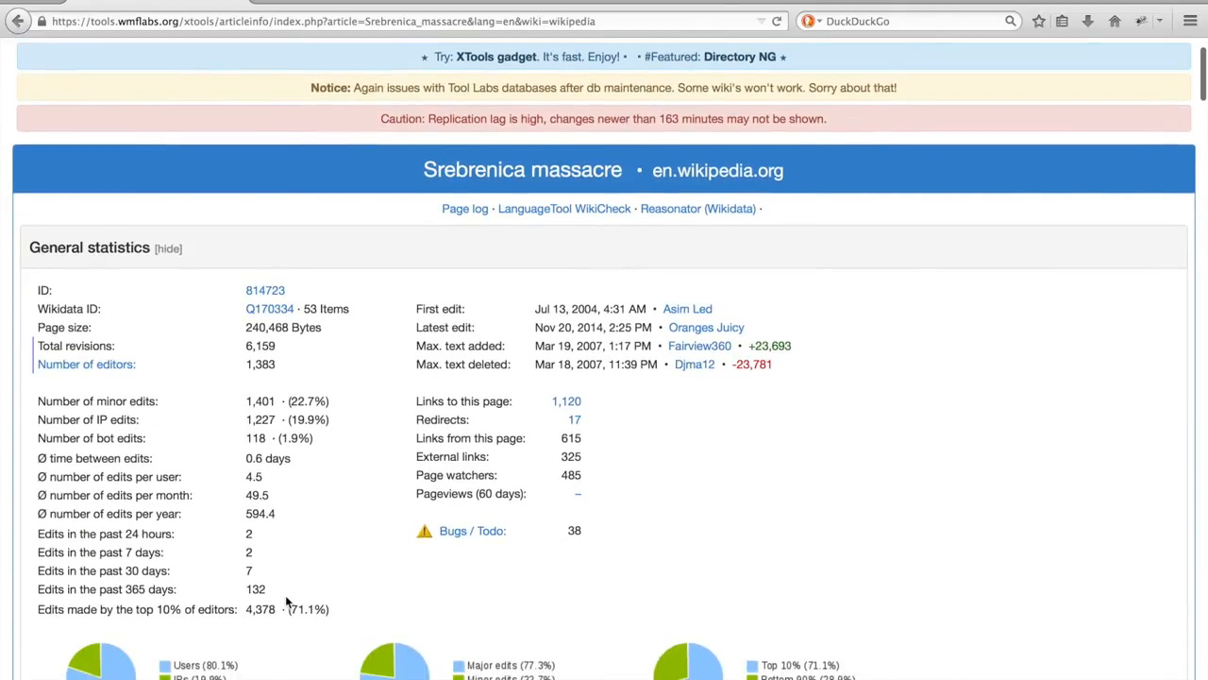
mouse_move(350, 609)
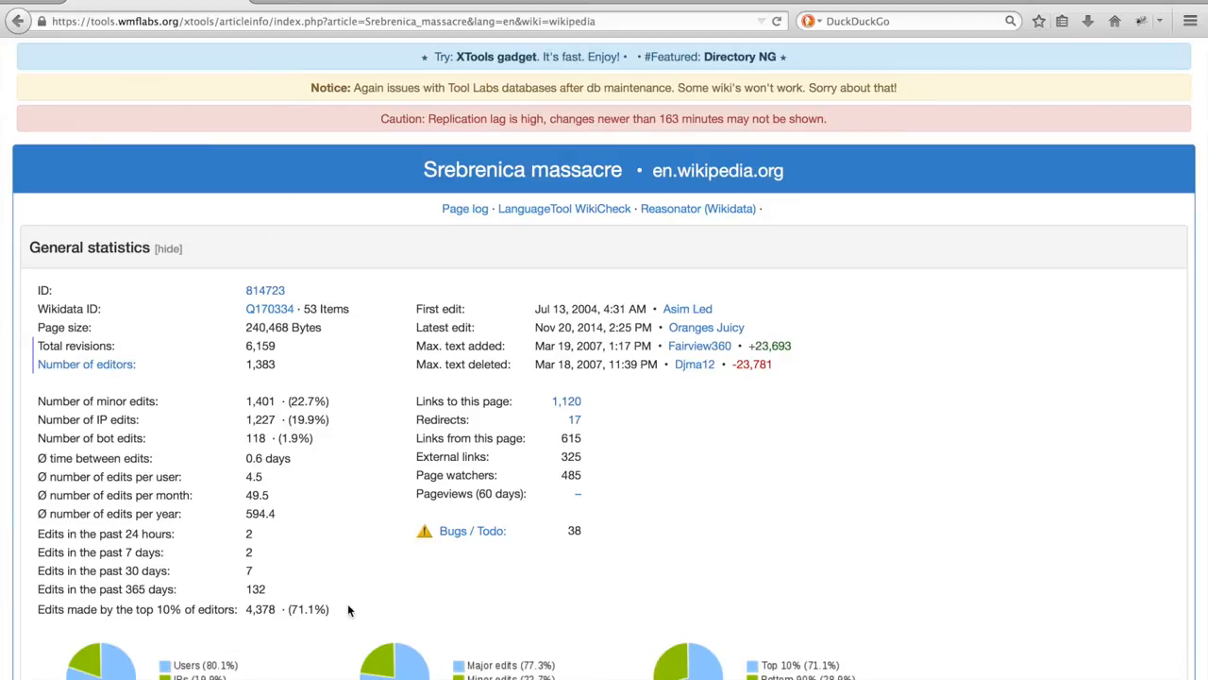
mouse_move(345, 612)
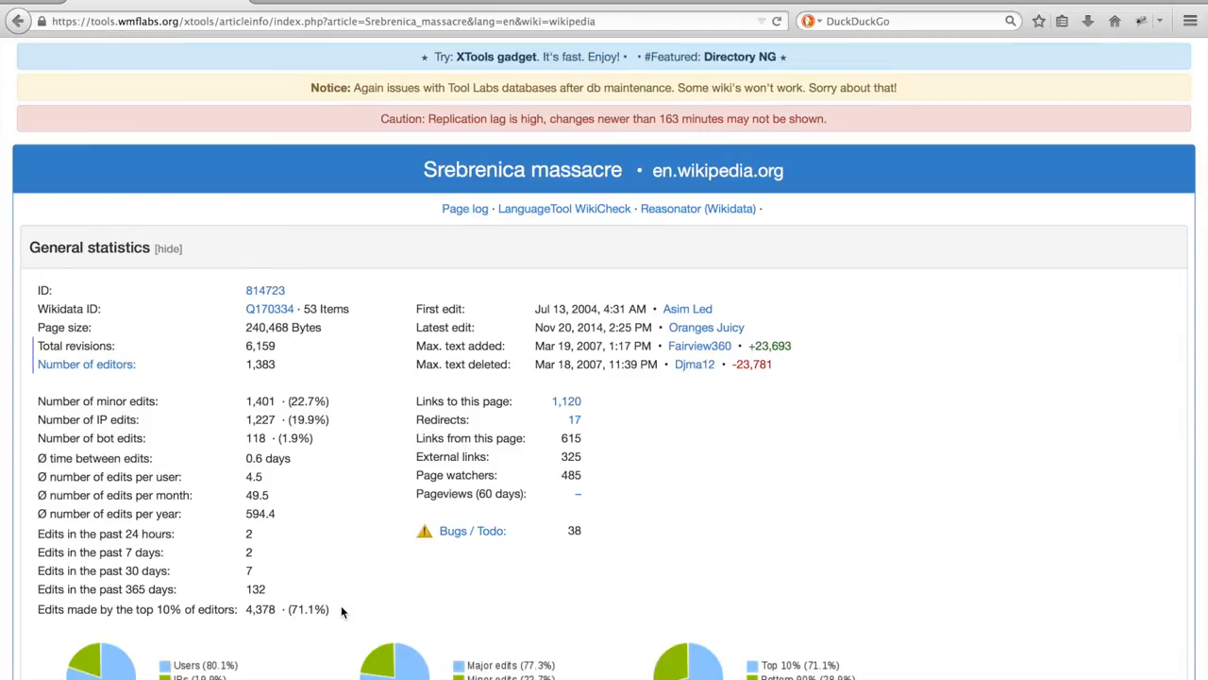
mouse_move(605, 515)
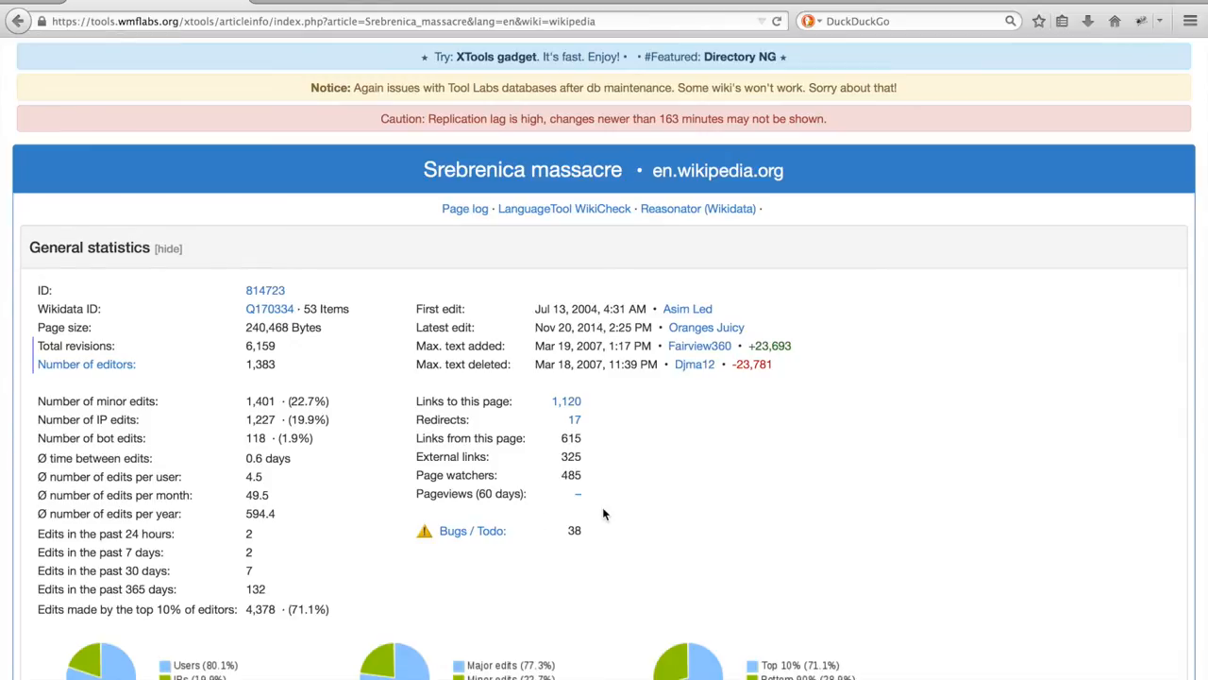
mouse_move(635, 438)
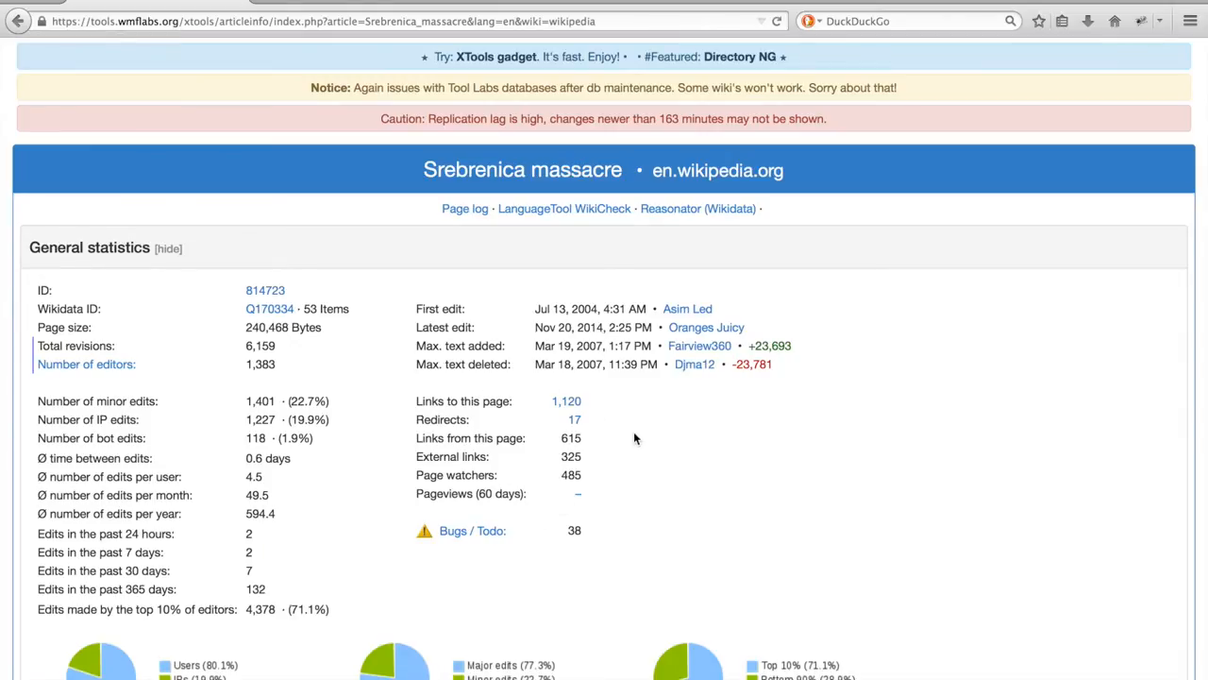
mouse_move(636, 451)
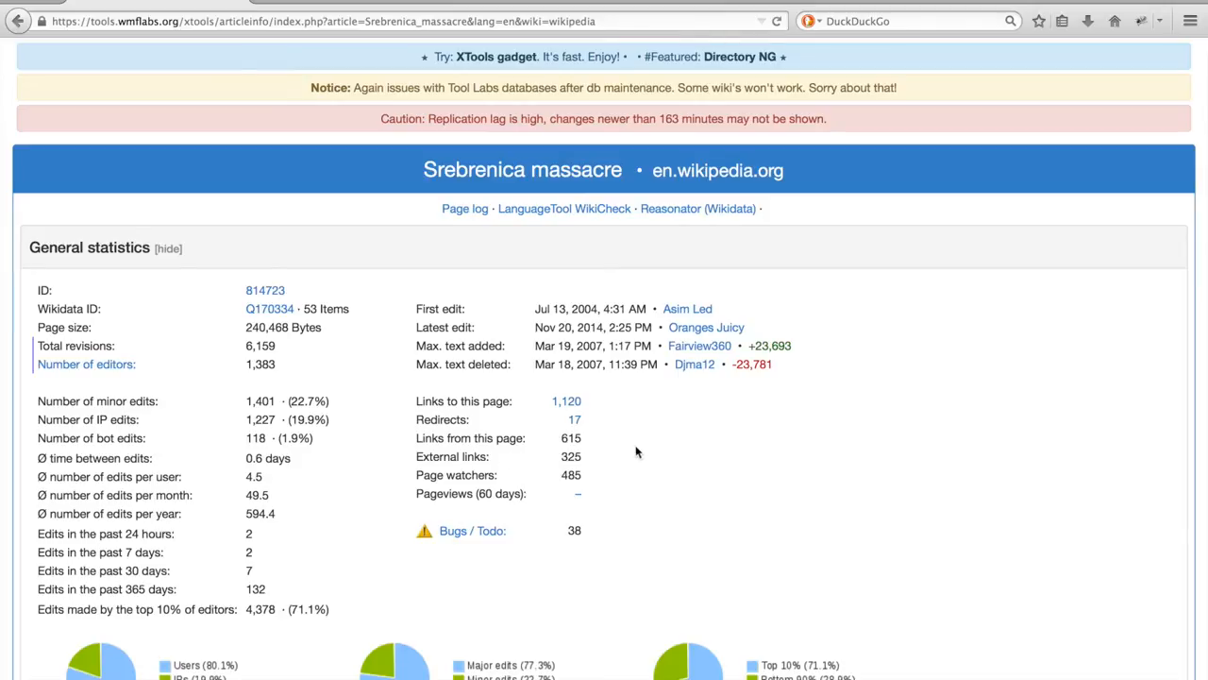
mouse_move(607, 377)
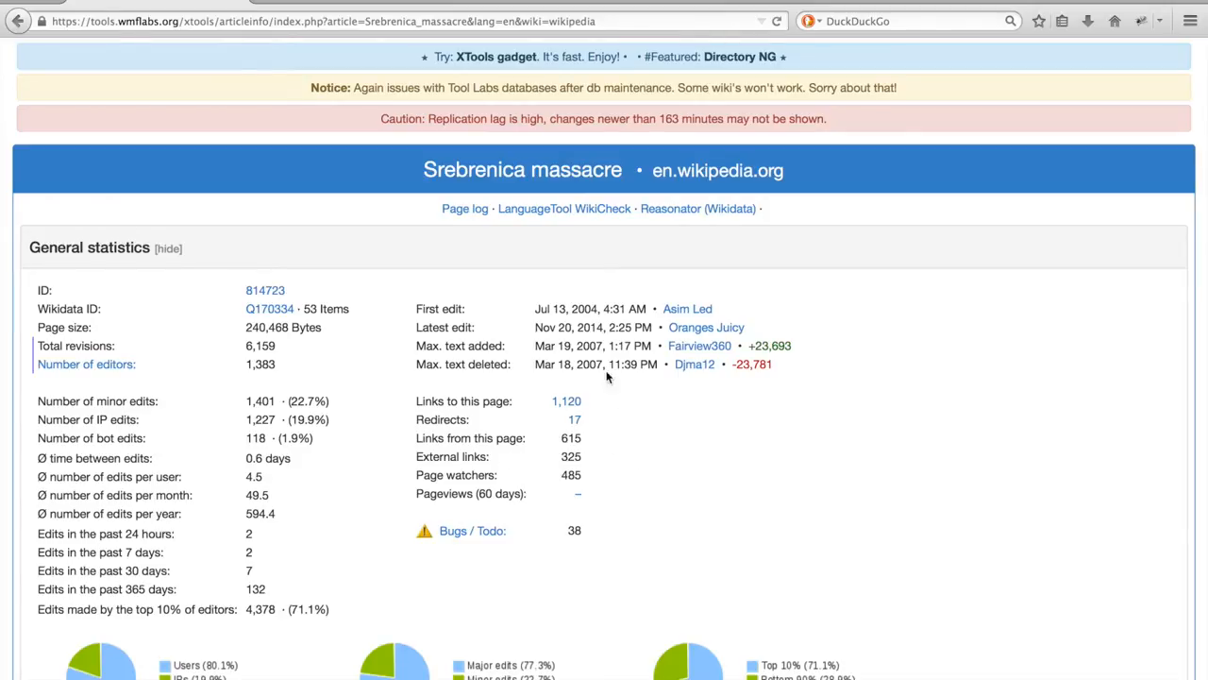
mouse_move(609, 404)
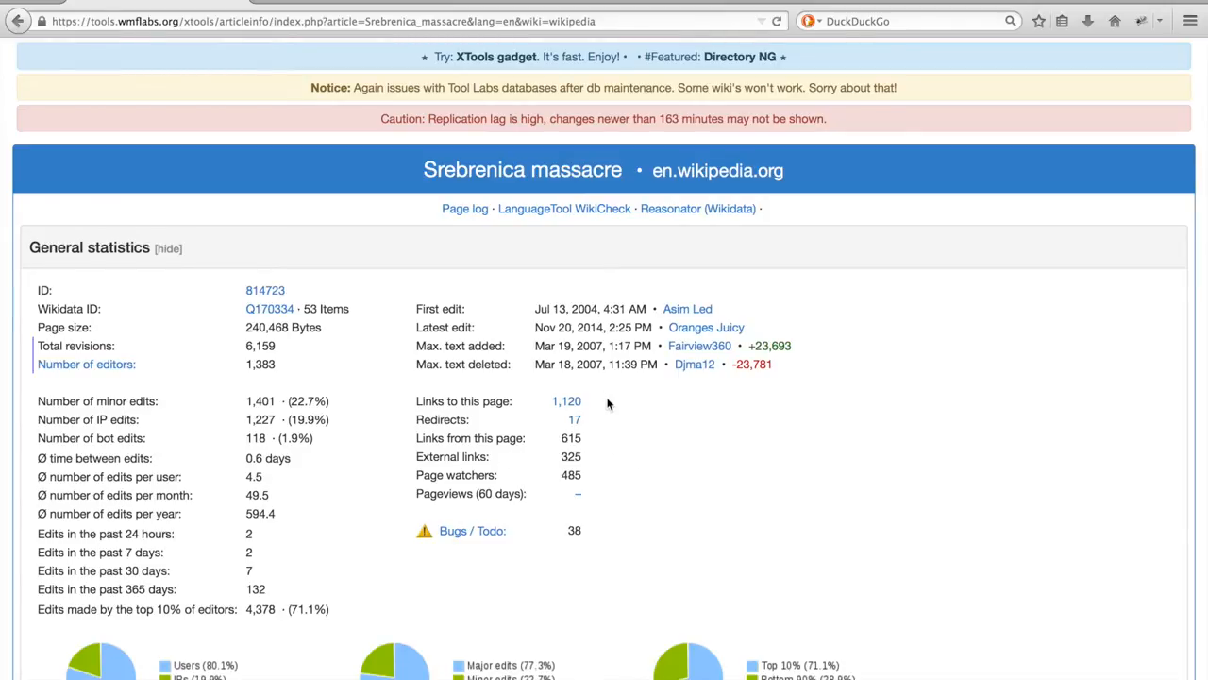
mouse_move(593, 444)
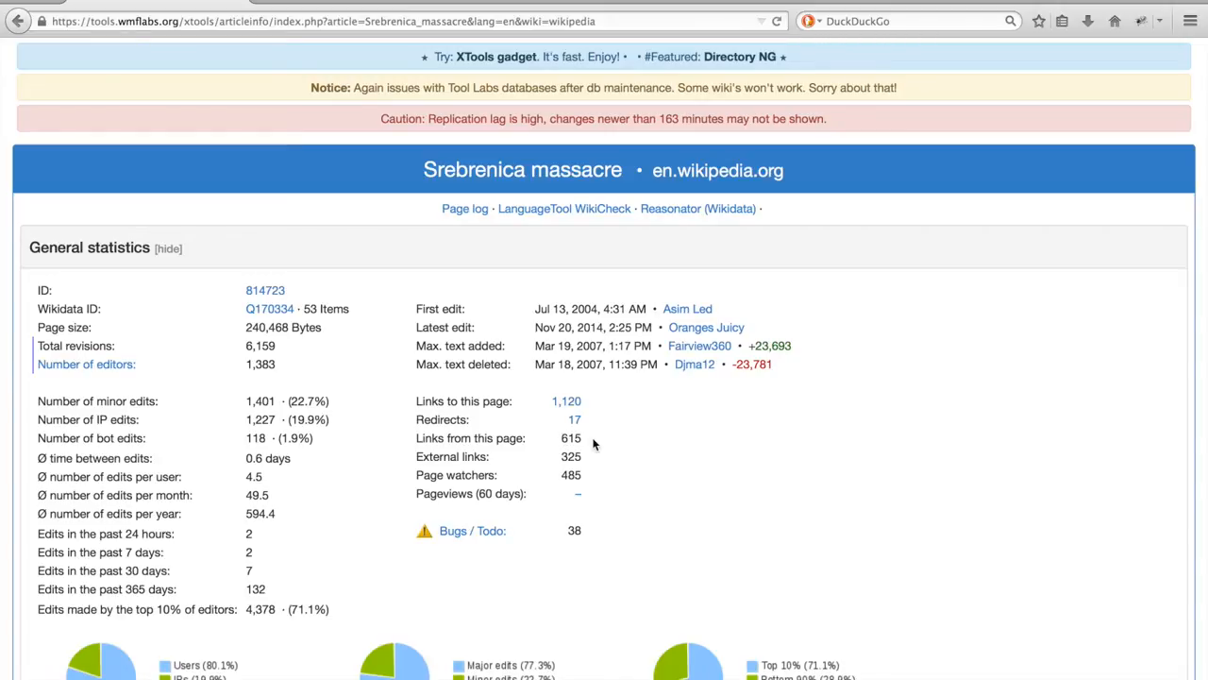
scroll(down, 3)
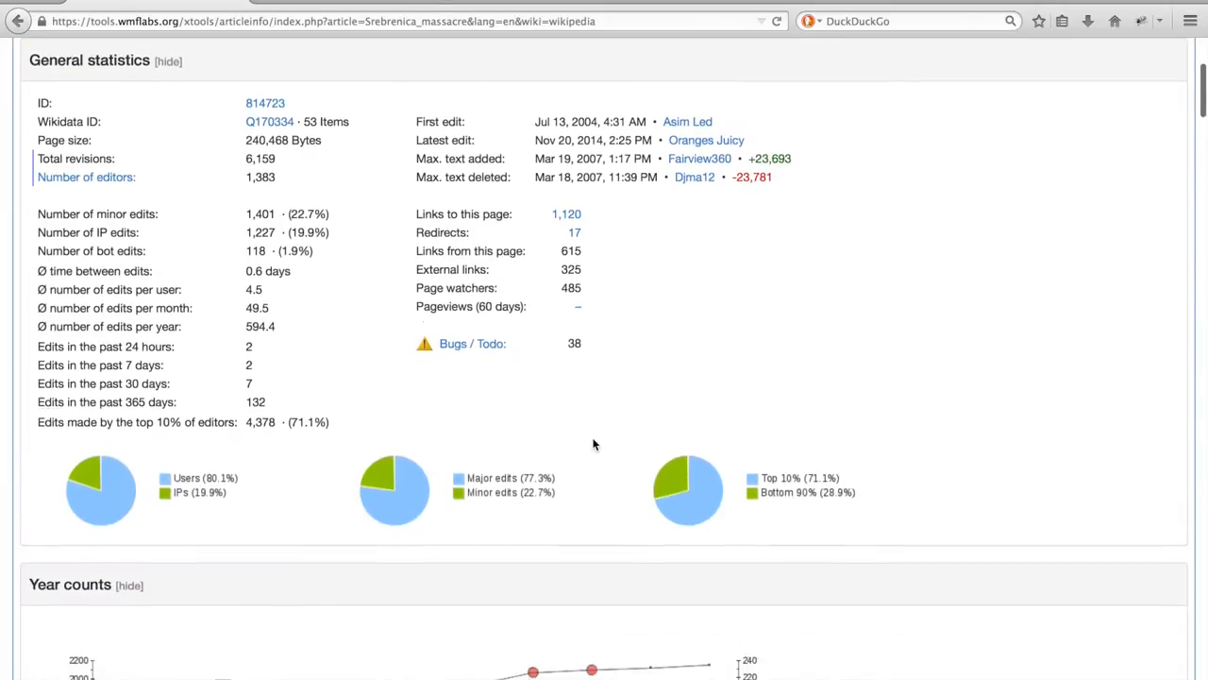
scroll(down, 3)
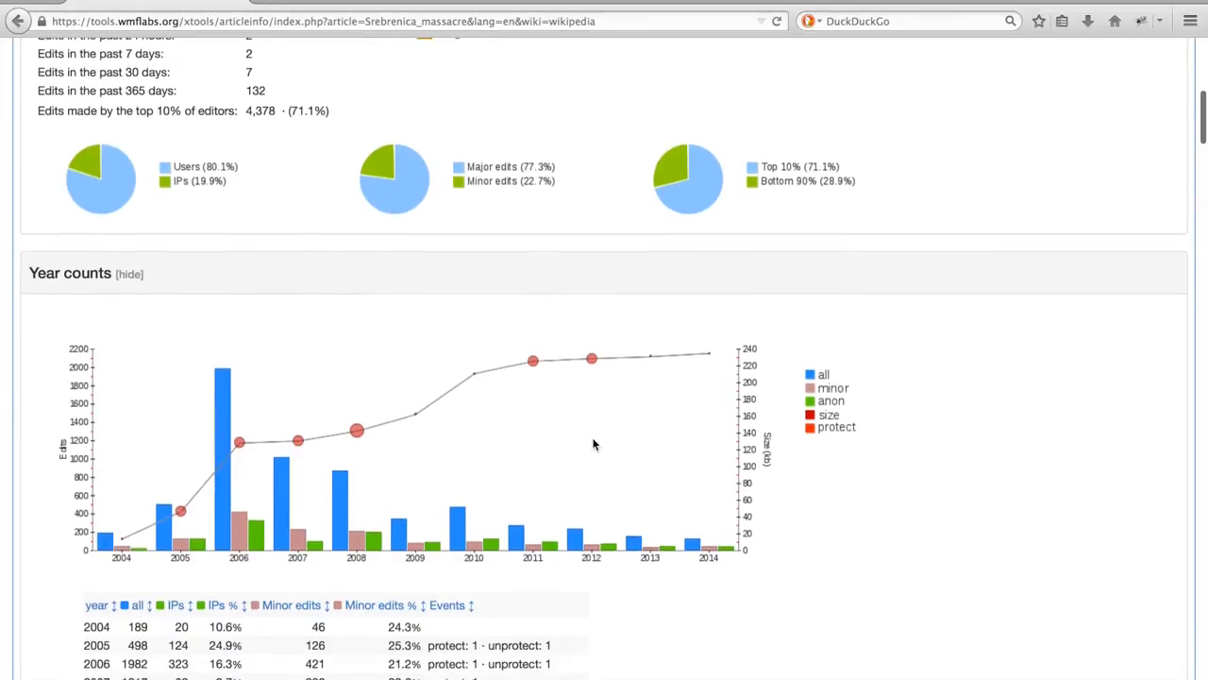
scroll(down, 3)
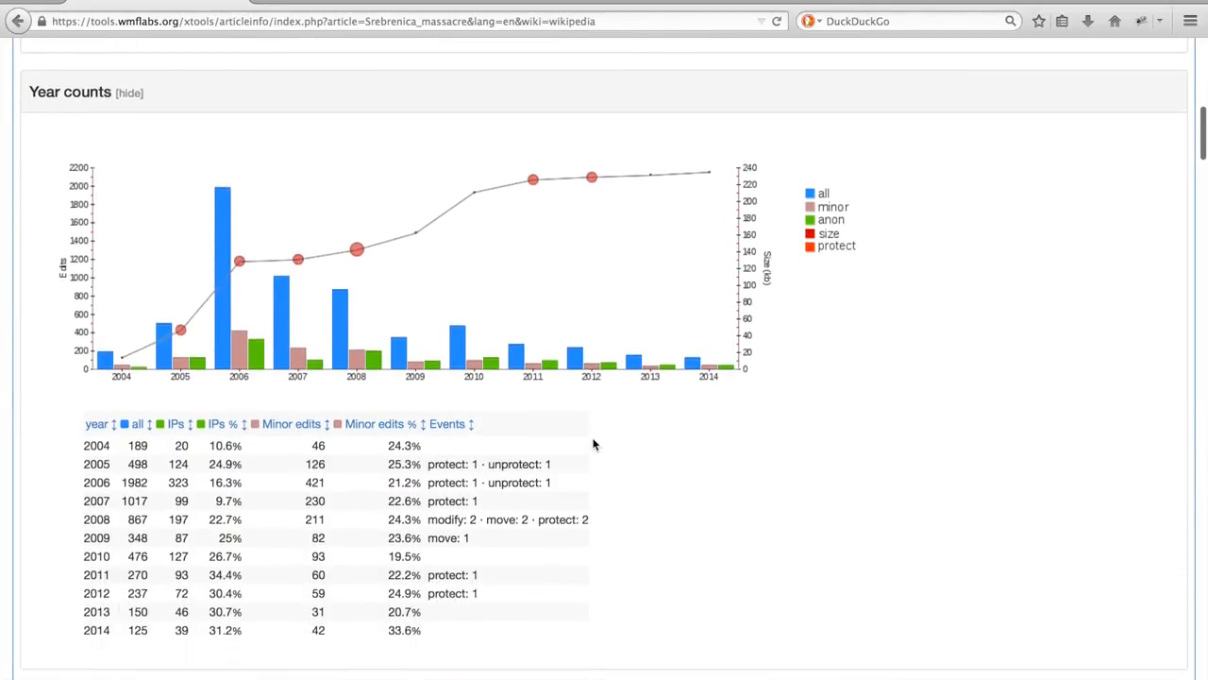
scroll(down, 3)
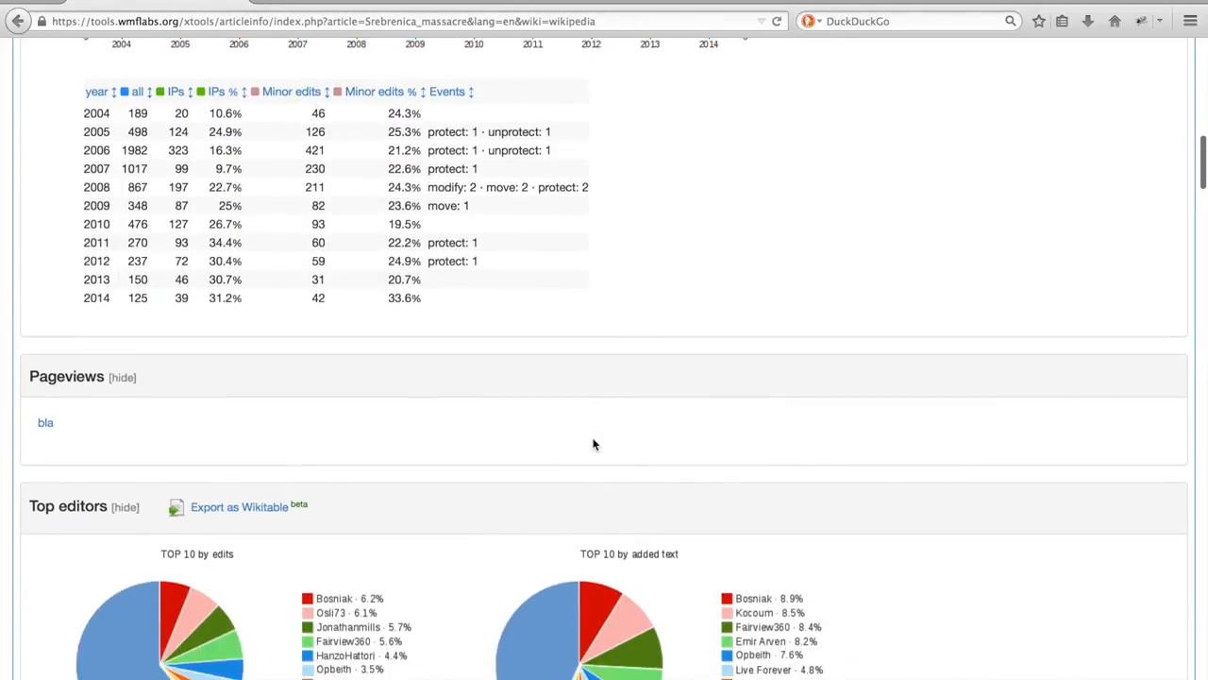
Review the report's grammar issues and monthly edit counts.
scroll(down, 3)
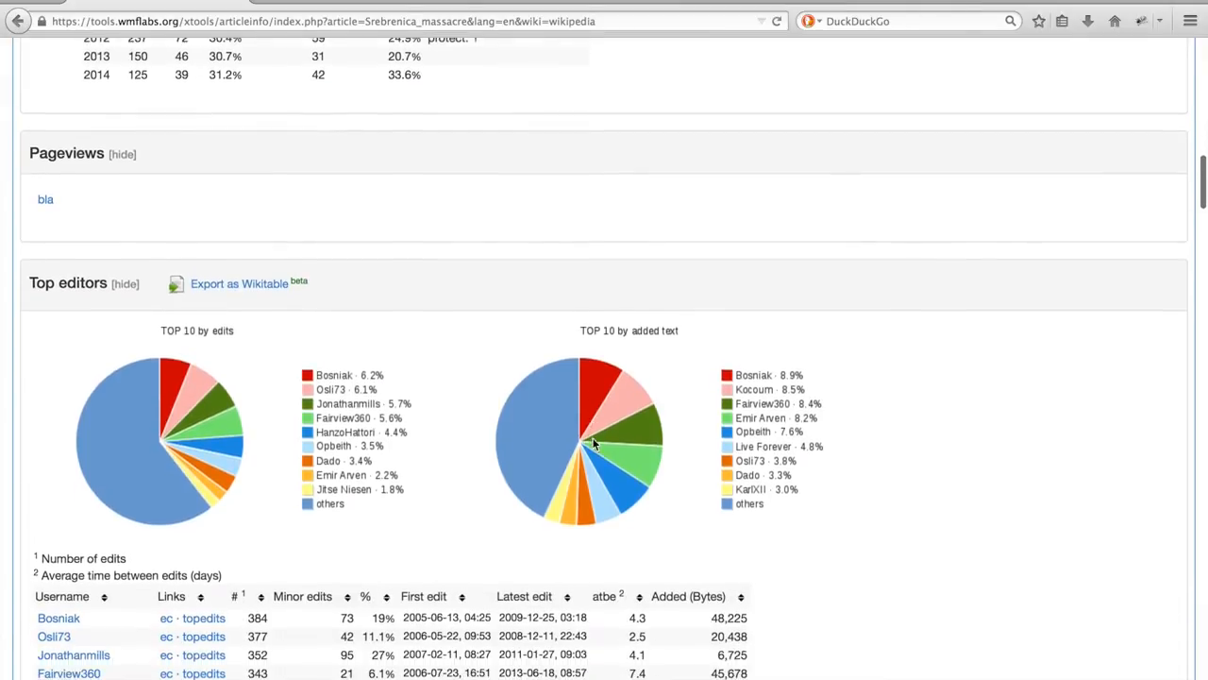
scroll(down, 3)
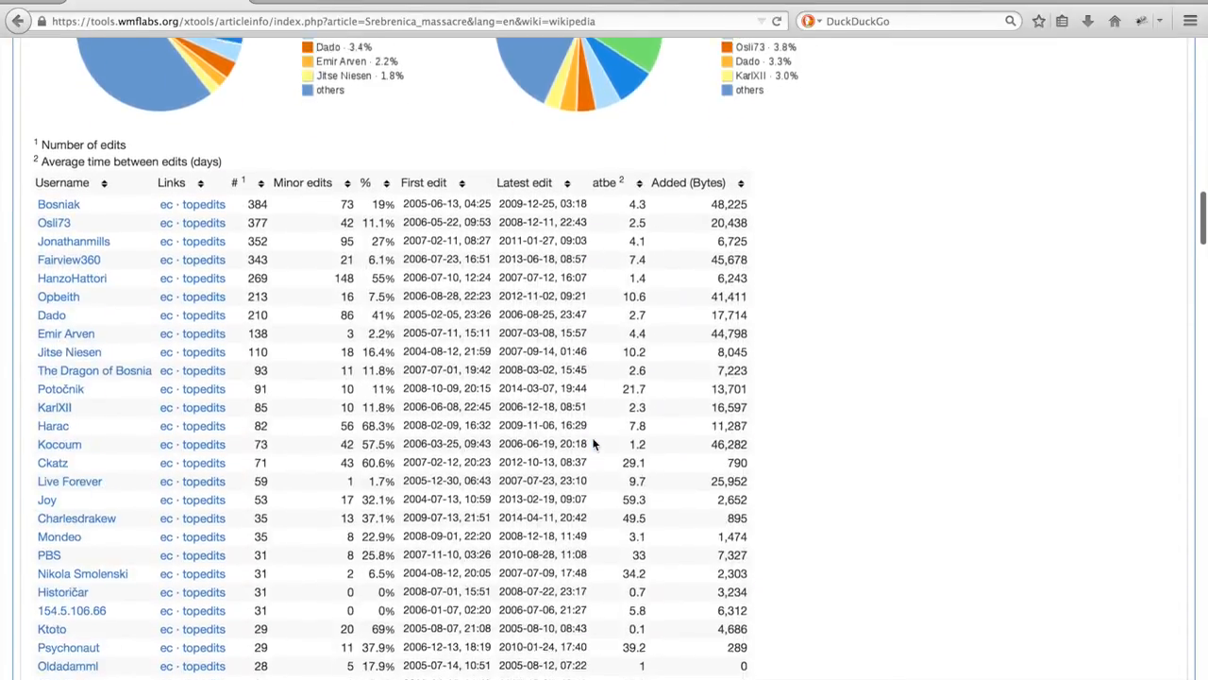
scroll(down, 3)
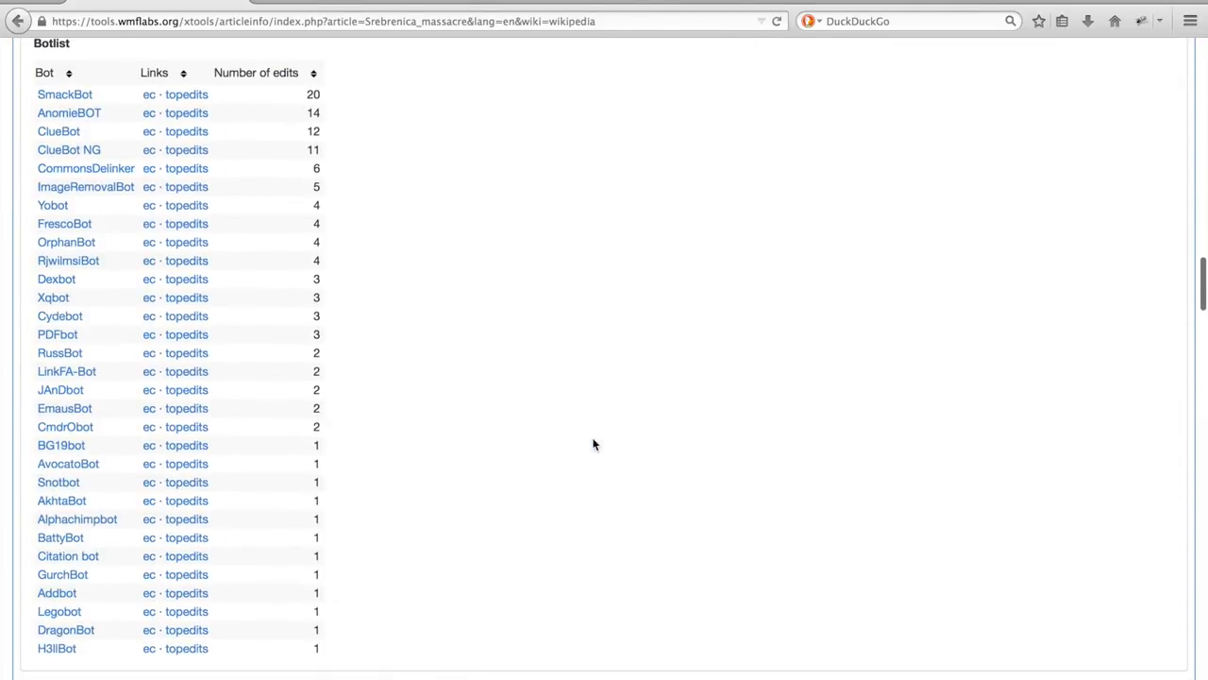
scroll(down, 3)
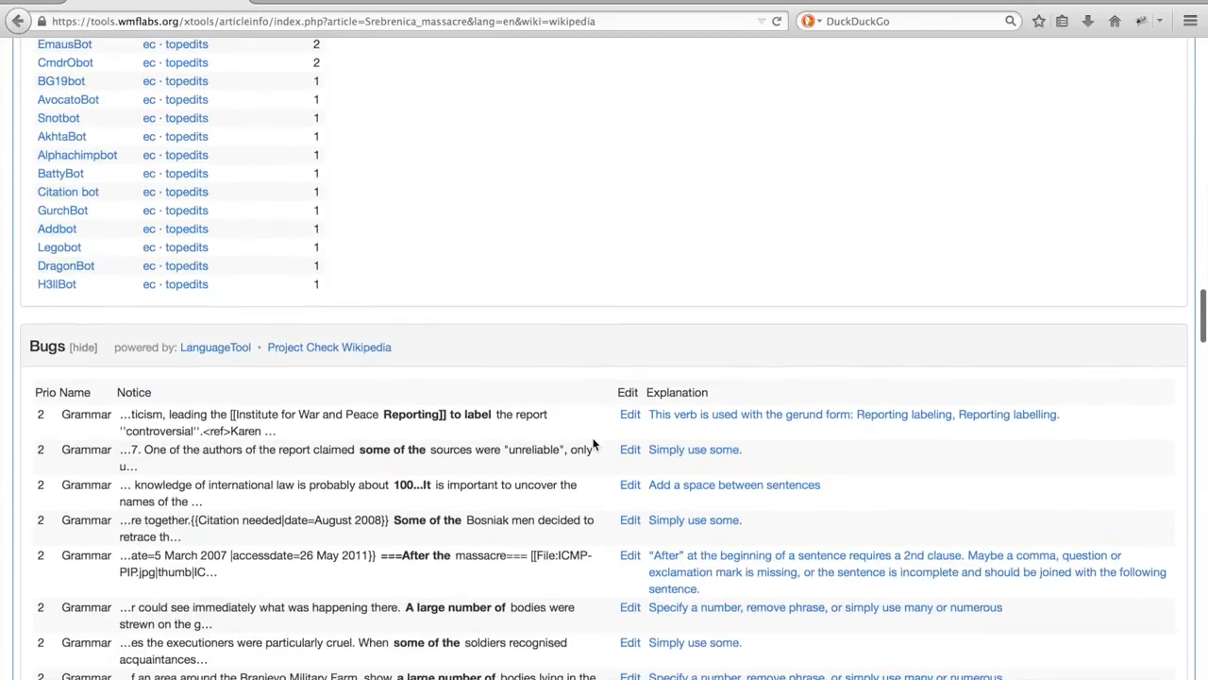
scroll(down, 3)
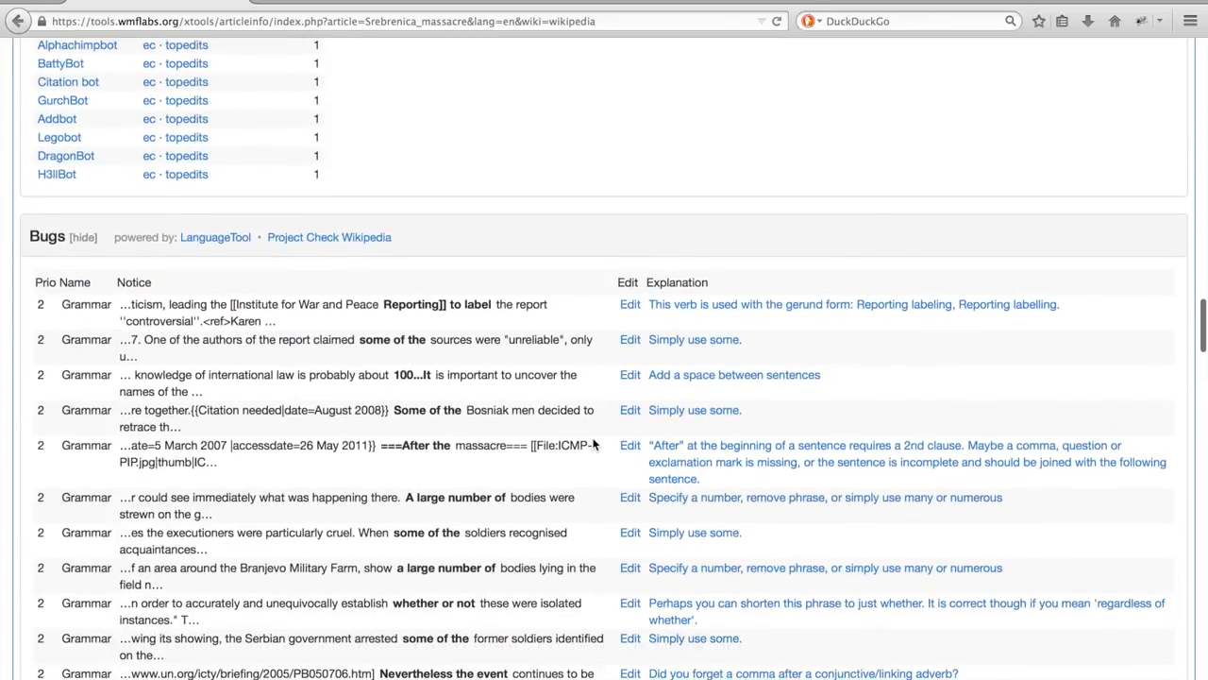
scroll(down, 3)
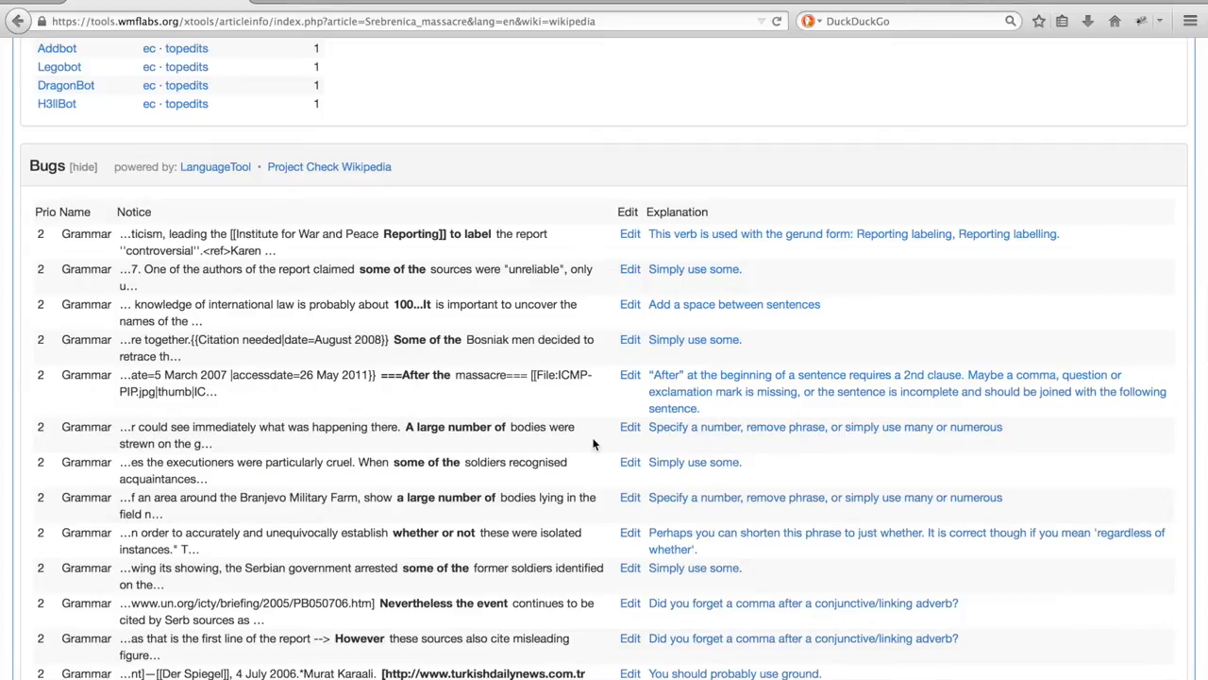
scroll(down, 3)
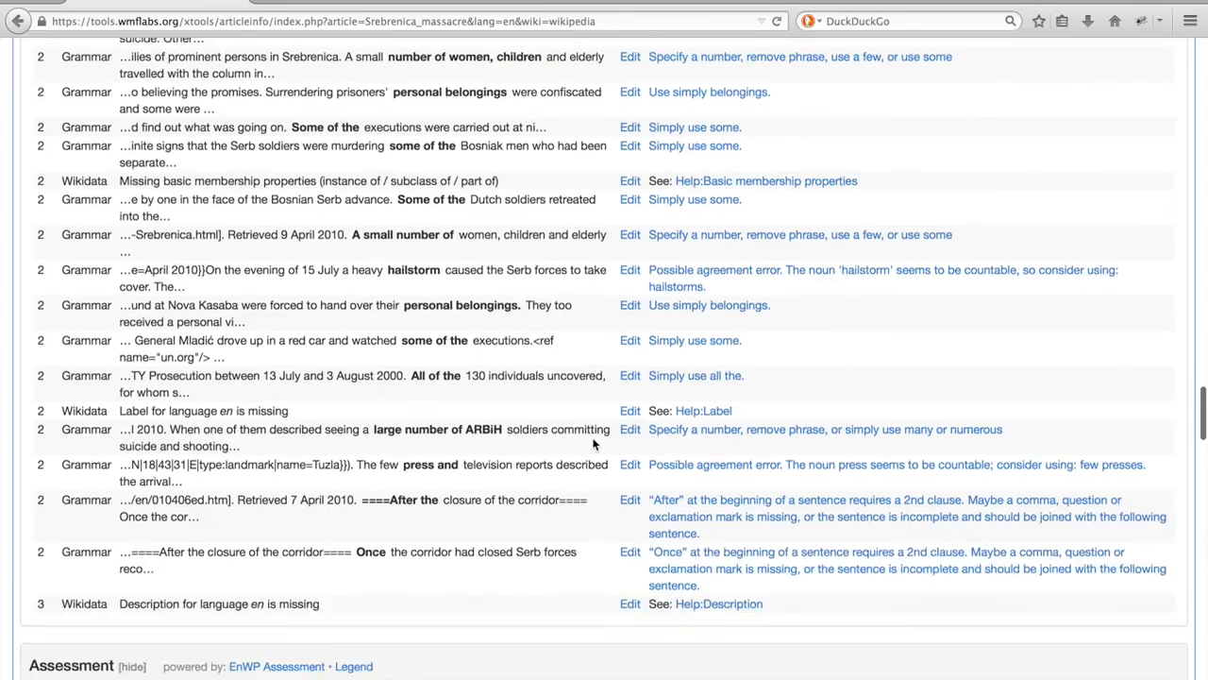
scroll(down, 3)
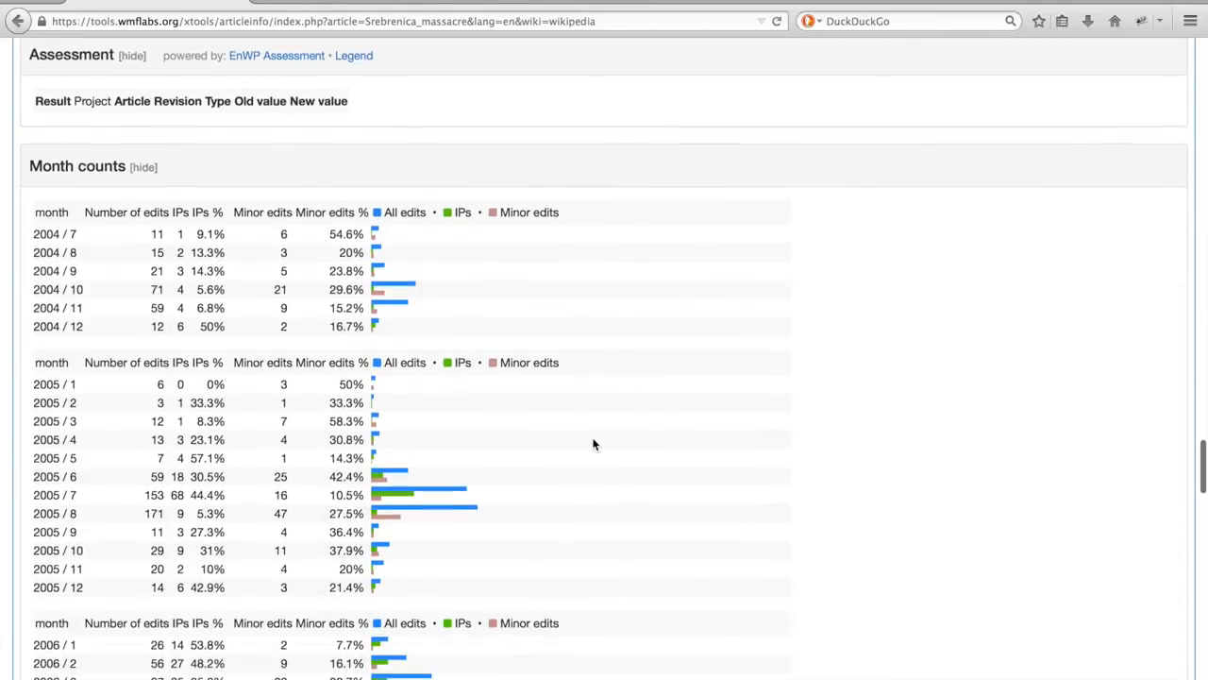
scroll(down, 3)
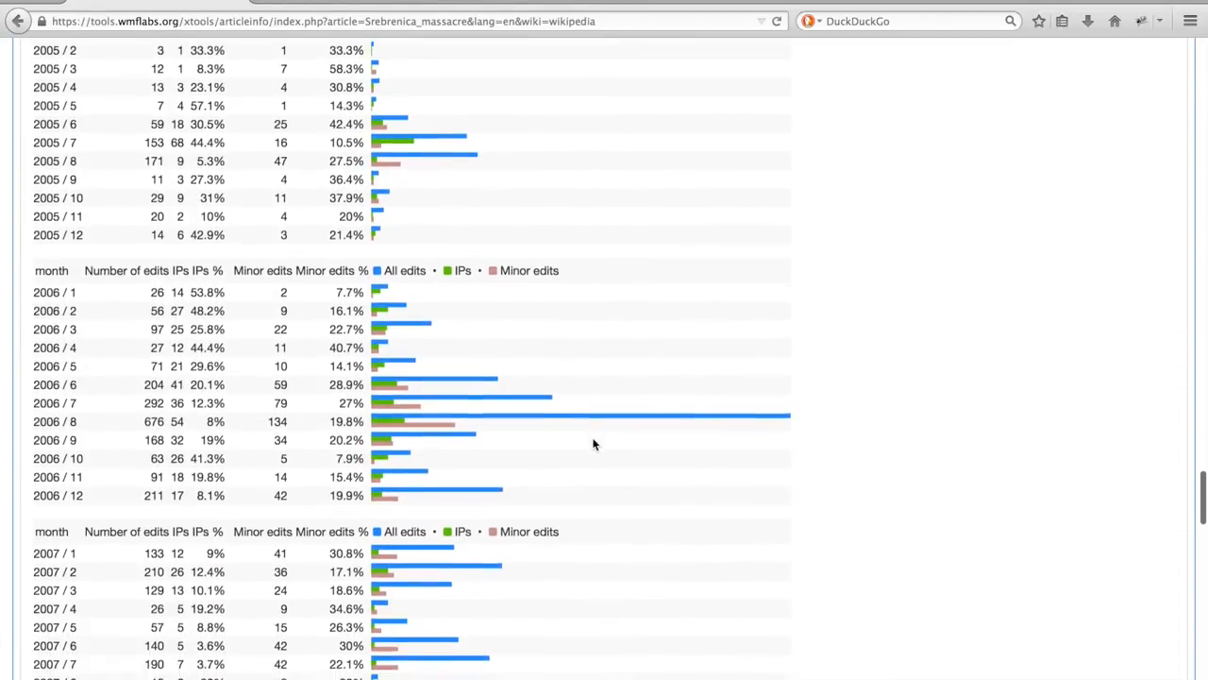
scroll(down, 3)
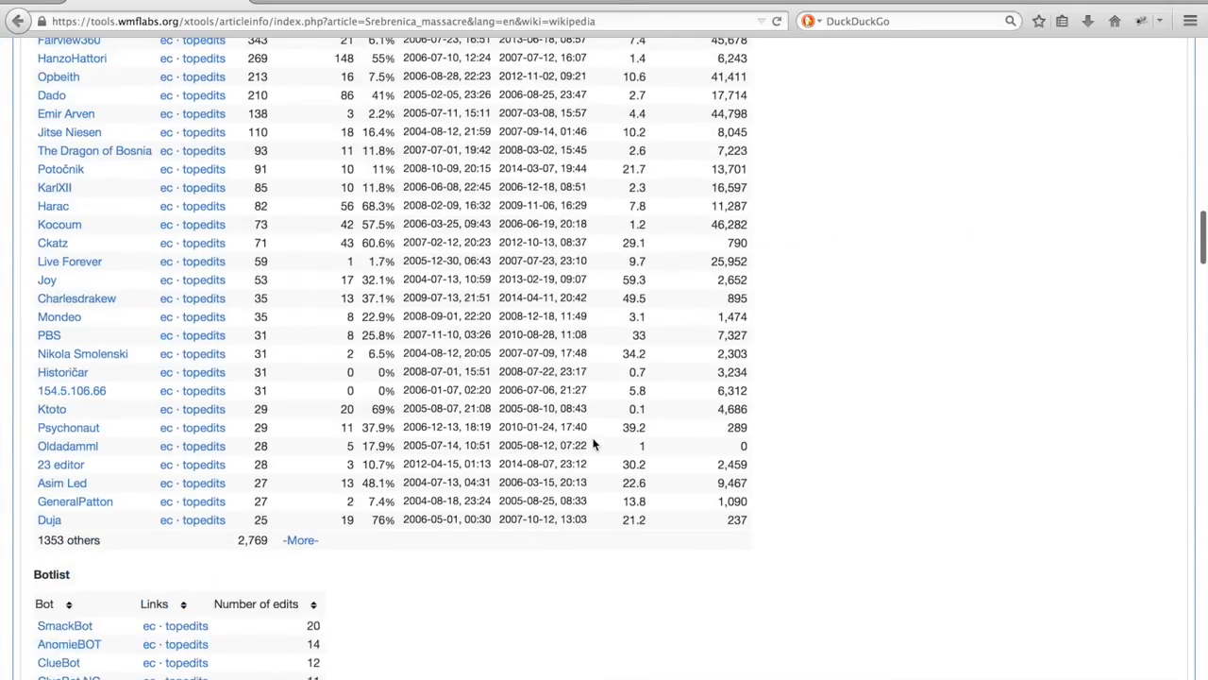
Open the XTools Edit Counter for top editor Bosniak from the editors table.
scroll(up, 3)
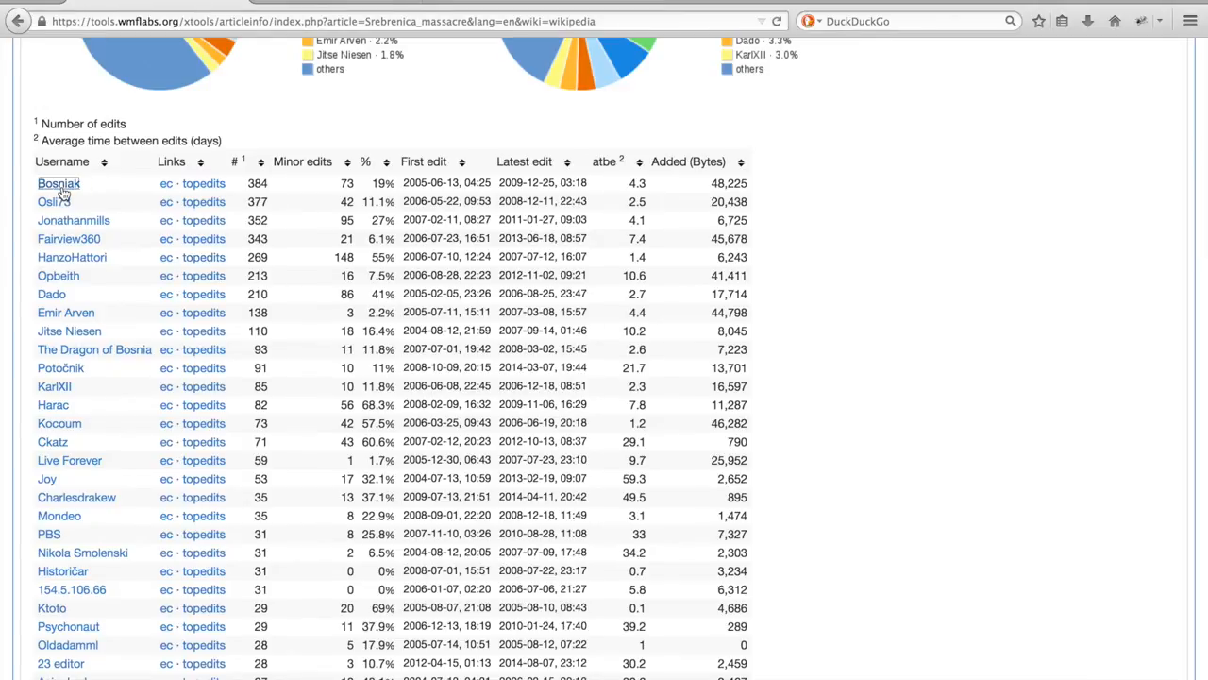
click(59, 183)
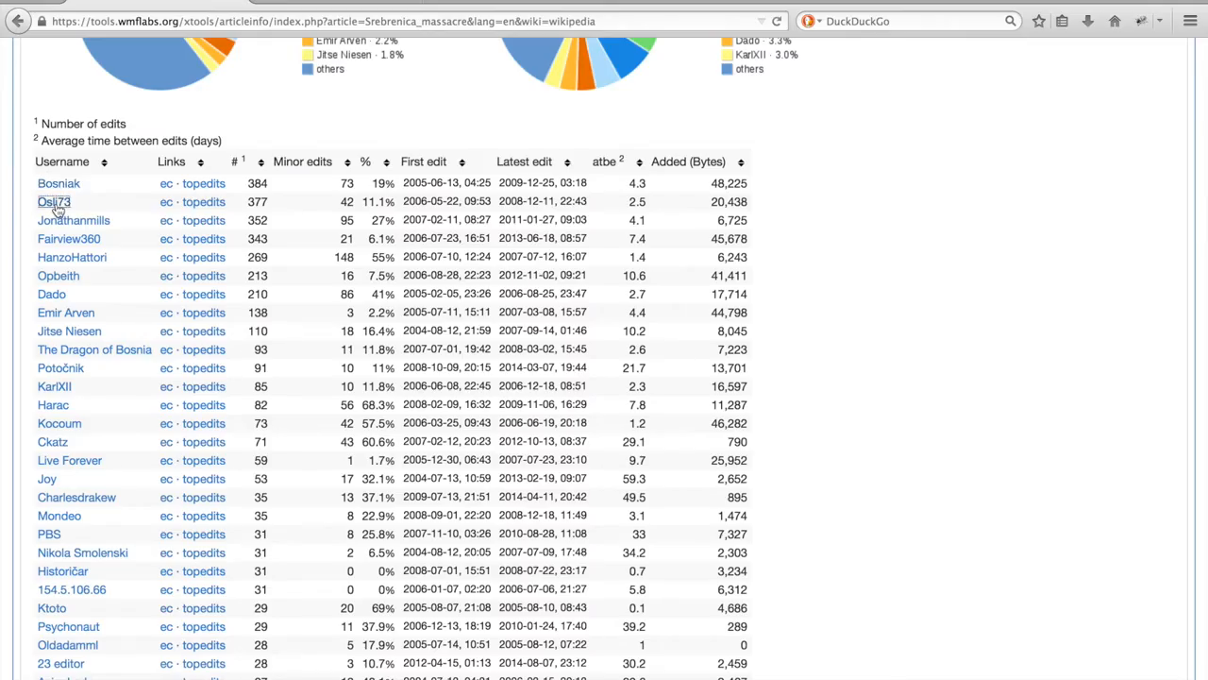
click(54, 201)
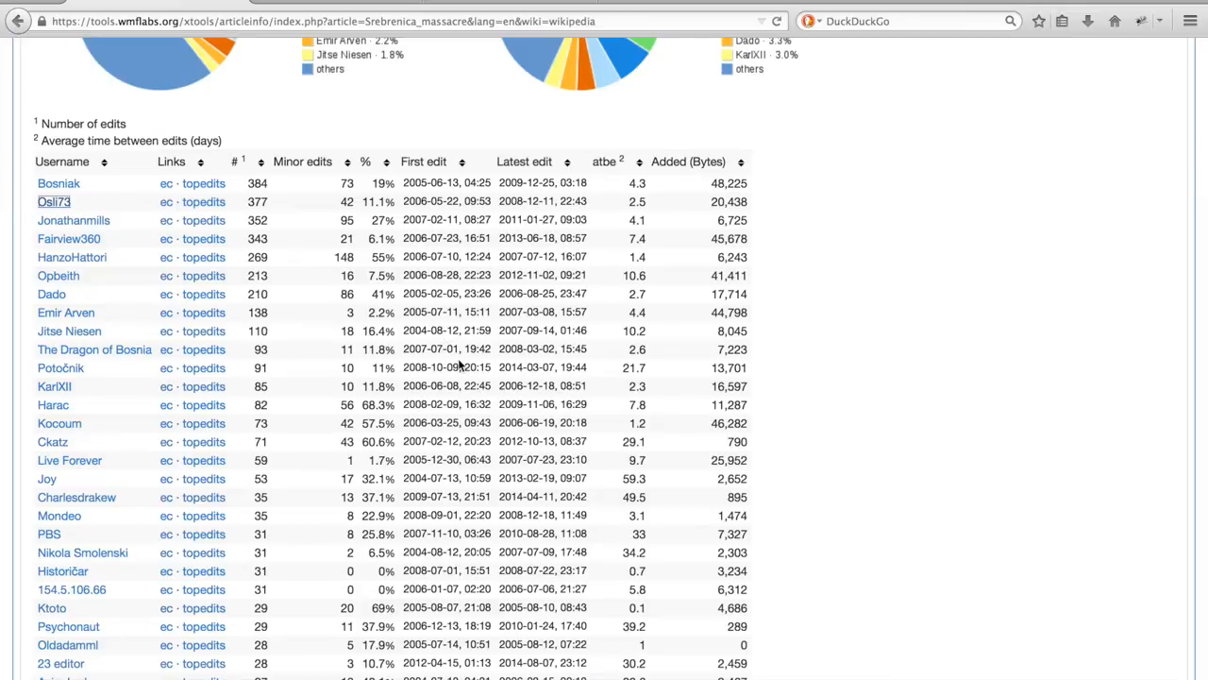
mouse_move(277, 234)
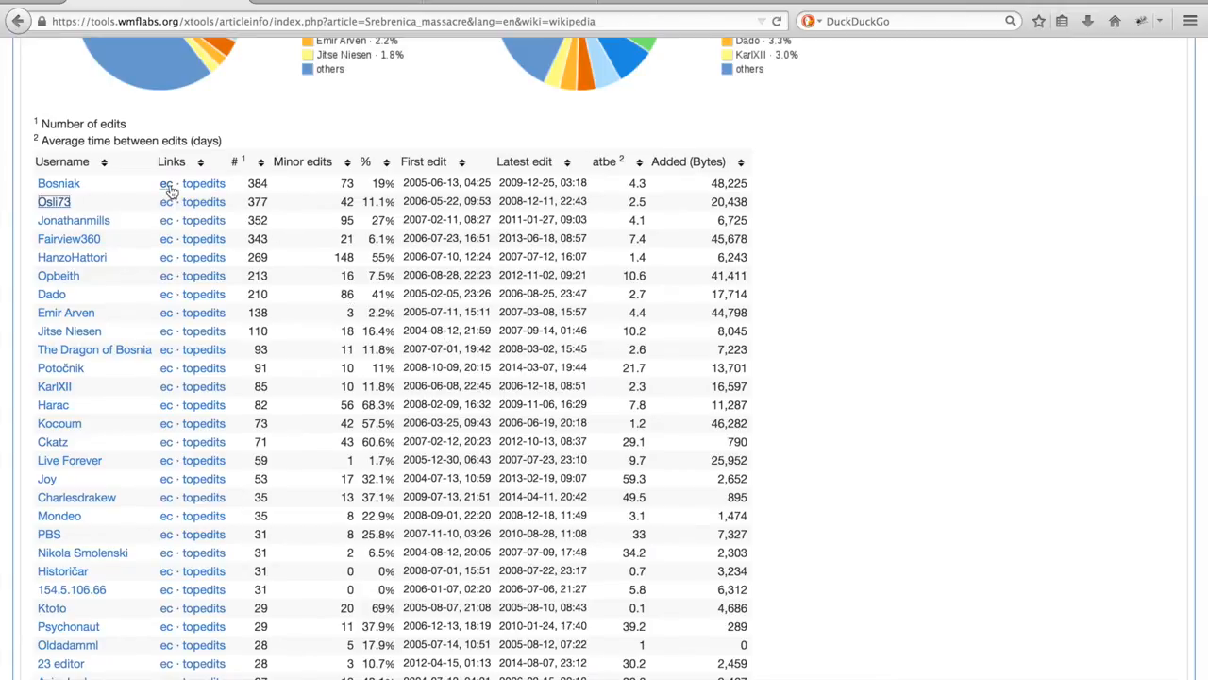
mouse_move(166, 201)
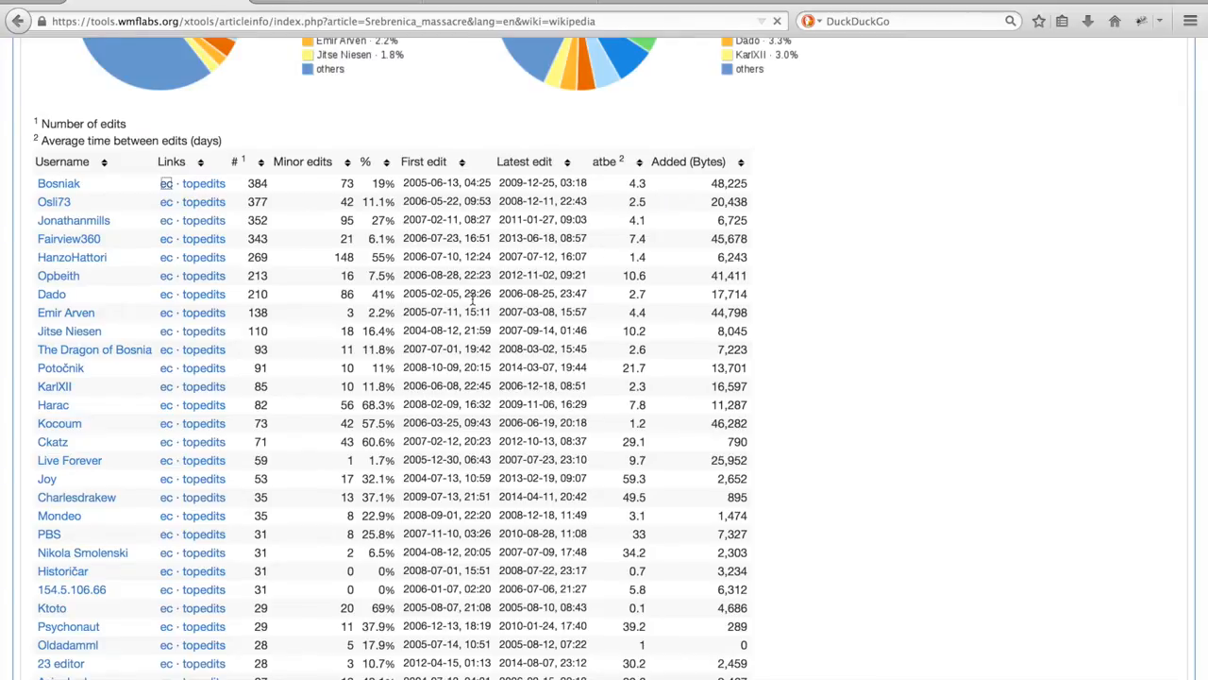
click(59, 183)
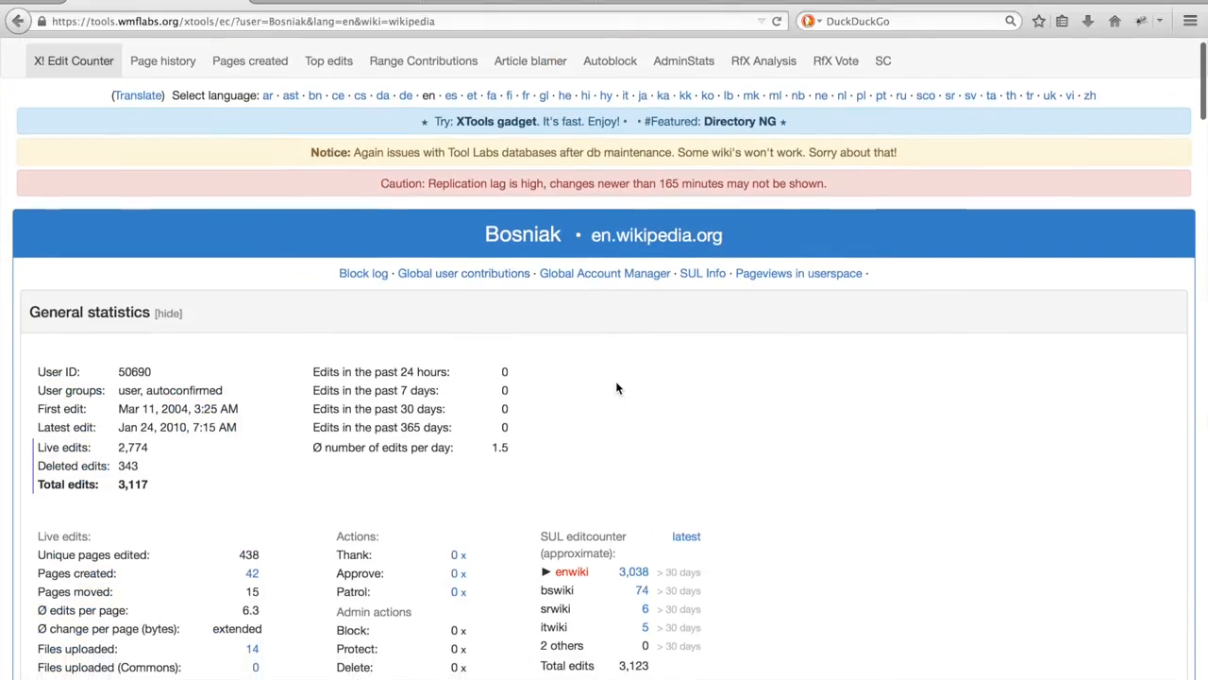
scroll(down, 3)
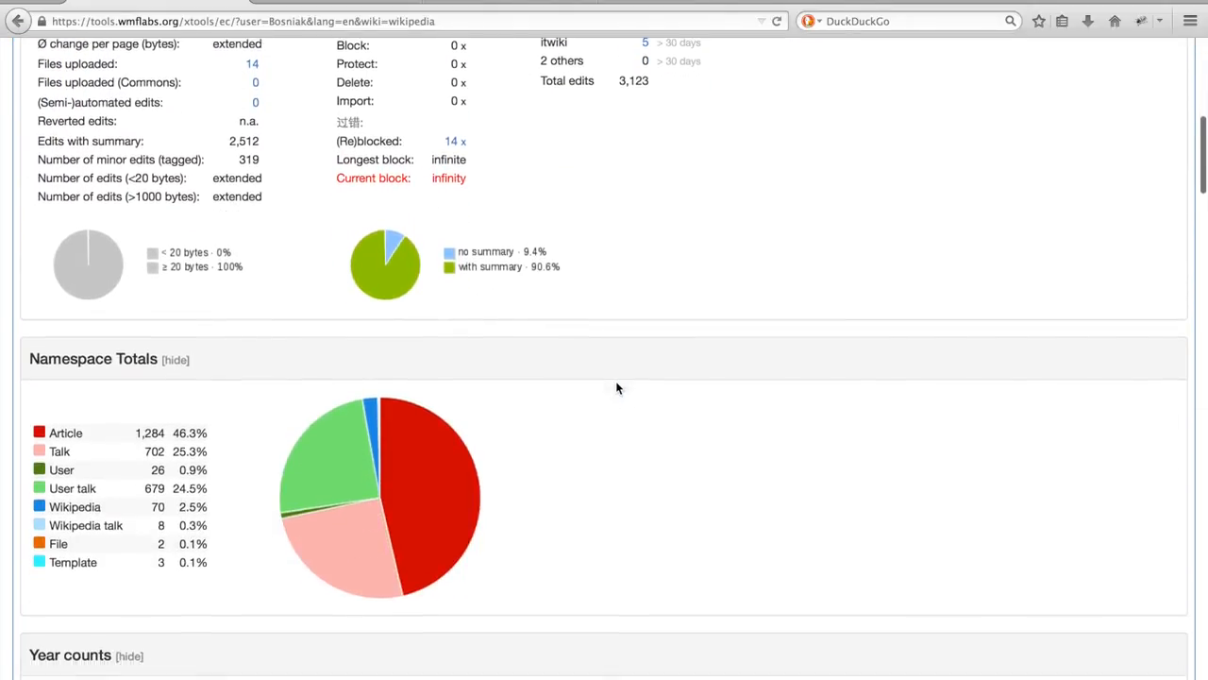
scroll(down, 3)
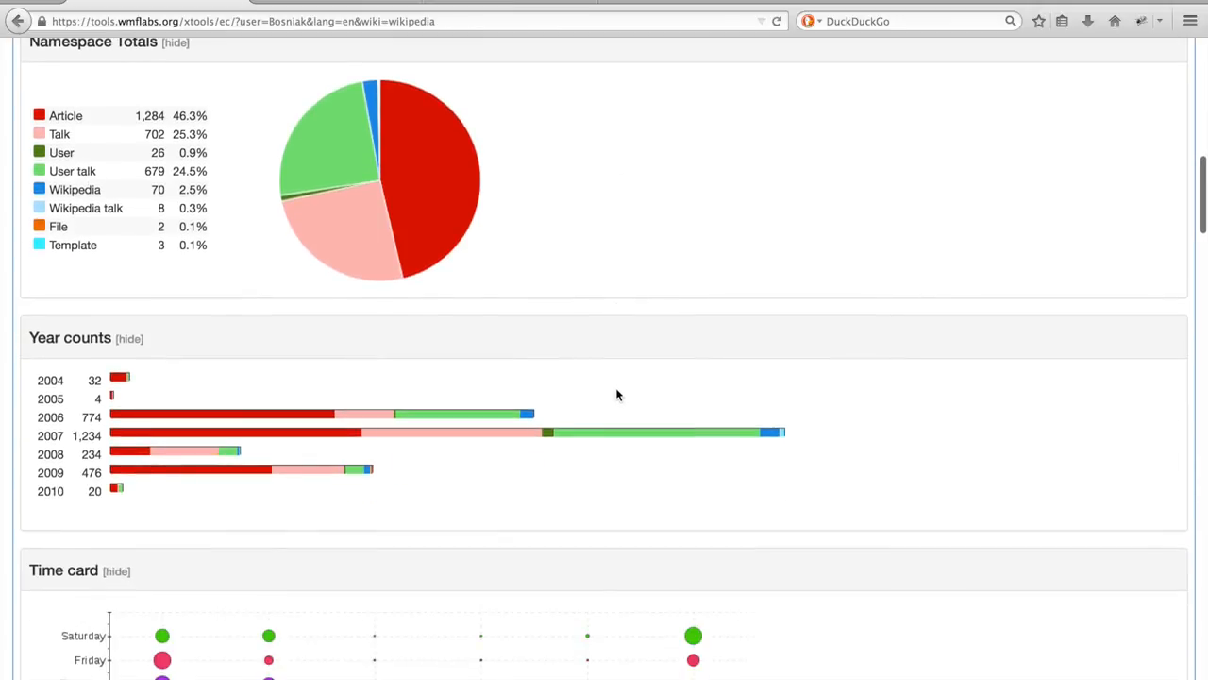
scroll(down, 3)
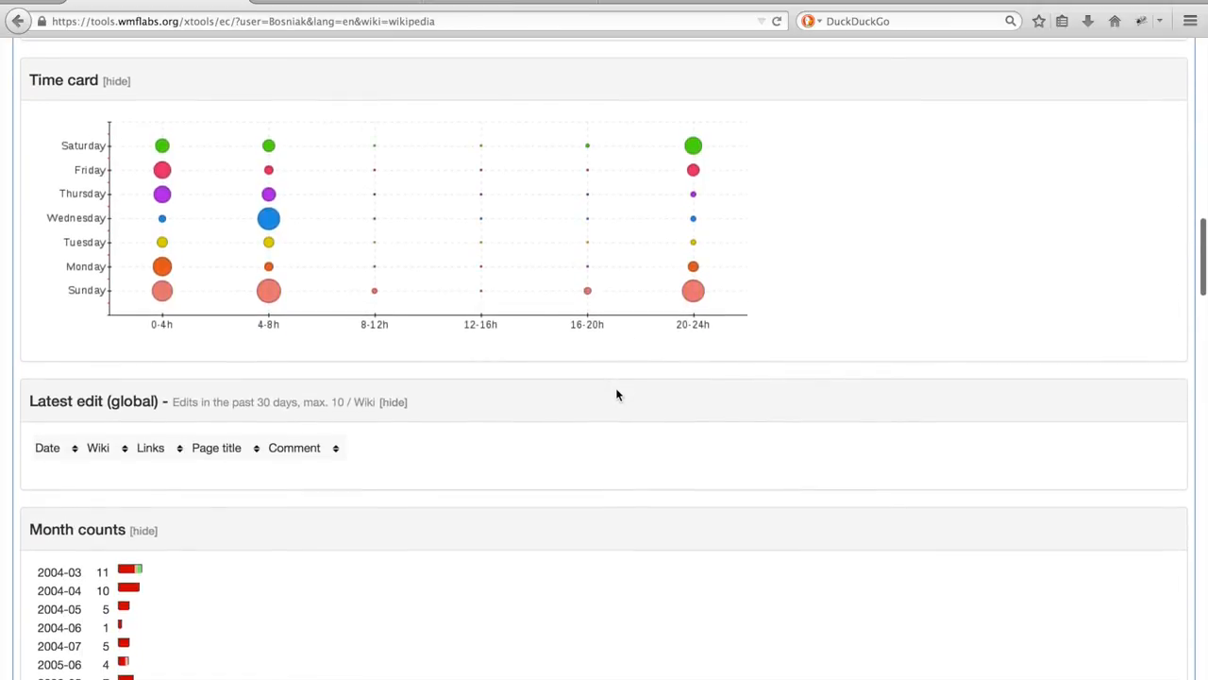
scroll(down, 3)
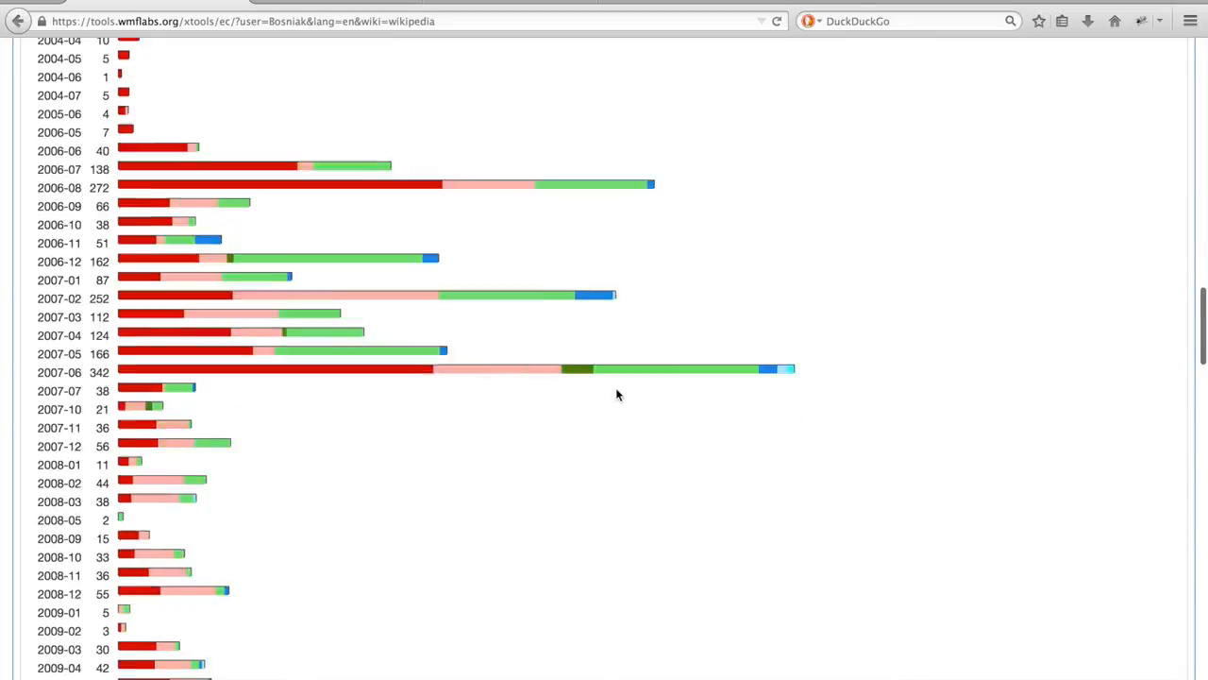
scroll(down, 3)
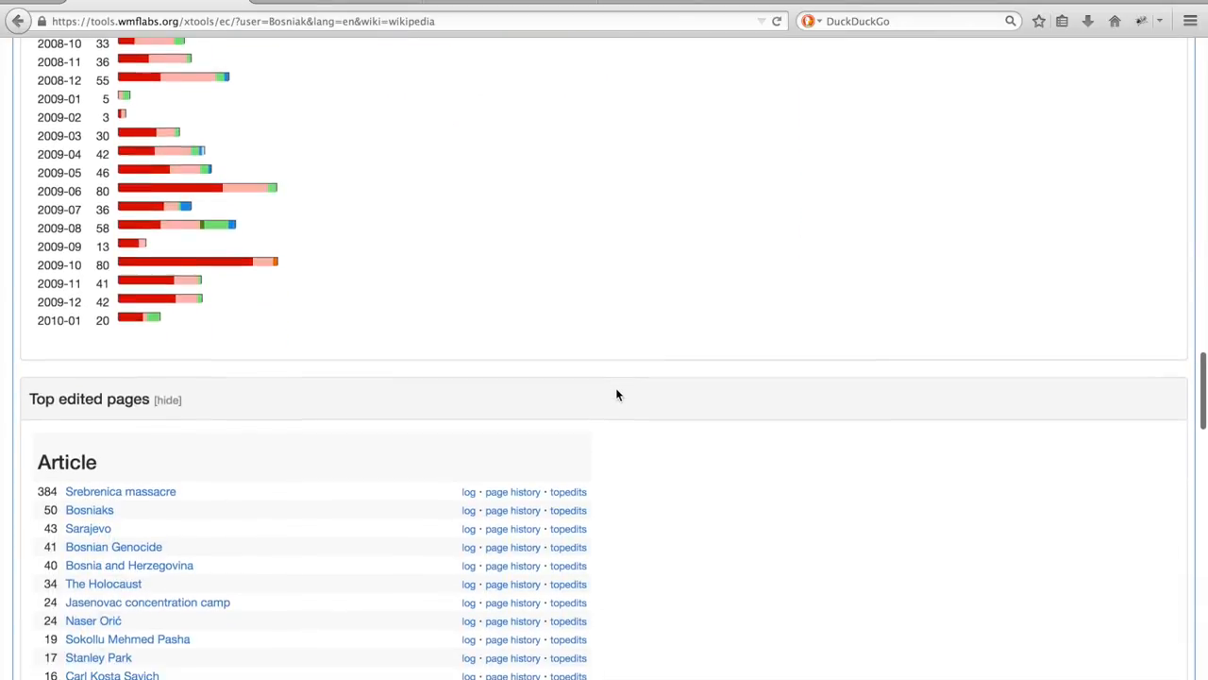
scroll(down, 3)
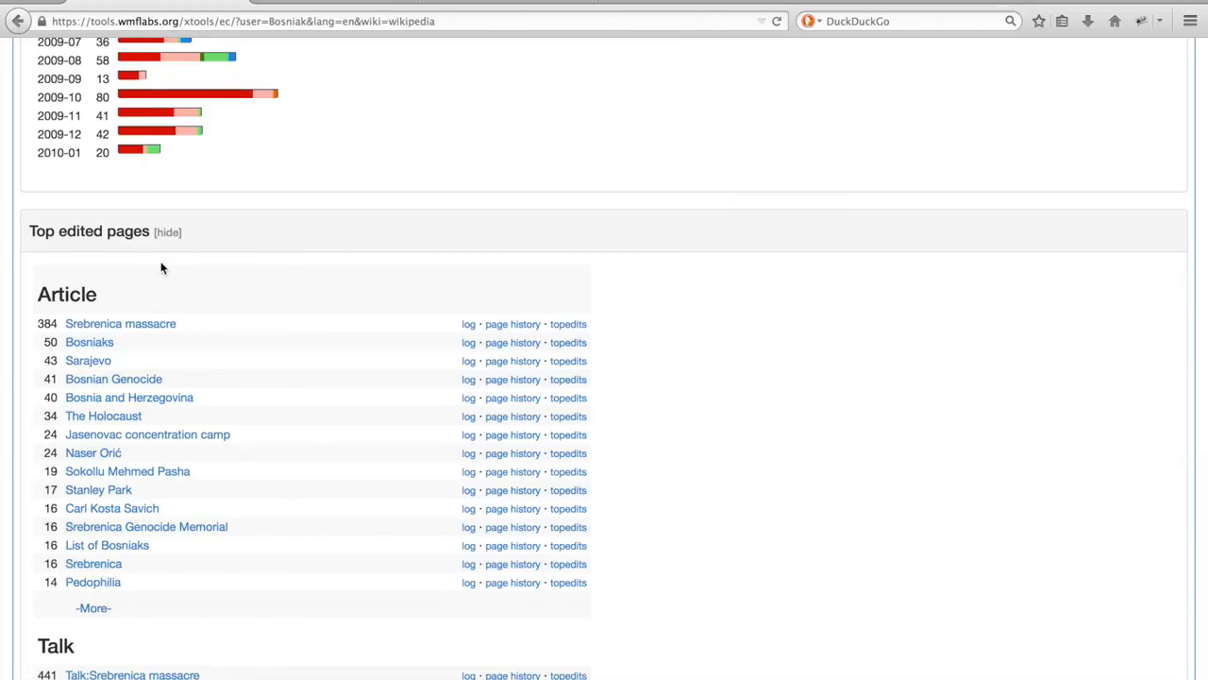
mouse_move(121, 278)
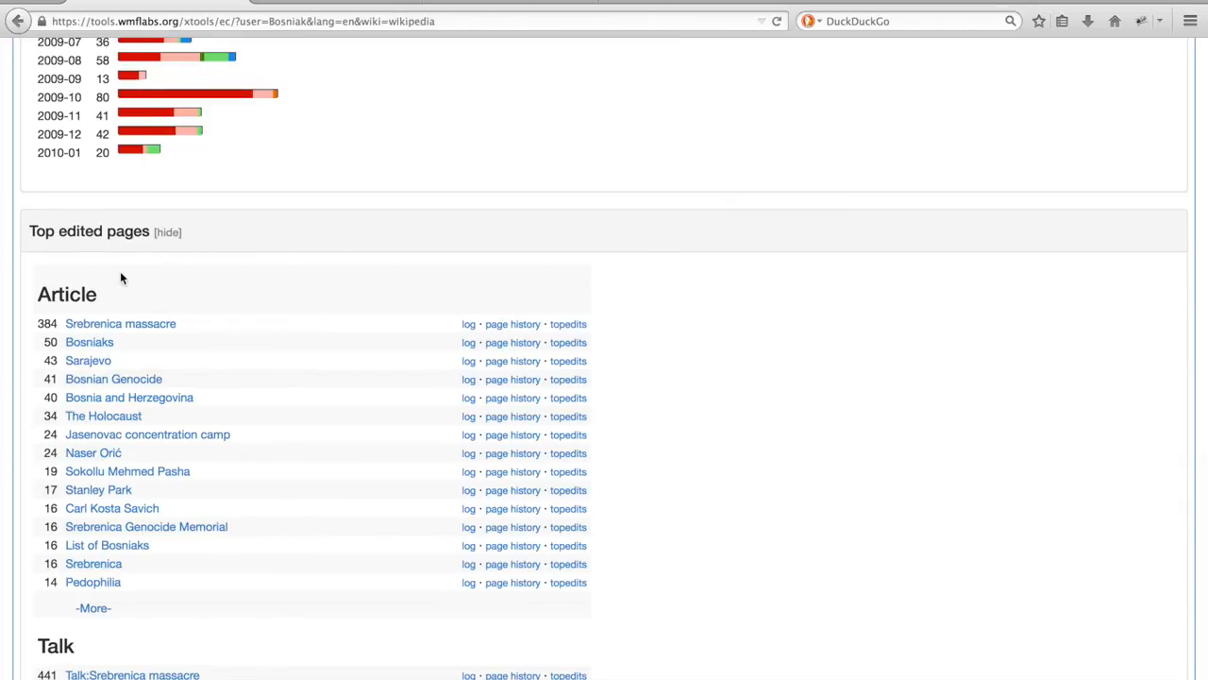
mouse_move(127, 333)
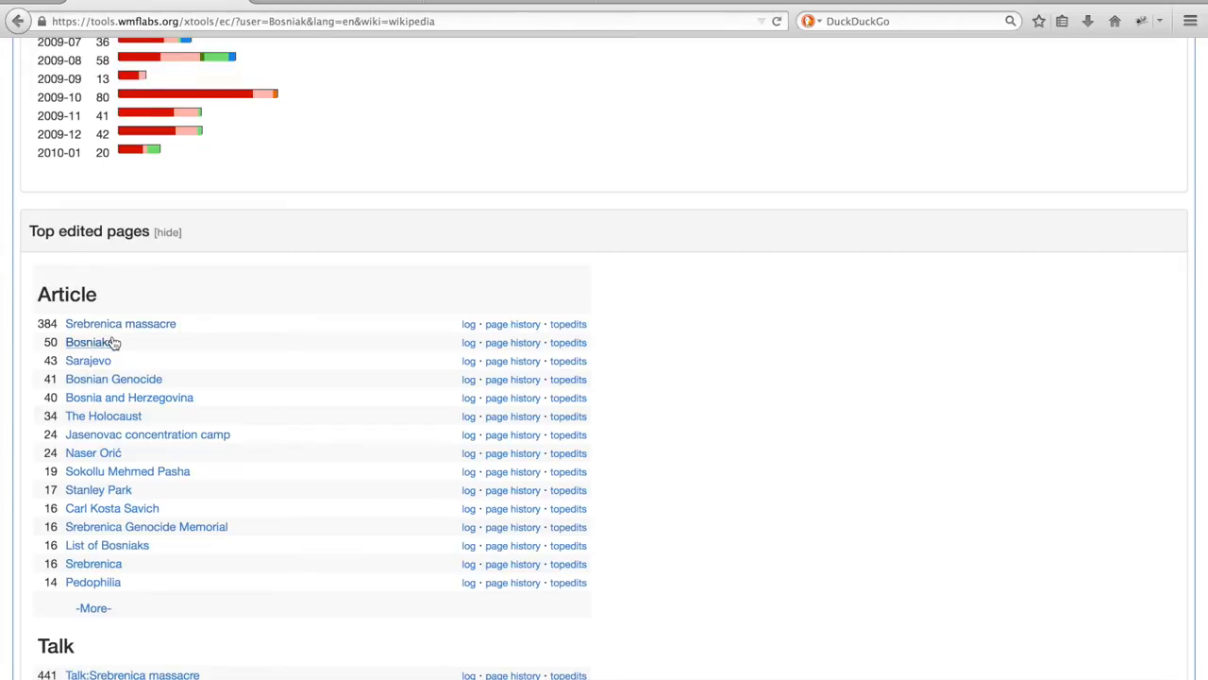
mouse_move(201, 346)
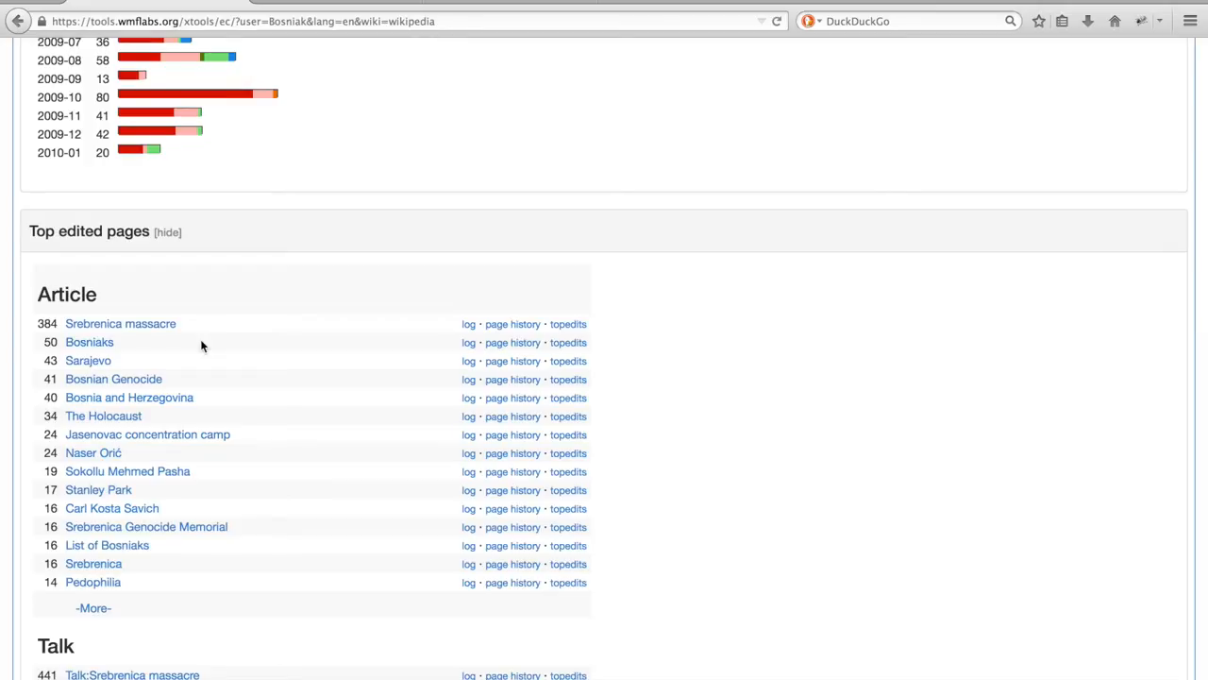
mouse_move(453, 199)
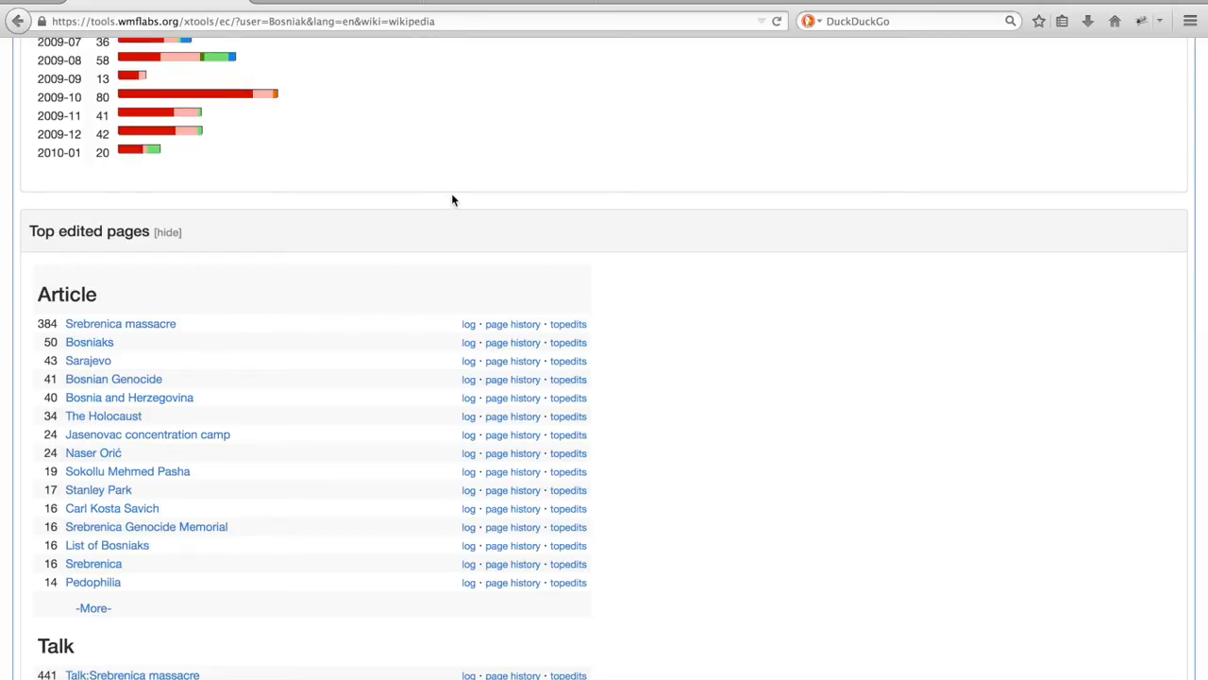
Open WikiBlame and search for 'genocide' across 600 versions.
click(120, 323)
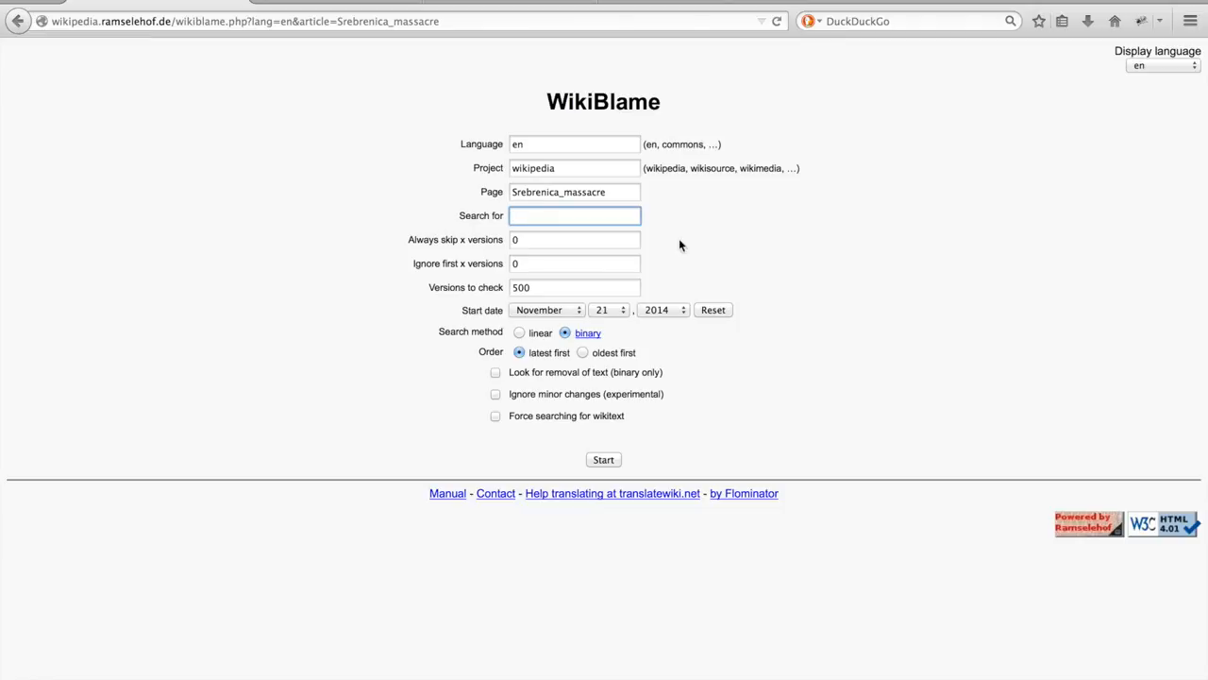
mouse_move(665, 235)
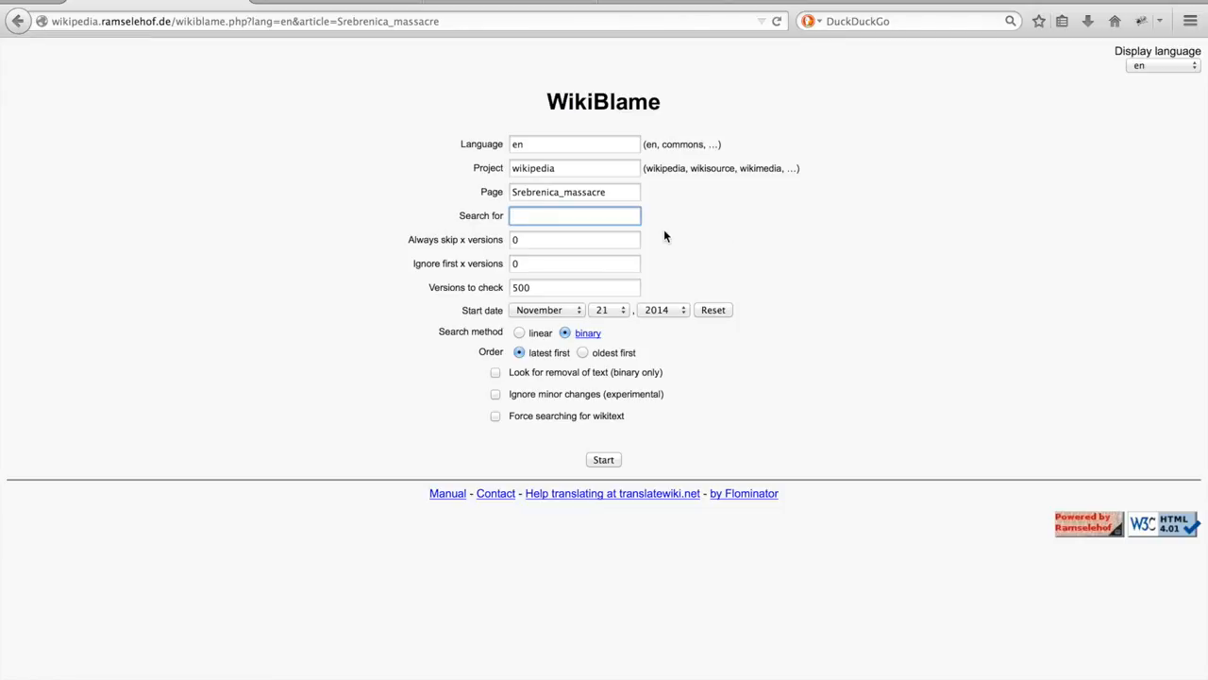
click(575, 215)
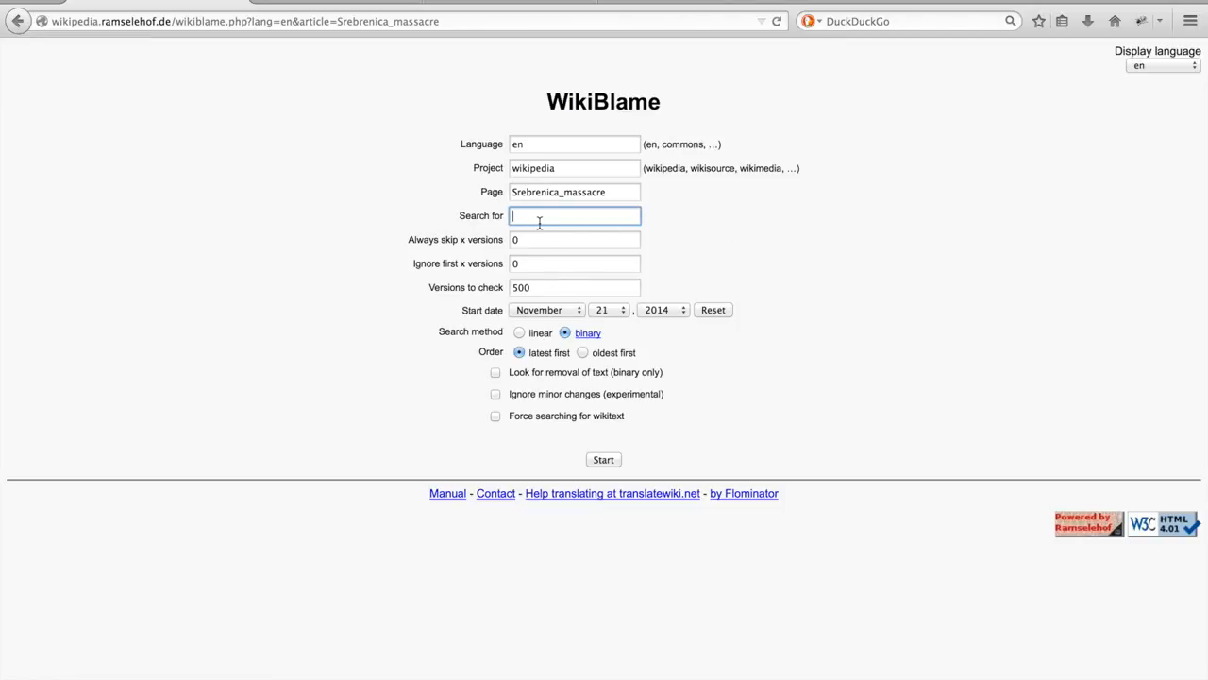
text(genocide)
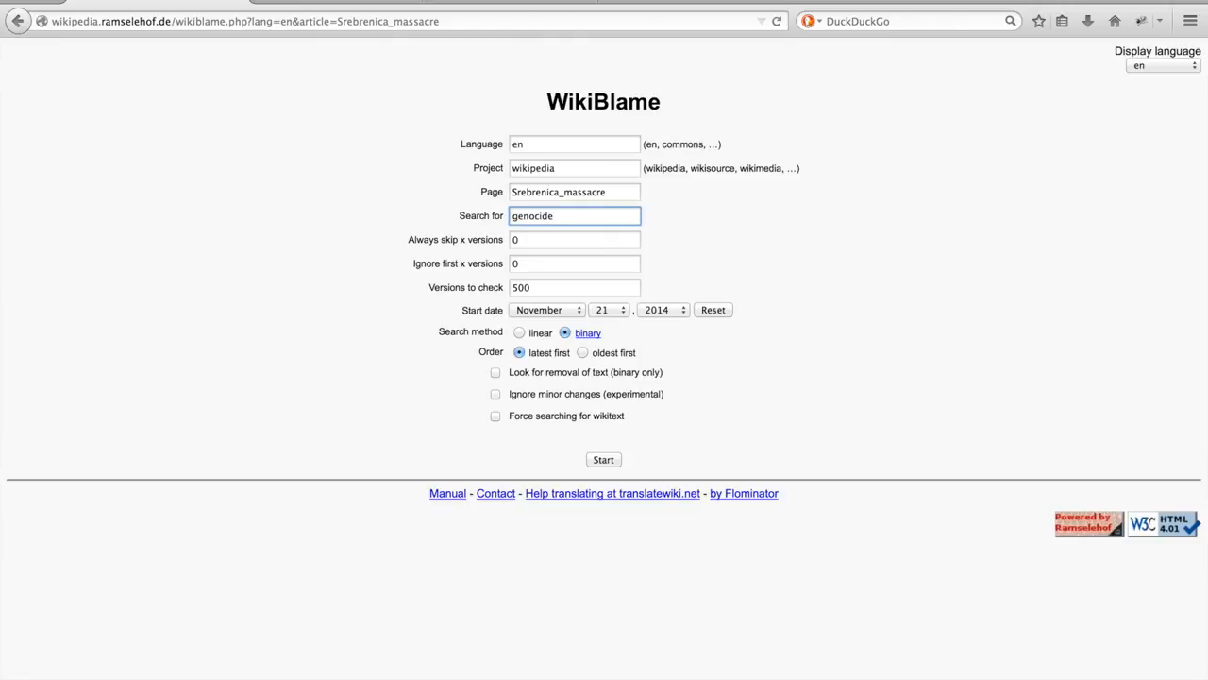
click(574, 287)
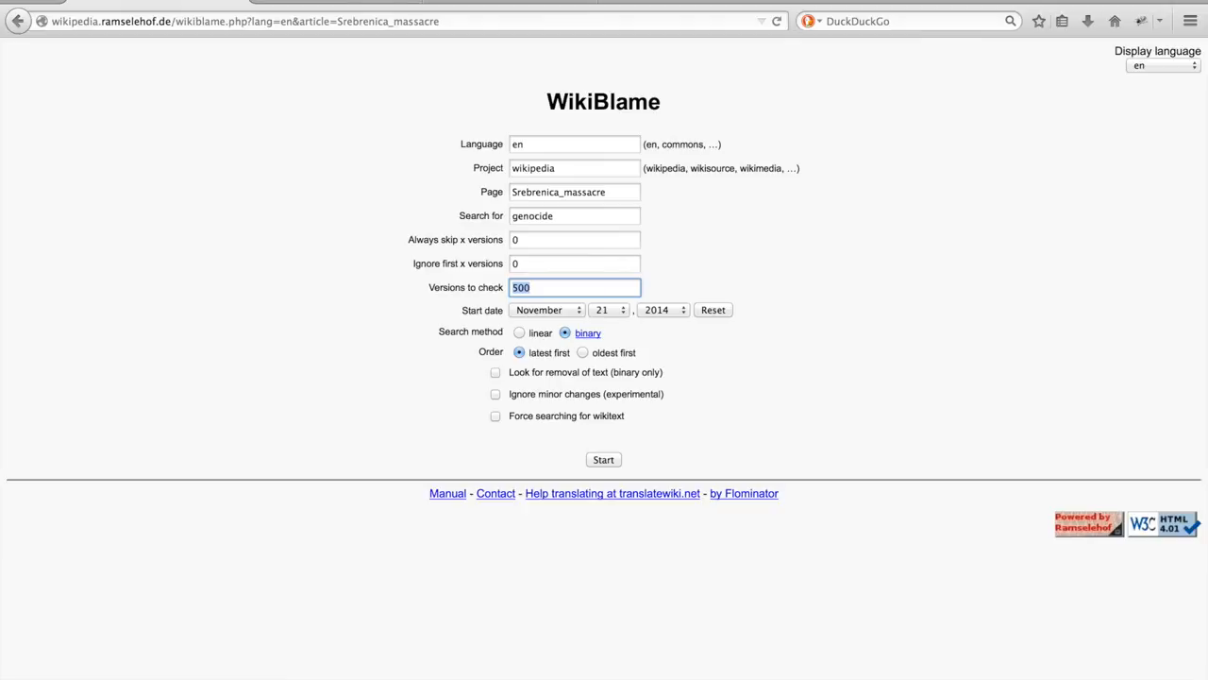
text(600)
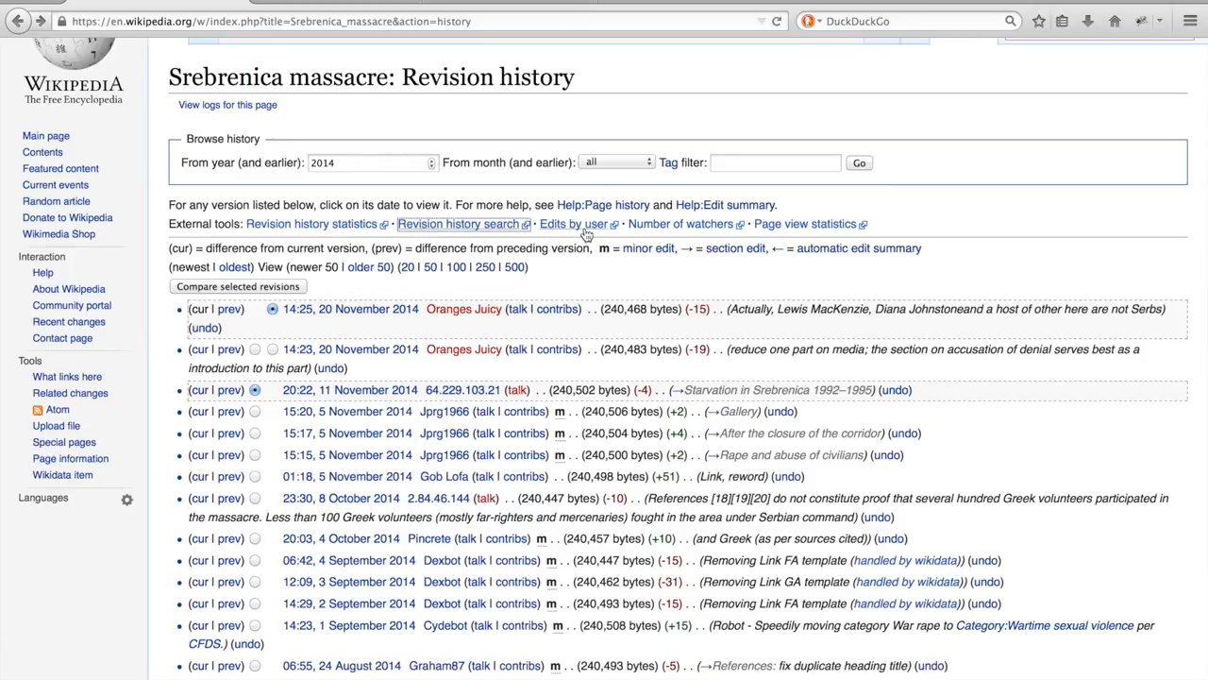
click(458, 224)
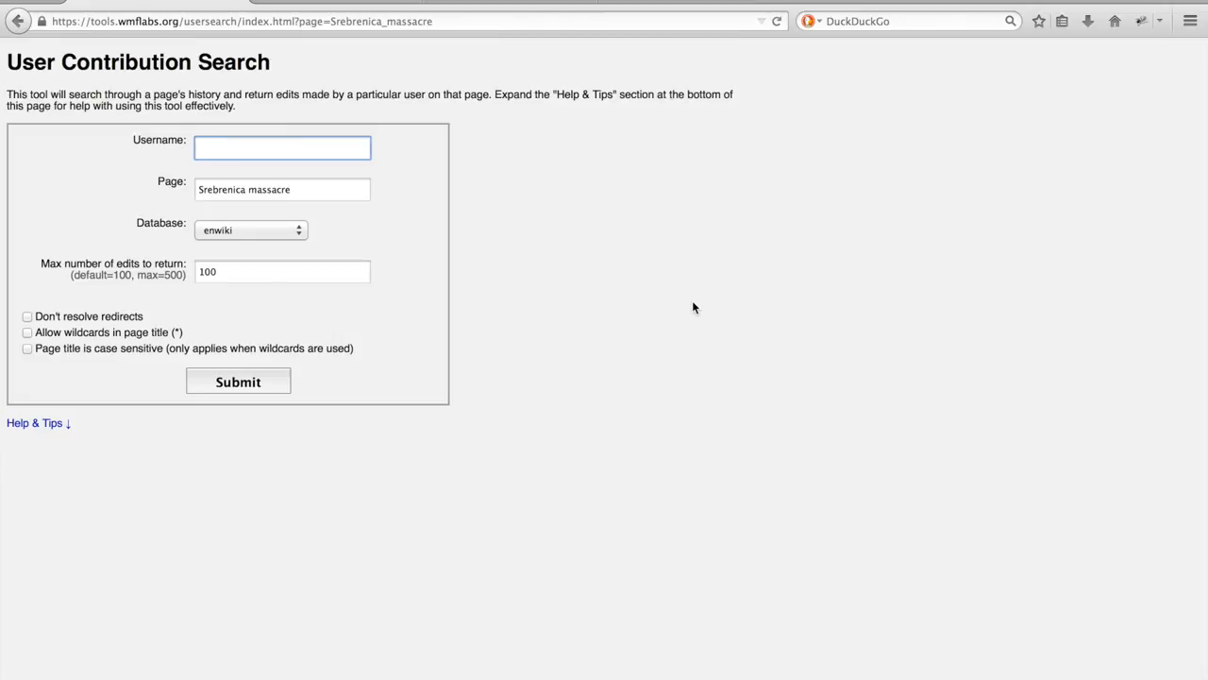
click(282, 147)
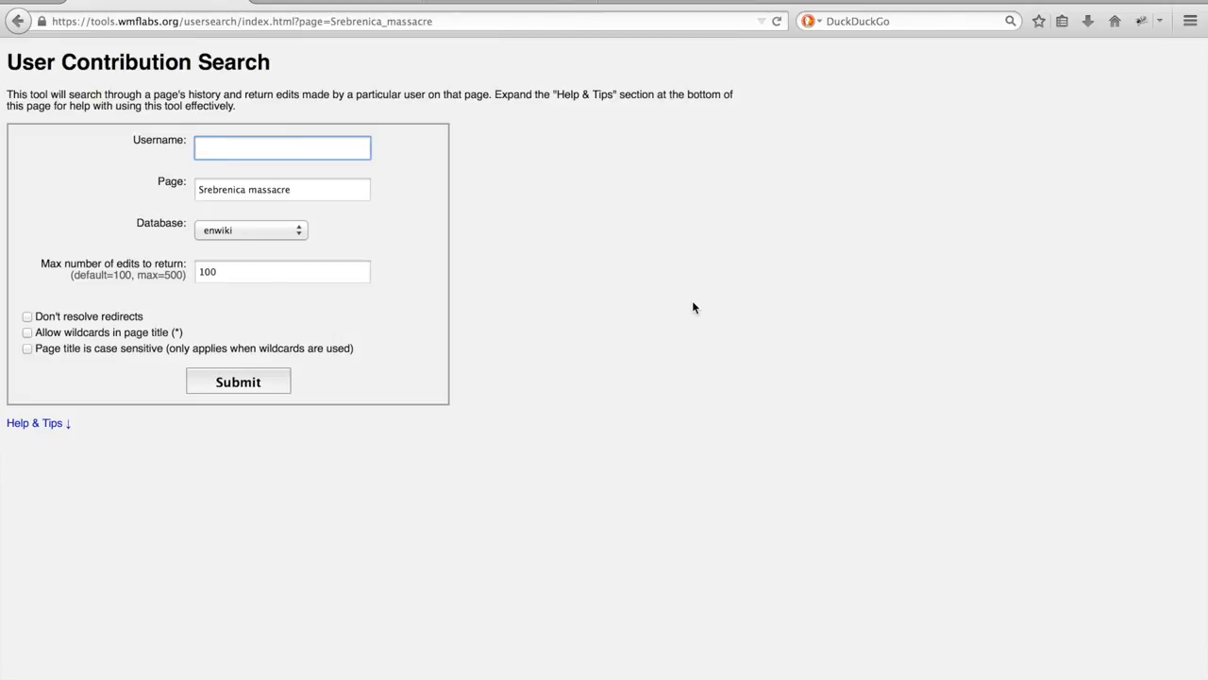
click(282, 148)
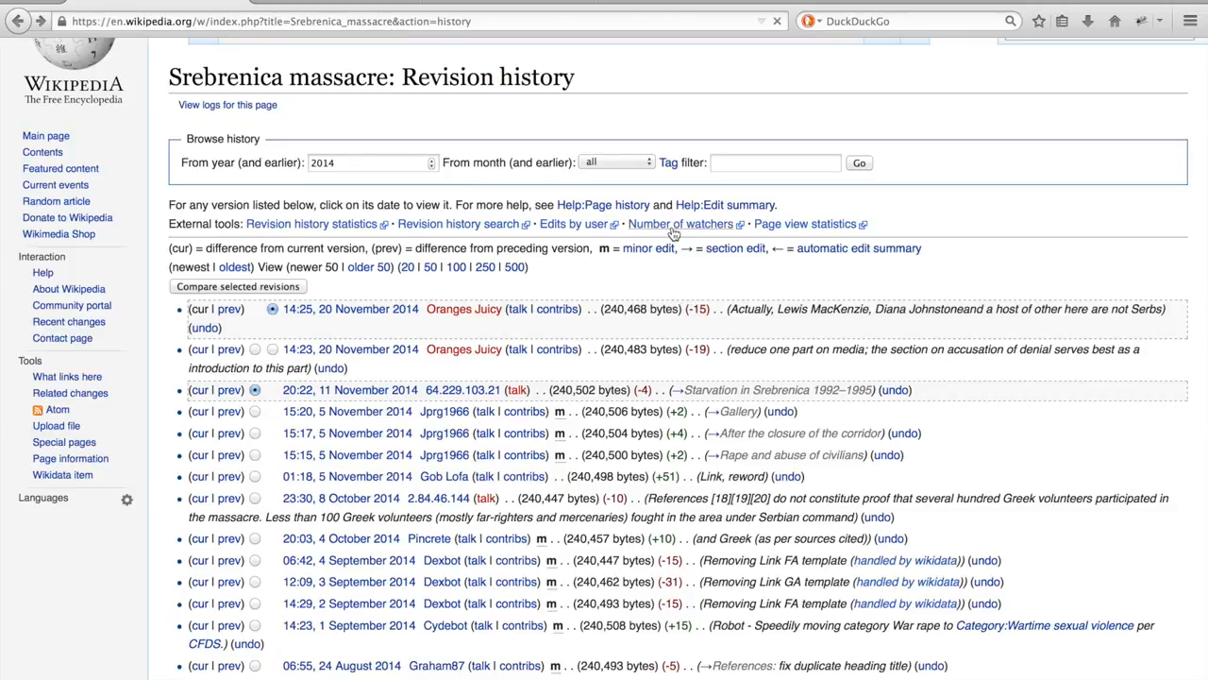
View the article's 485 watchers, then its 30-day page views (25,905).
click(680, 223)
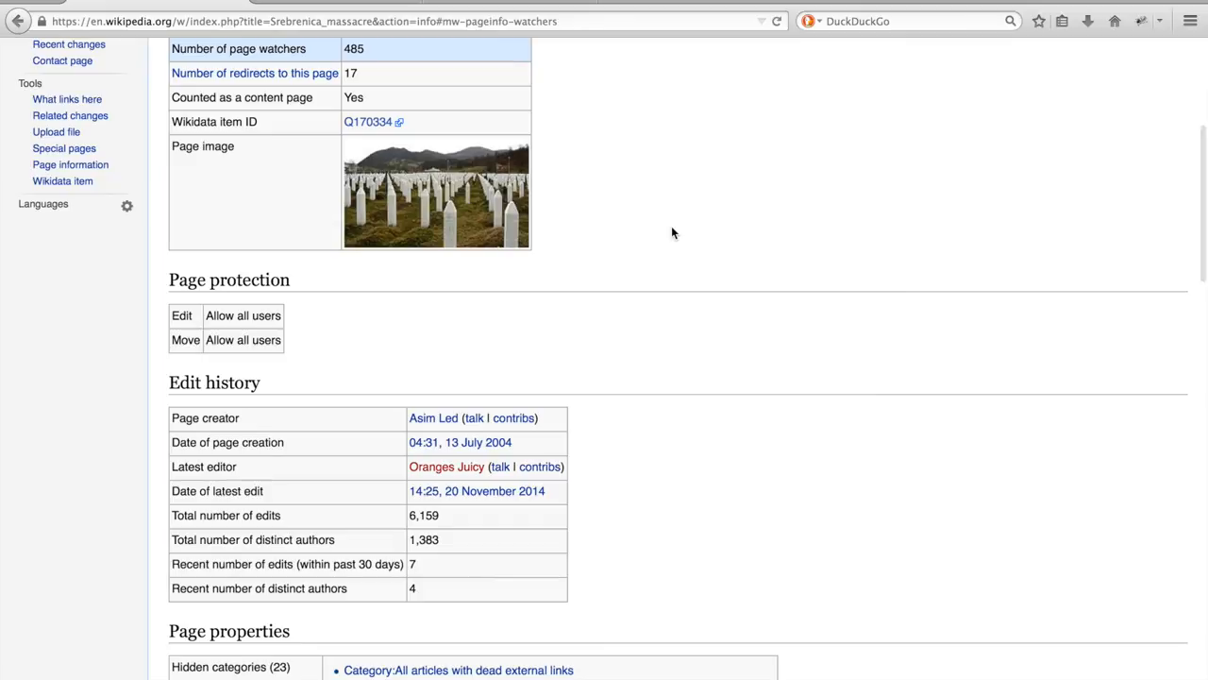
mouse_move(558, 235)
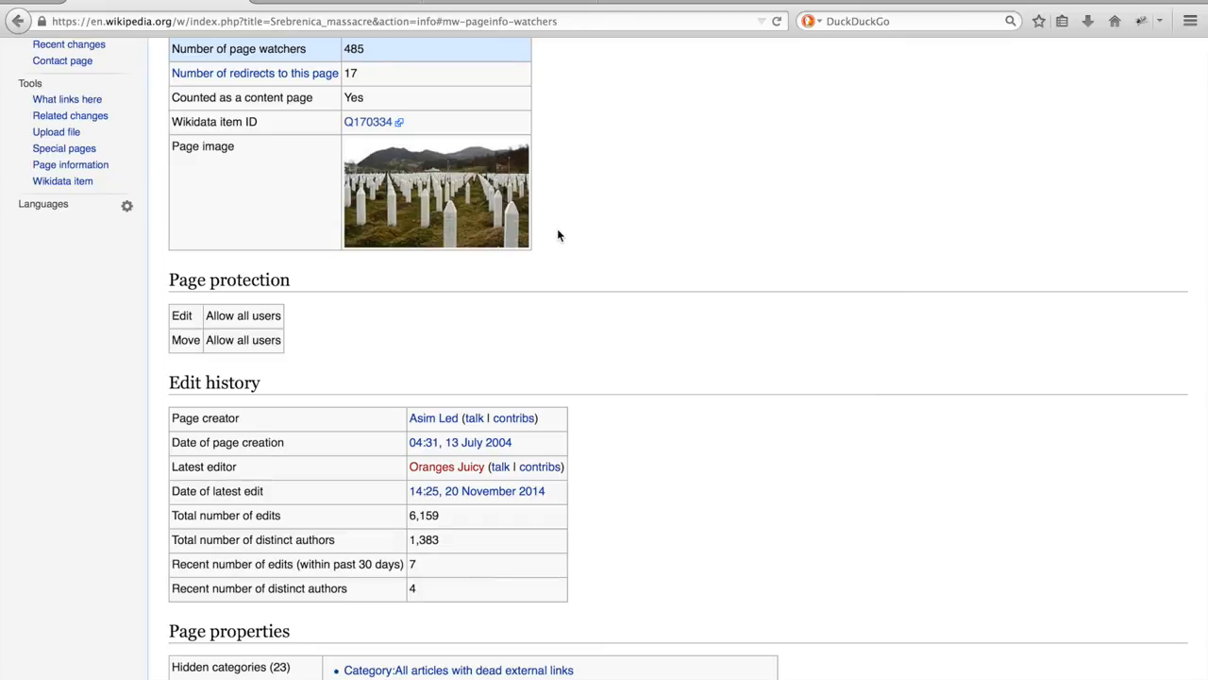
mouse_move(420, 519)
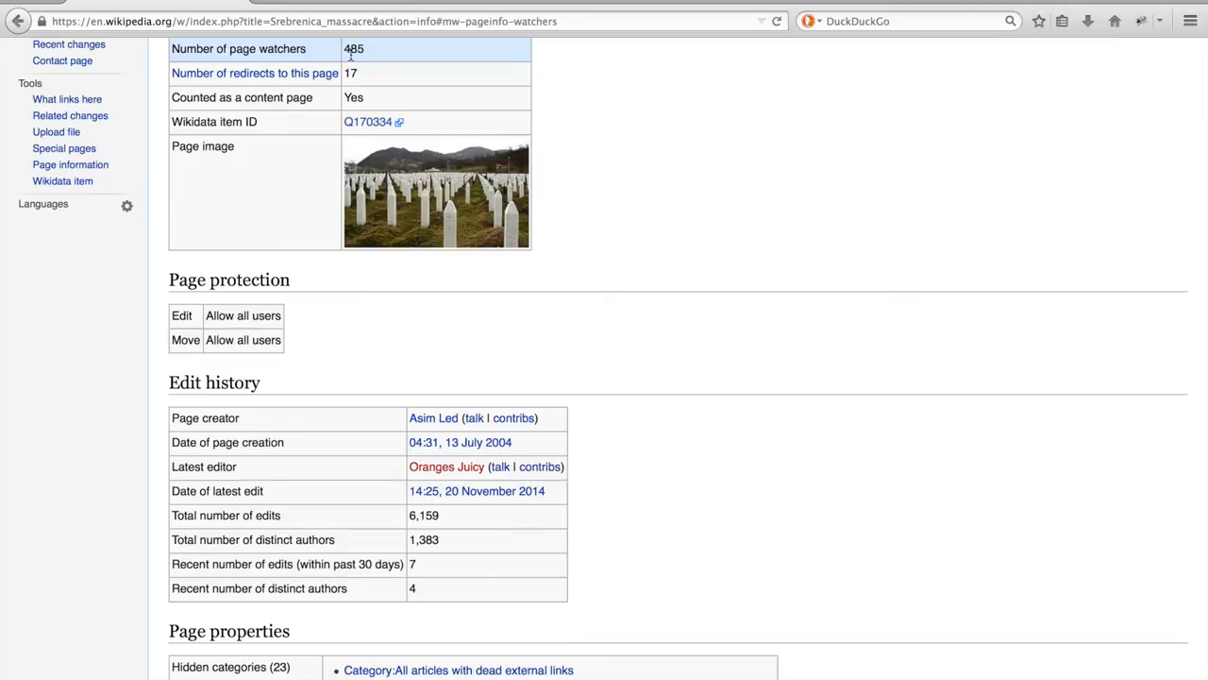
mouse_move(526, 109)
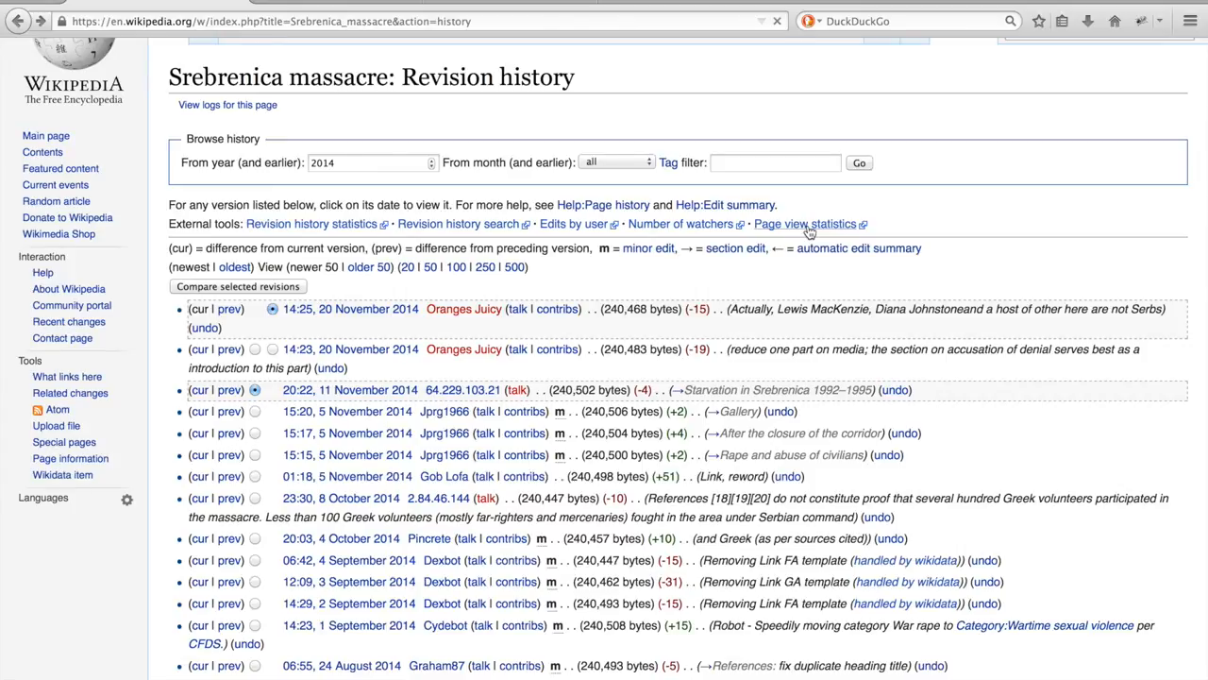
click(805, 224)
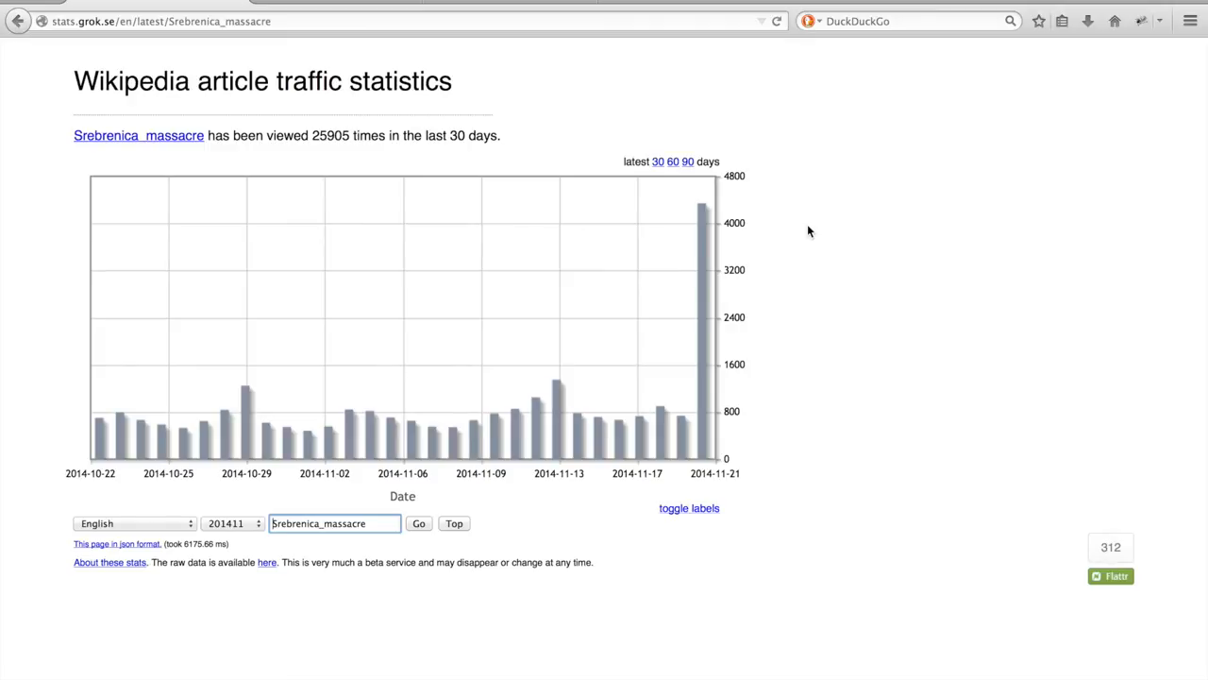